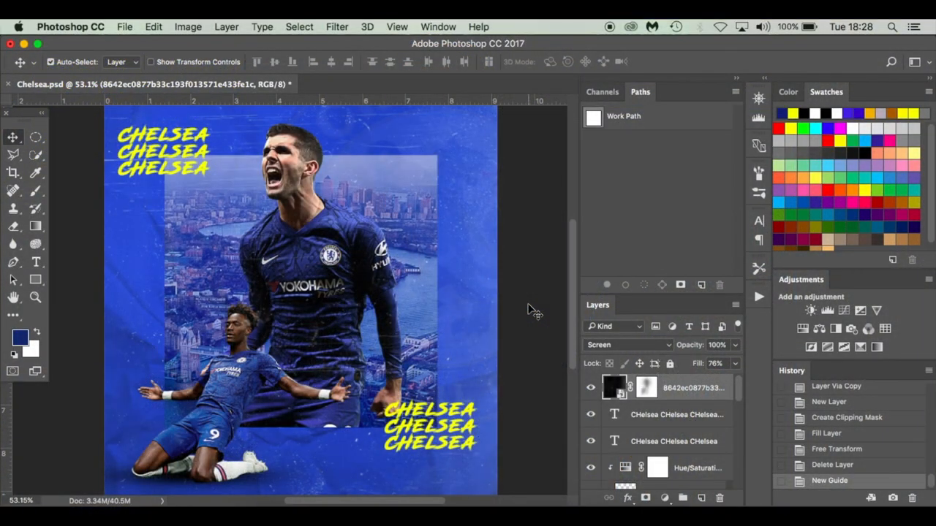
mouse_move(408, 214)
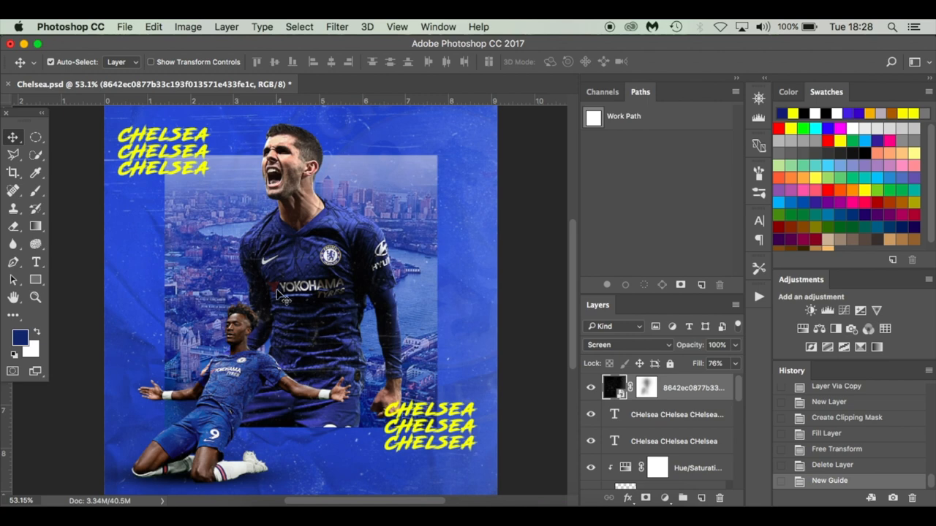
mouse_move(526, 284)
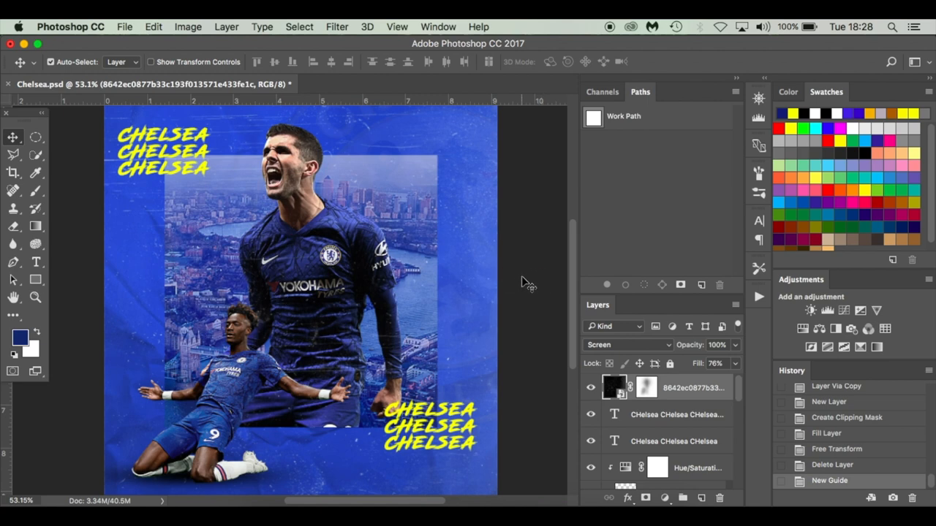
mouse_move(516, 185)
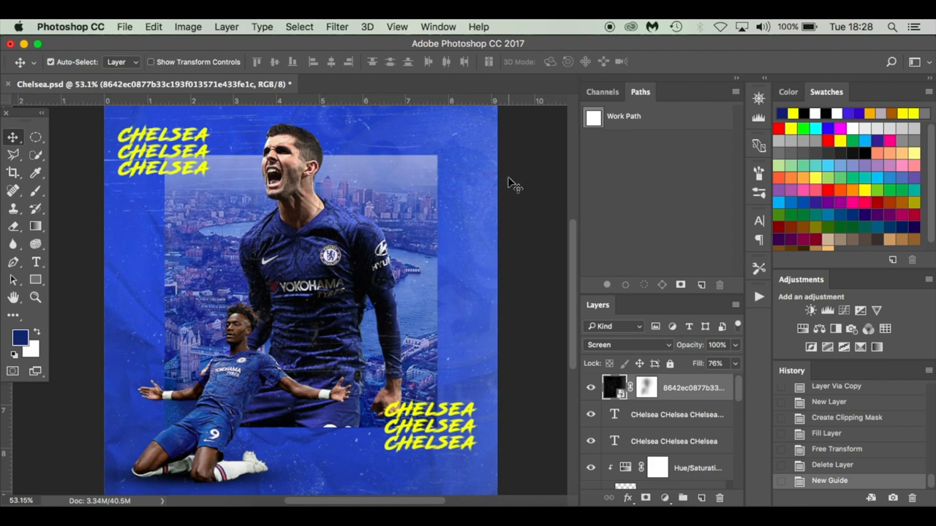
mouse_move(525, 123)
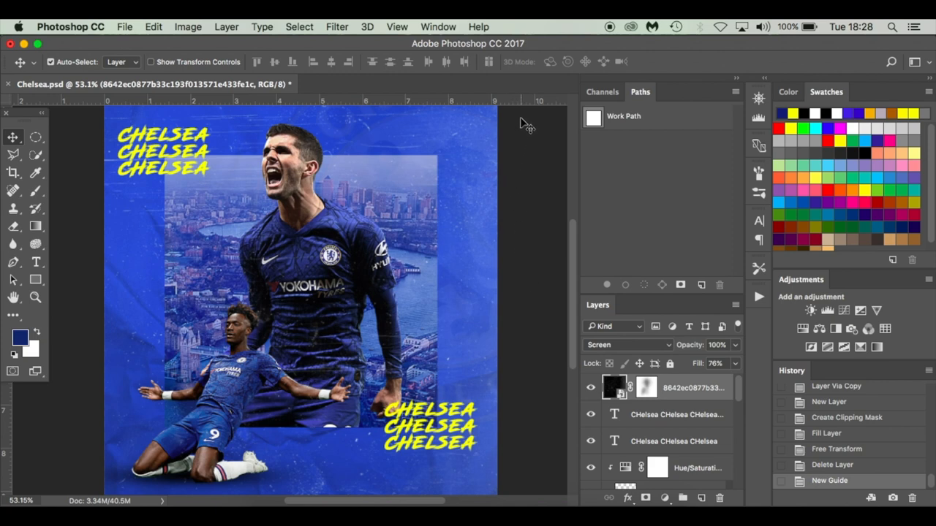
mouse_move(537, 256)
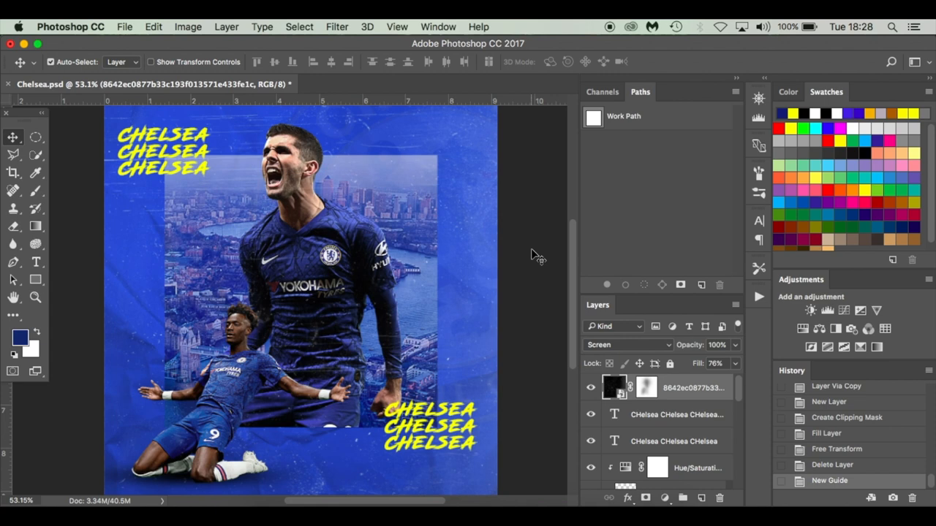
mouse_move(519, 261)
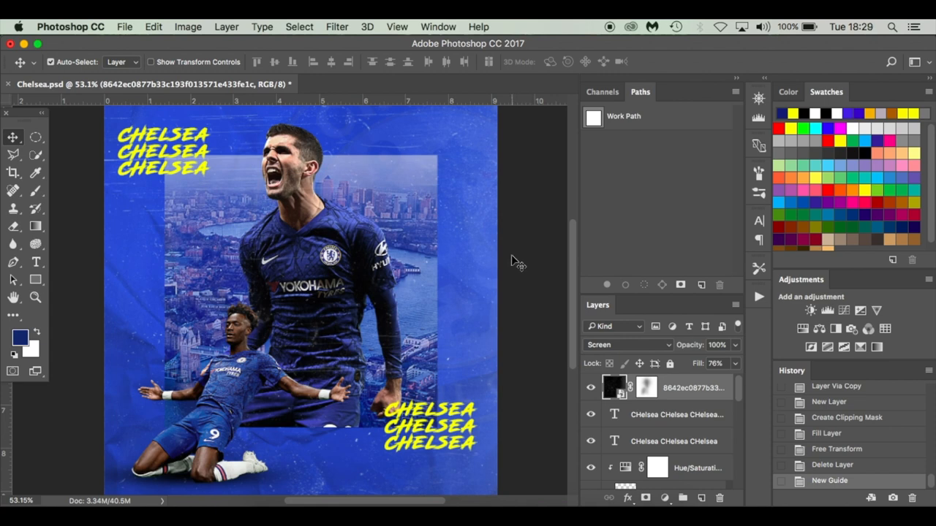
mouse_move(468, 257)
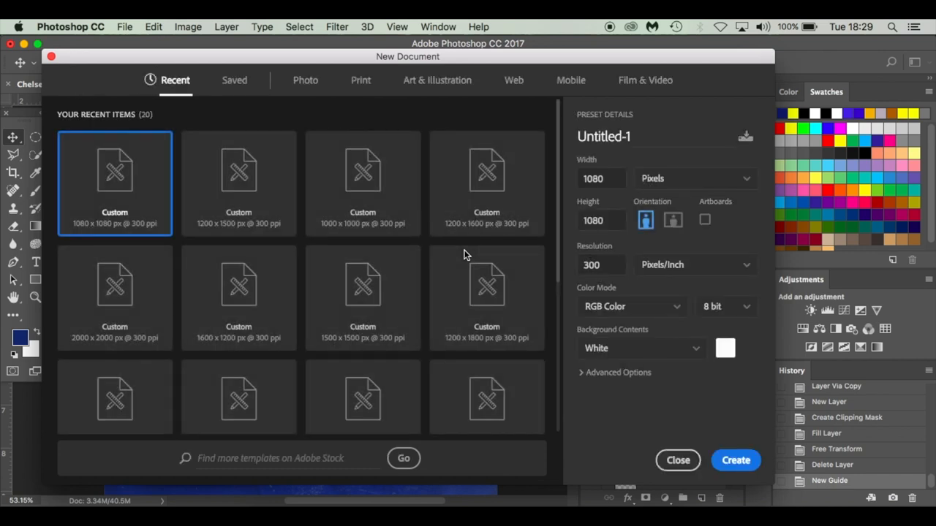
mouse_move(116, 172)
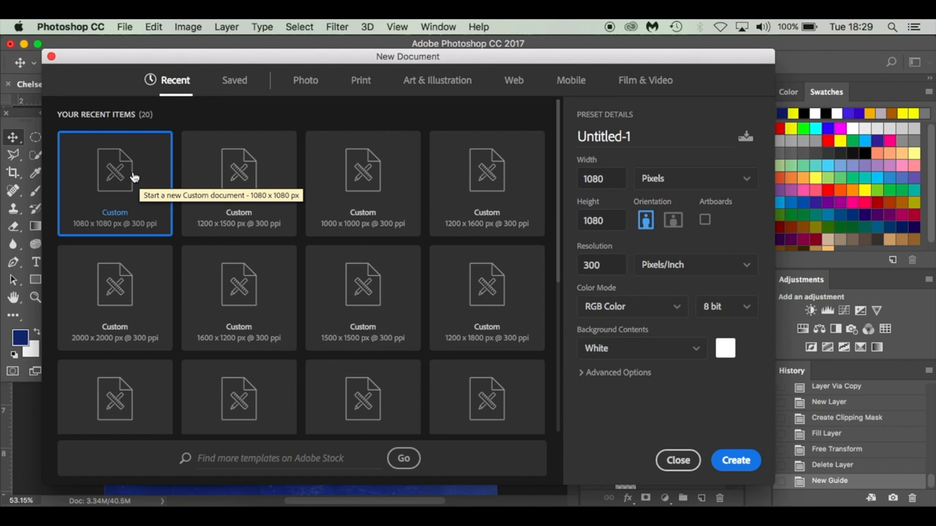
mouse_move(77, 236)
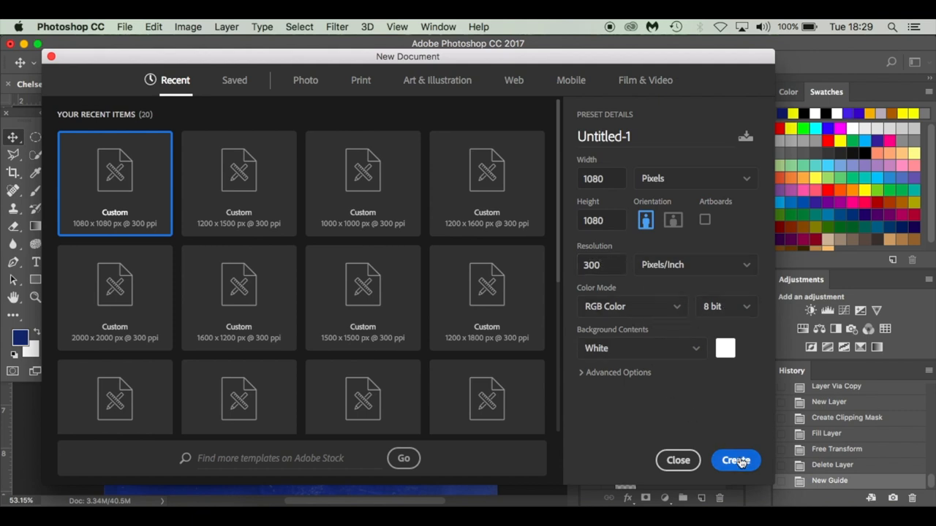
Create the 1080 px square document and set the foreground colour to navy #142d69.
click(736, 460)
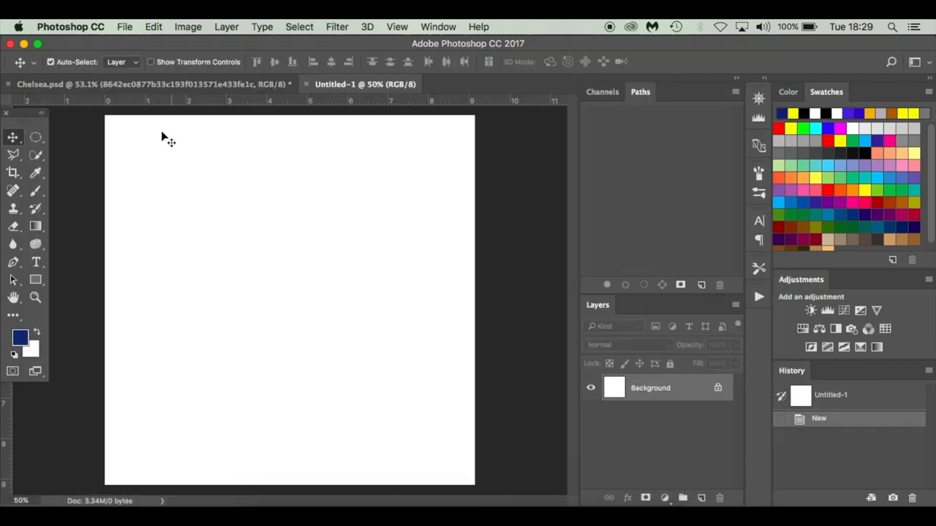
mouse_move(457, 186)
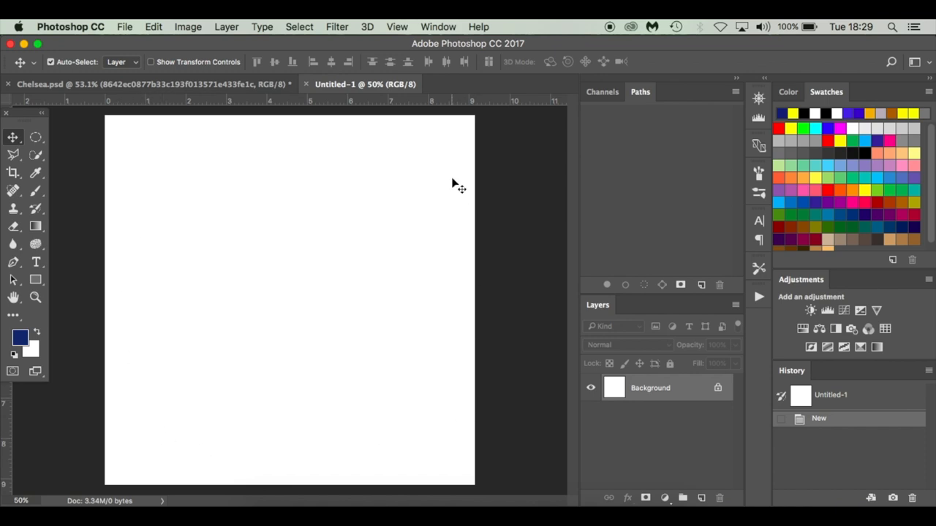
mouse_move(416, 293)
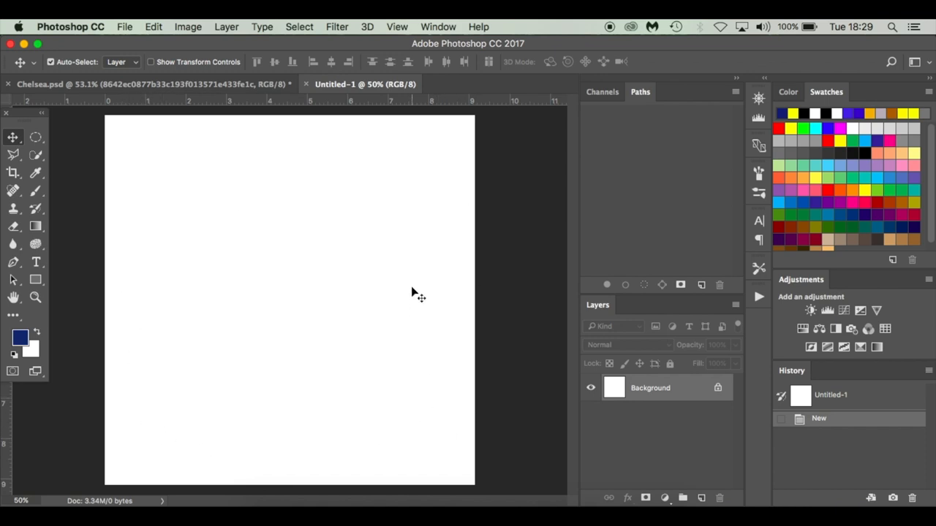
click(20, 337)
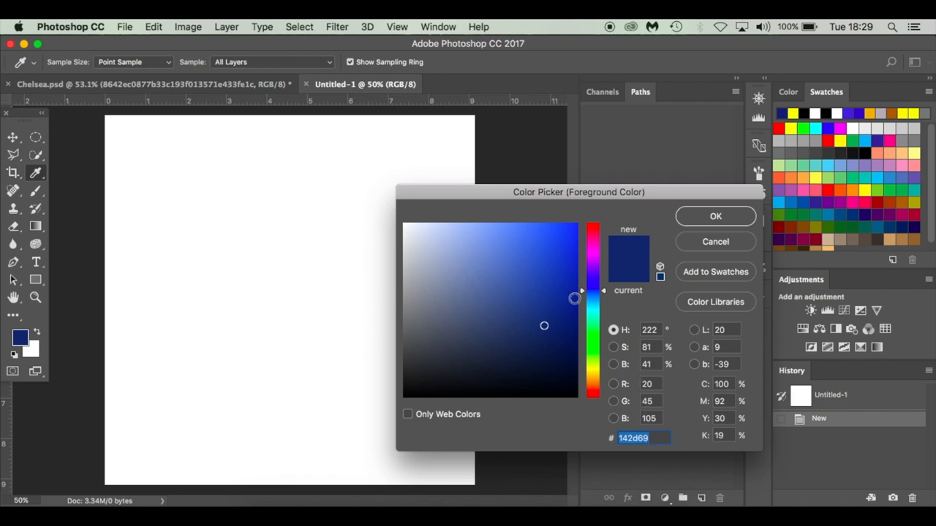
mouse_move(451, 316)
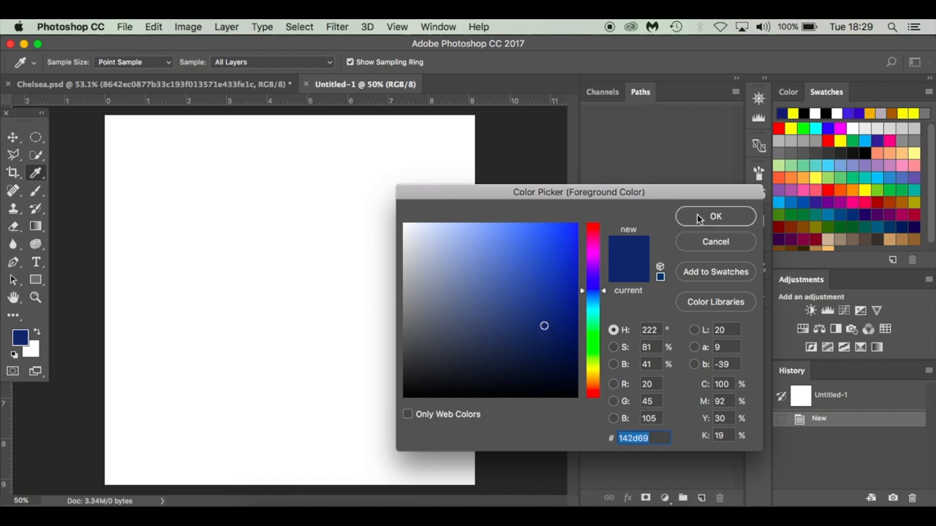
click(715, 216)
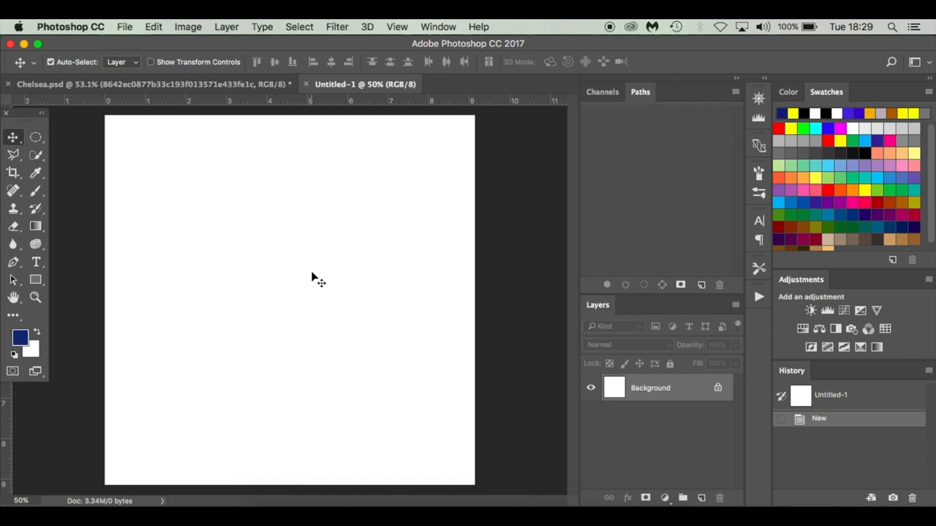
mouse_move(183, 291)
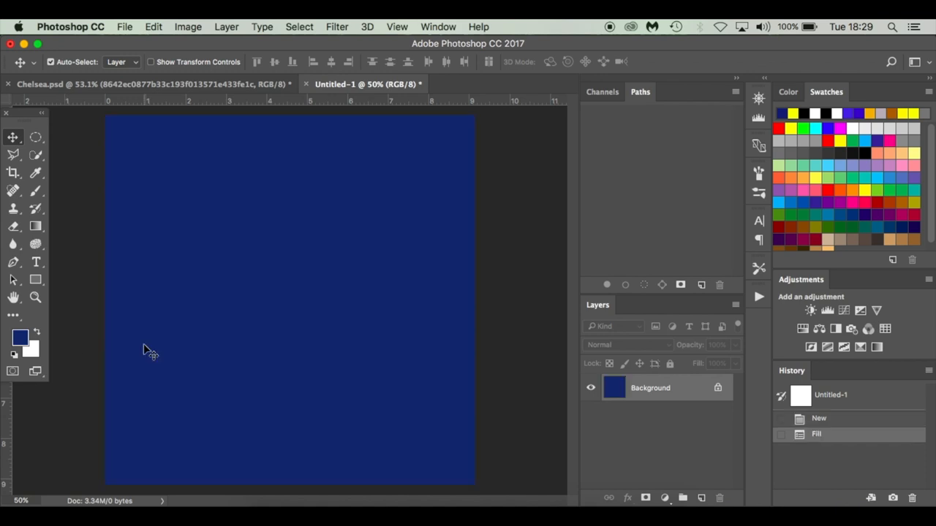
mouse_move(33, 353)
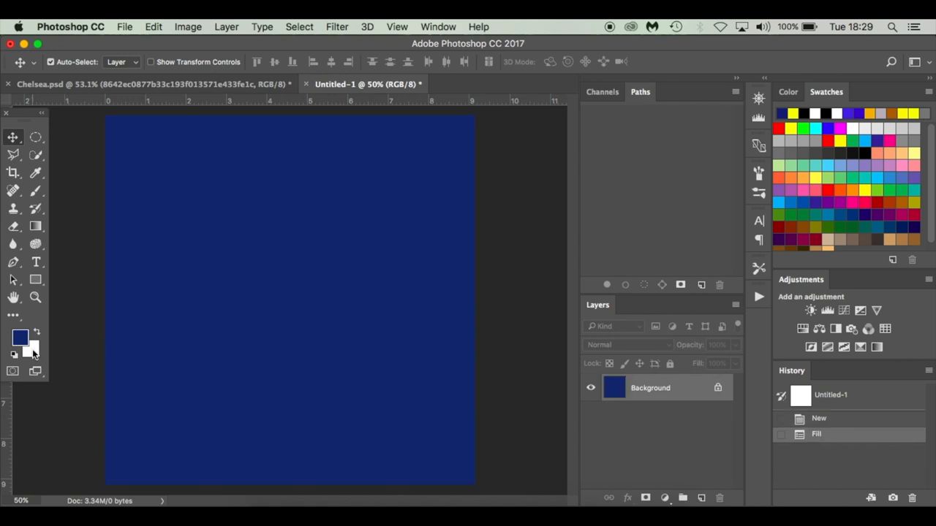
mouse_move(62, 367)
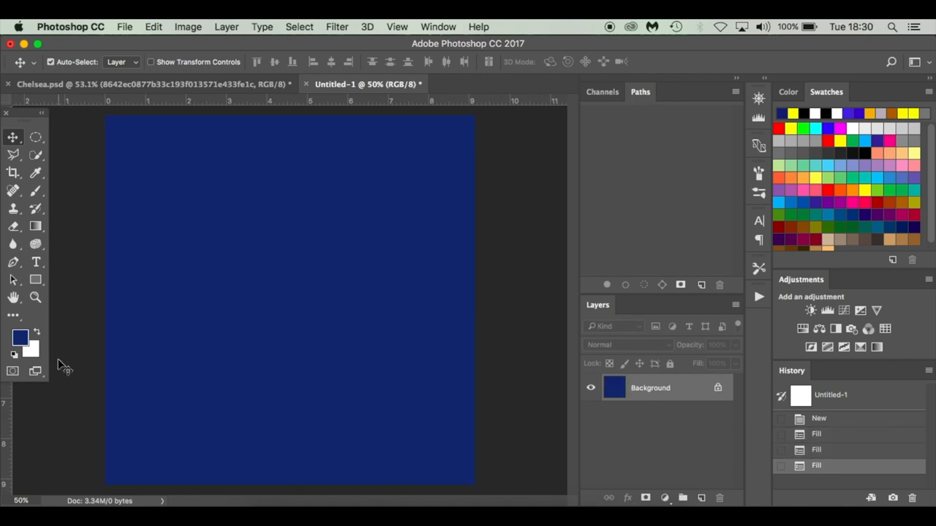
mouse_move(132, 457)
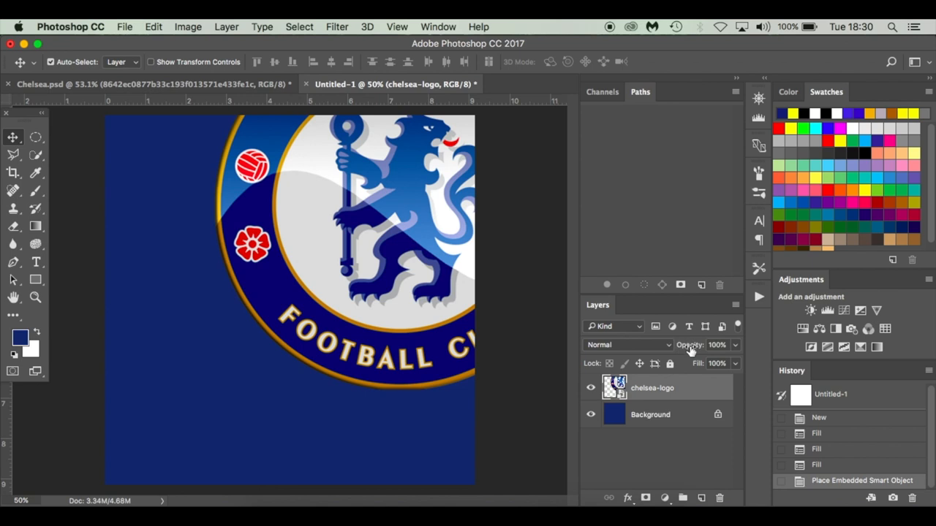
Fade the placed Chelsea crest layer to 60% opacity and 5% fill.
click(715, 344)
text(60)
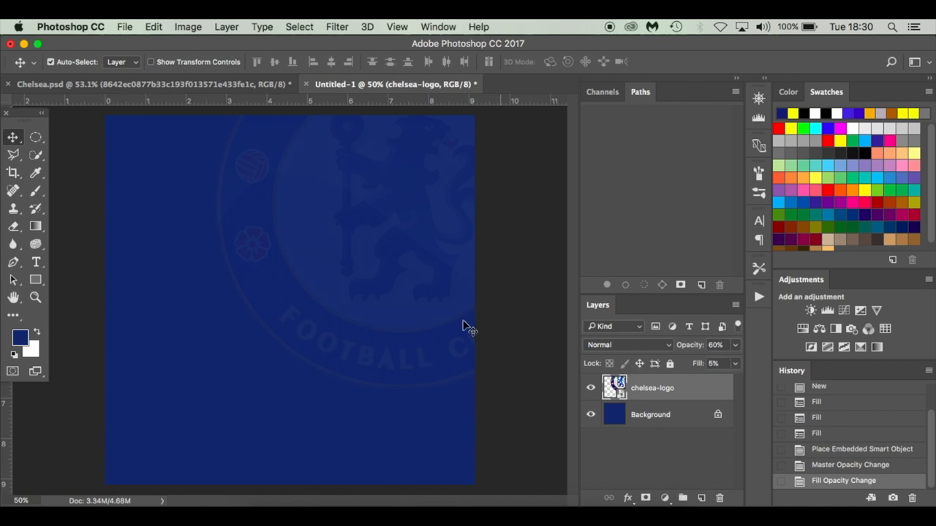
mouse_move(347, 199)
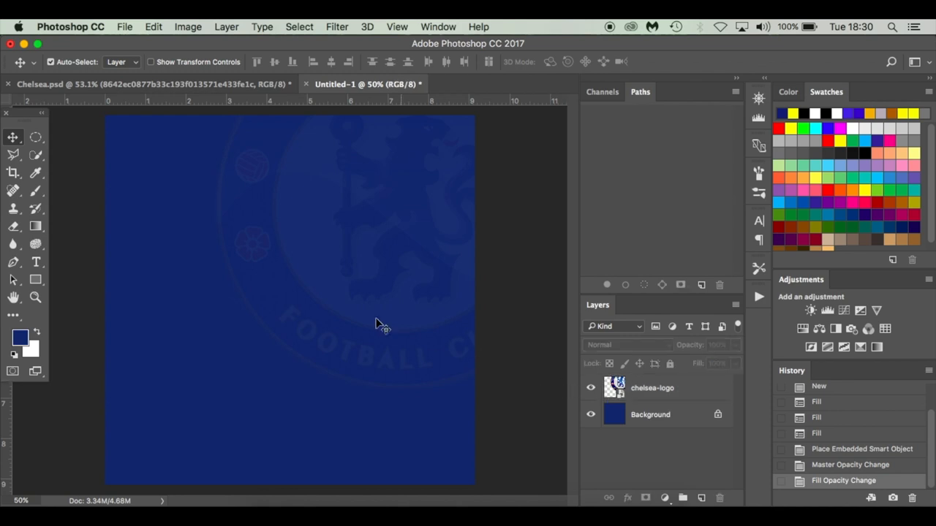
mouse_move(388, 294)
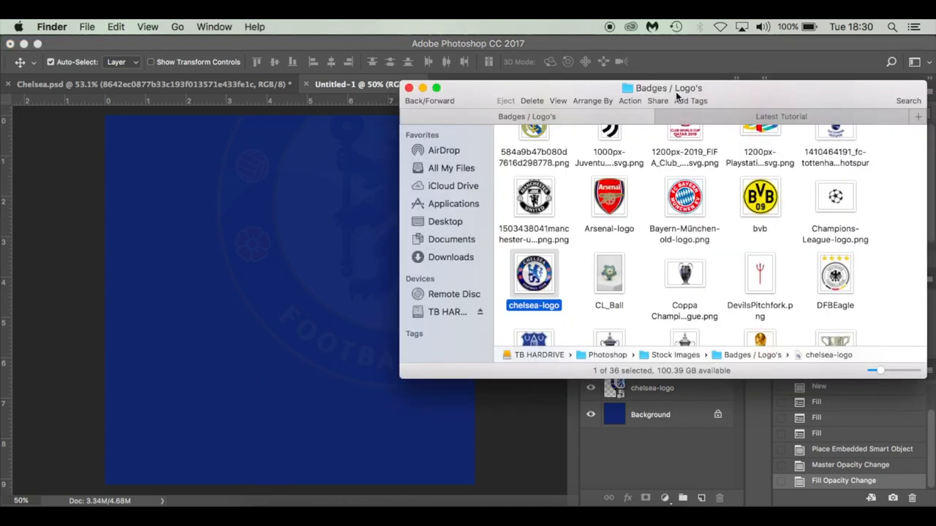
Navigate Finder to TB HARDRIVE > Photoshop > Stock Images > Badges / Logo's.
click(781, 116)
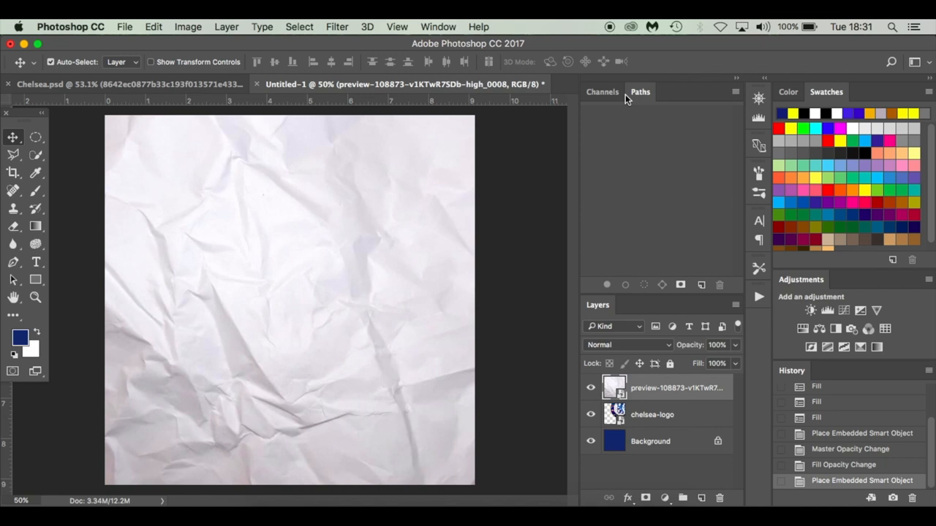
mouse_move(511, 252)
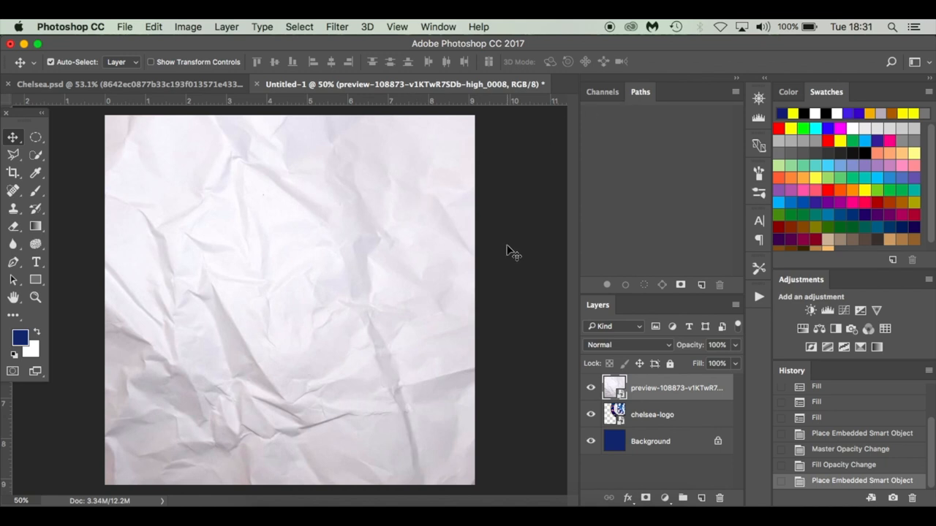
Set the crumpled paper texture layer to Overlay blending, then select the chelsea-logo layer.
click(628, 344)
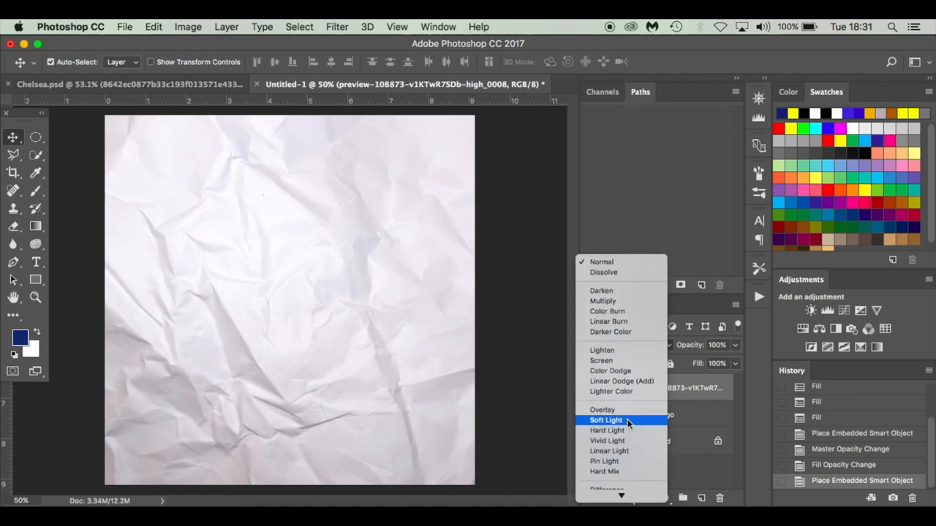
click(602, 409)
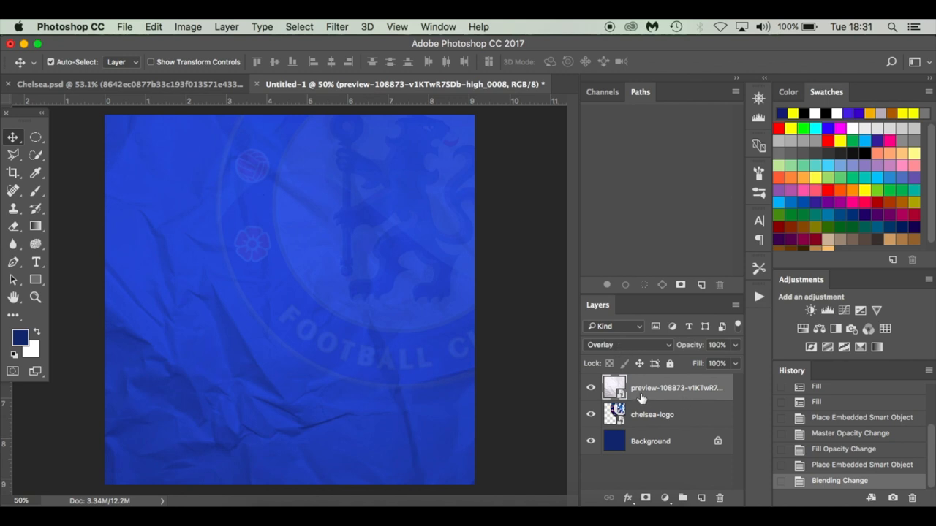
mouse_move(636, 418)
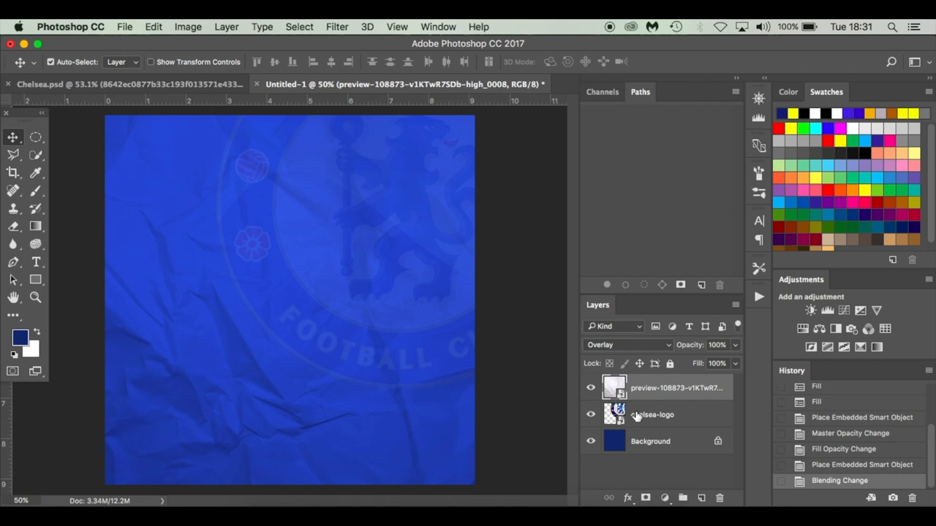
mouse_move(651, 415)
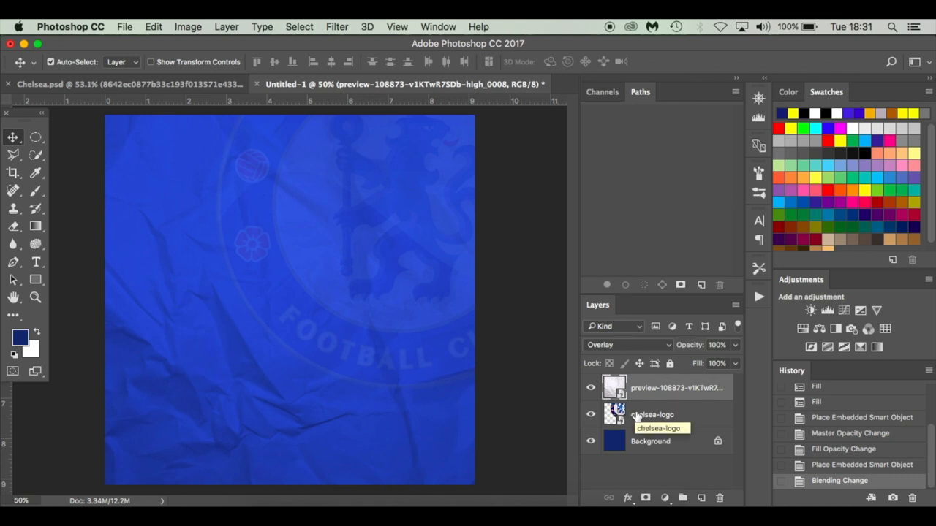
click(267, 487)
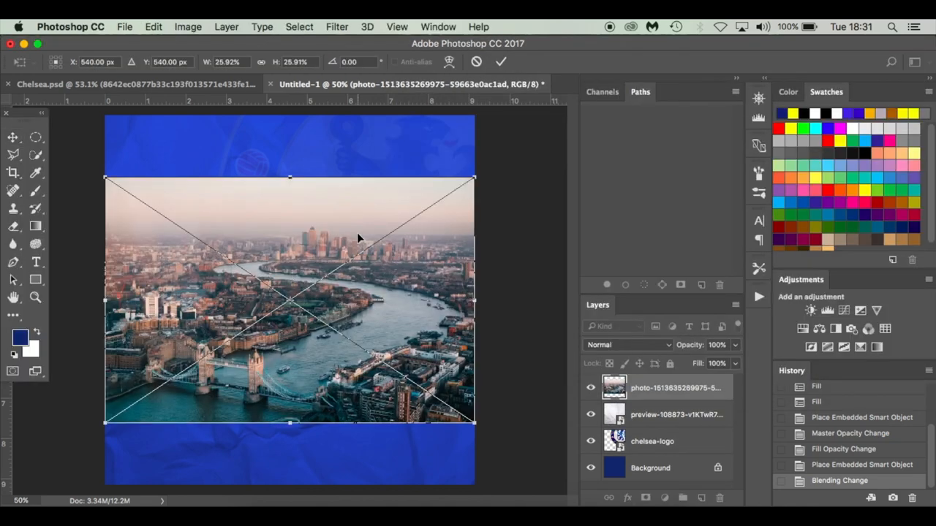
Enlarge the placed London photo to span the full canvas width and commit.
drag(475, 178, 486, 172)
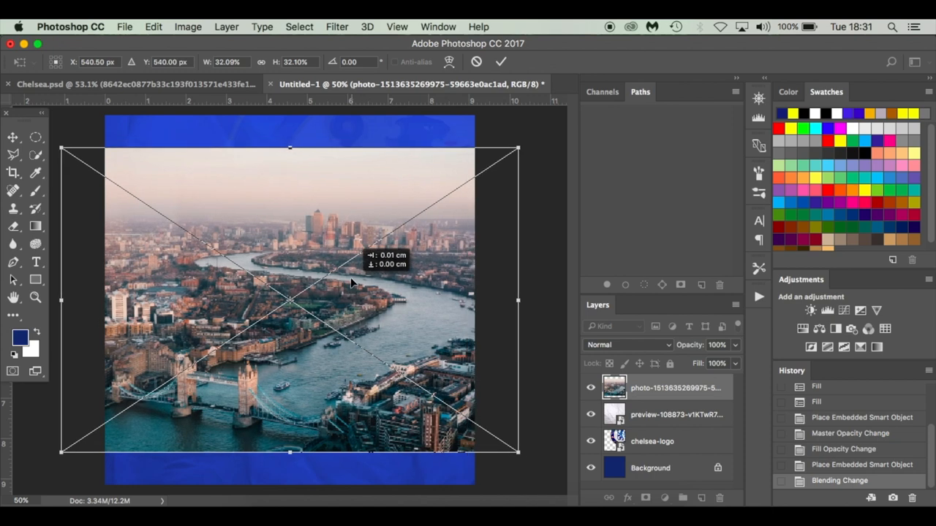
drag(351, 282, 366, 263)
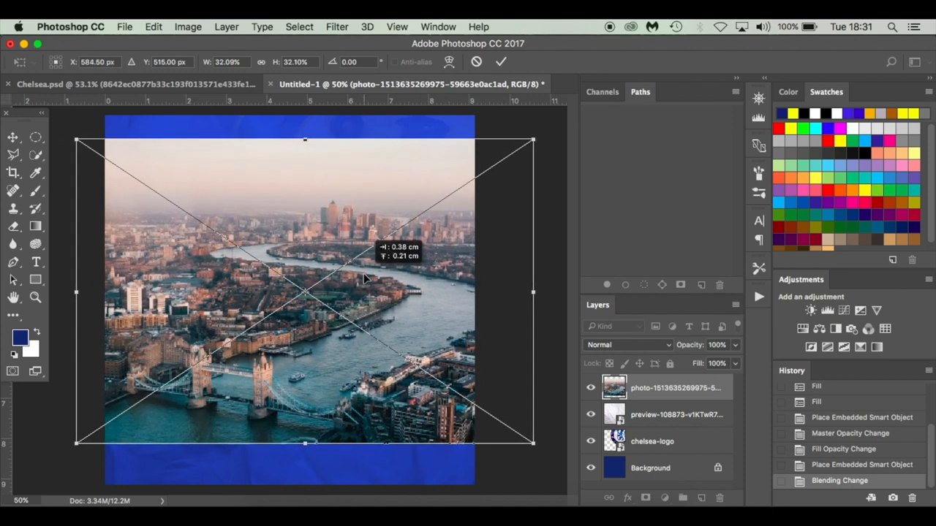
key(Return)
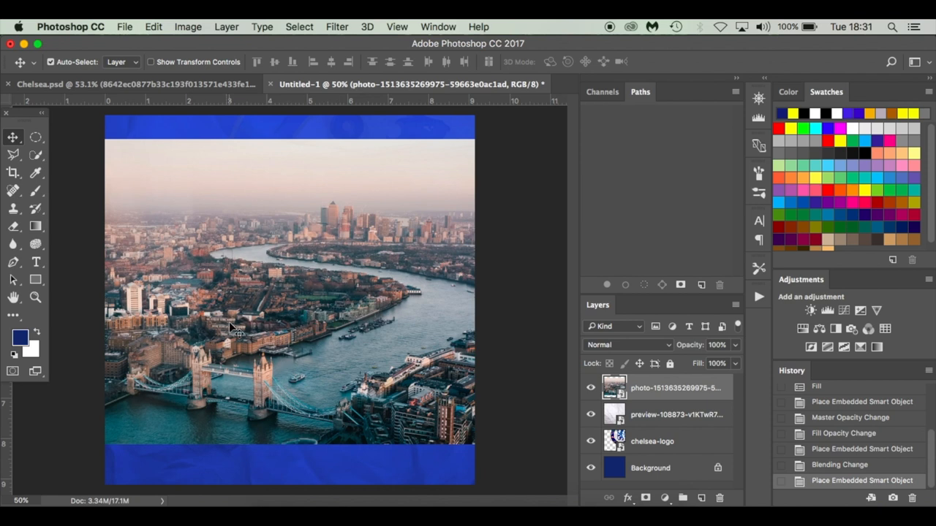
mouse_move(245, 278)
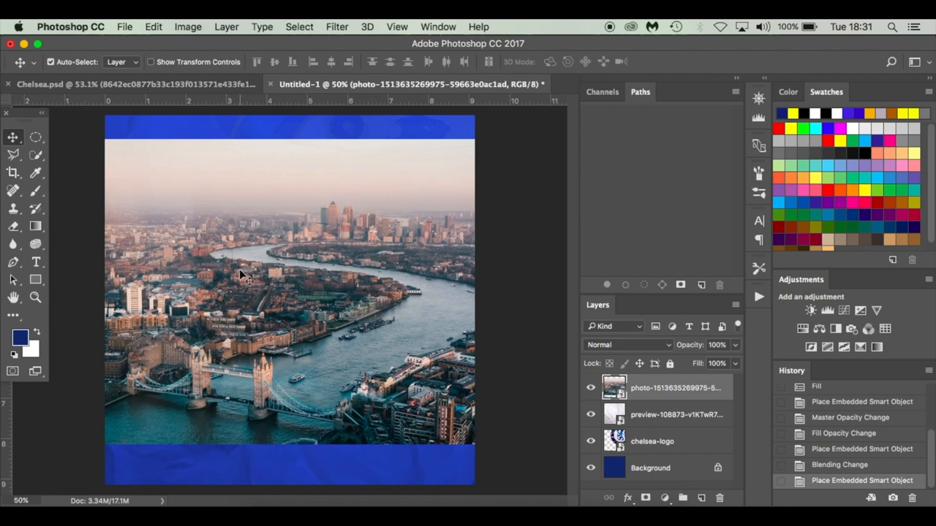
mouse_move(183, 288)
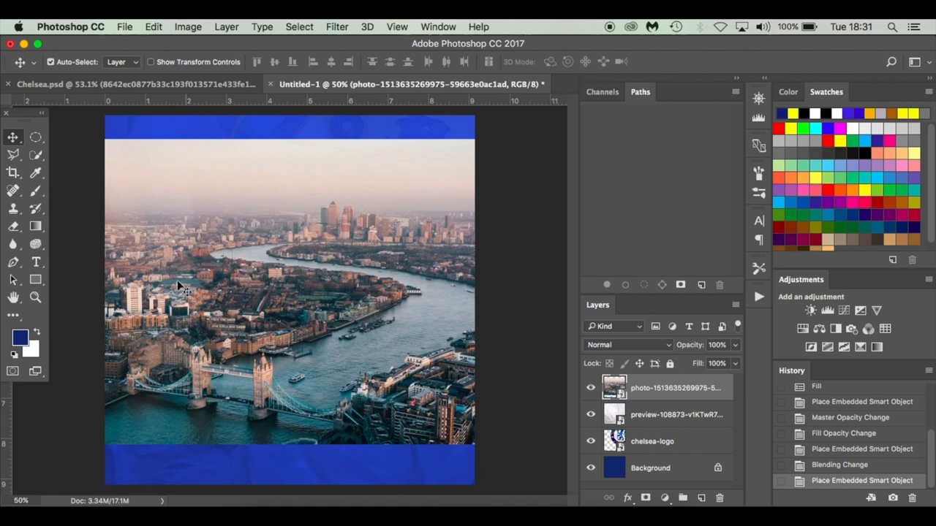
mouse_move(59, 304)
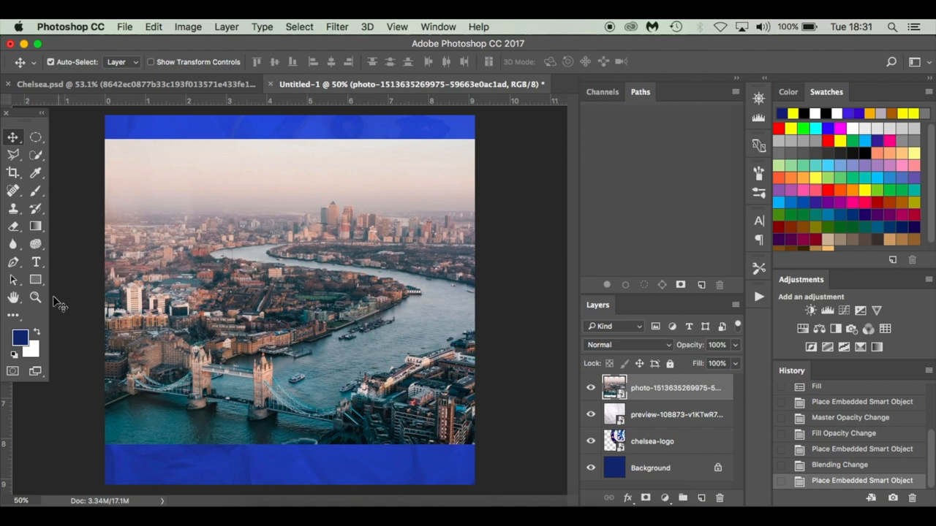
Switch to the Rectangle tool in Path mode for outlining a square.
click(36, 280)
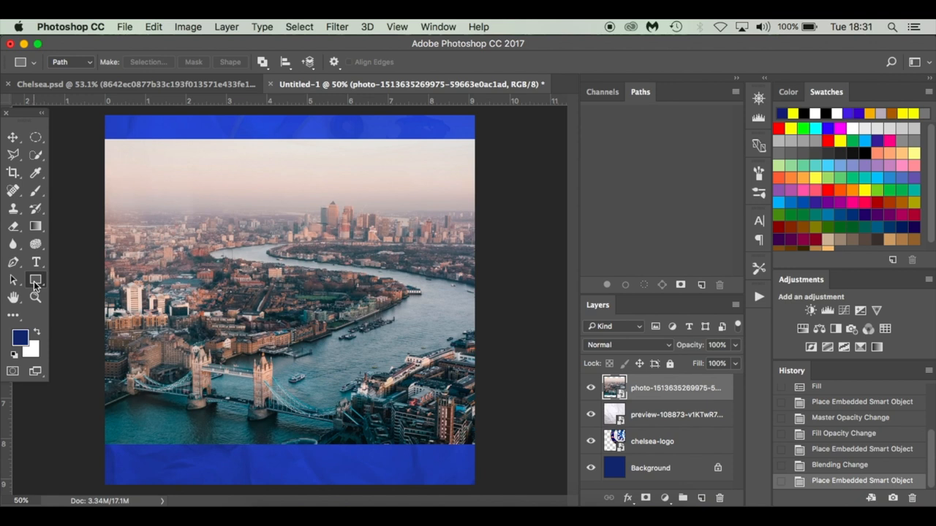
mouse_move(36, 279)
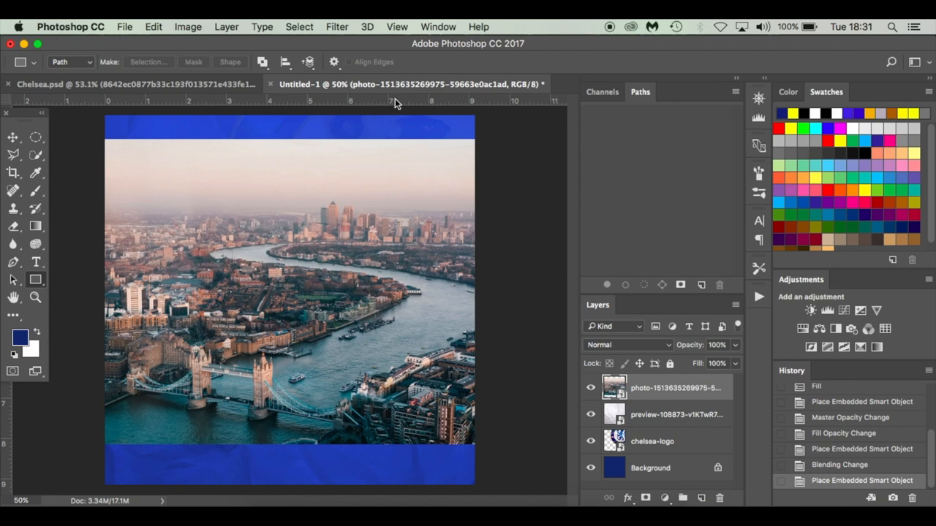
mouse_move(150, 247)
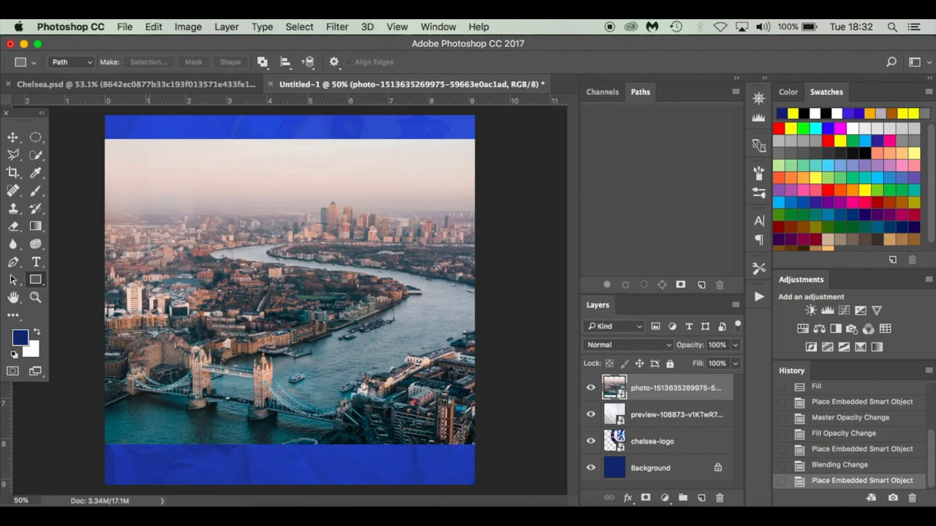
mouse_move(139, 199)
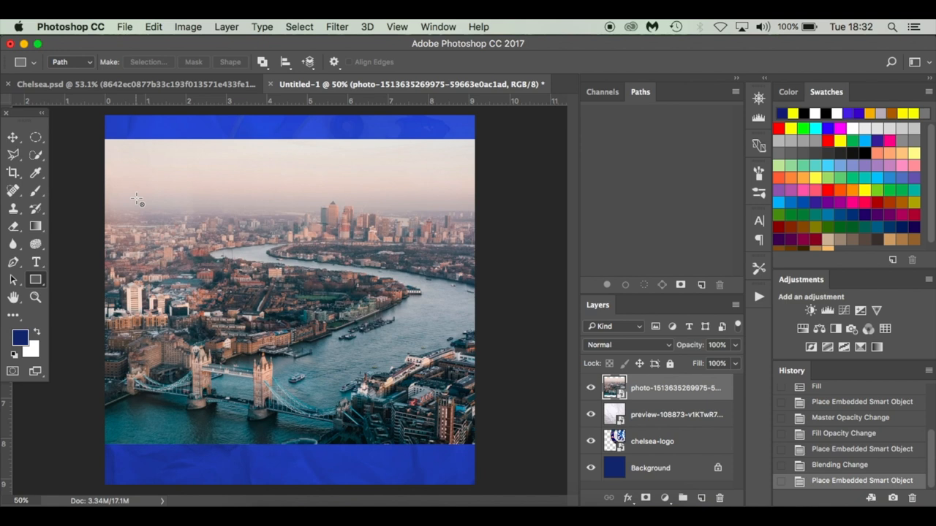
mouse_move(139, 185)
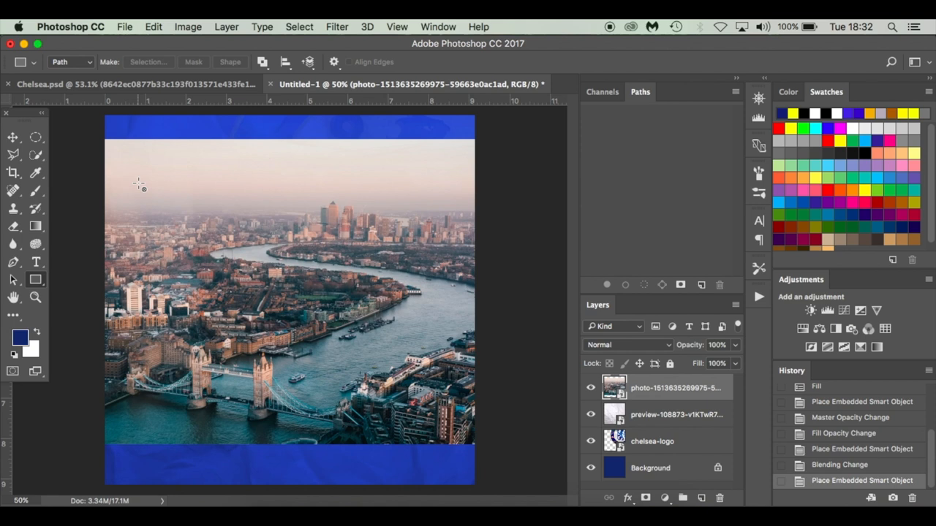
mouse_move(138, 185)
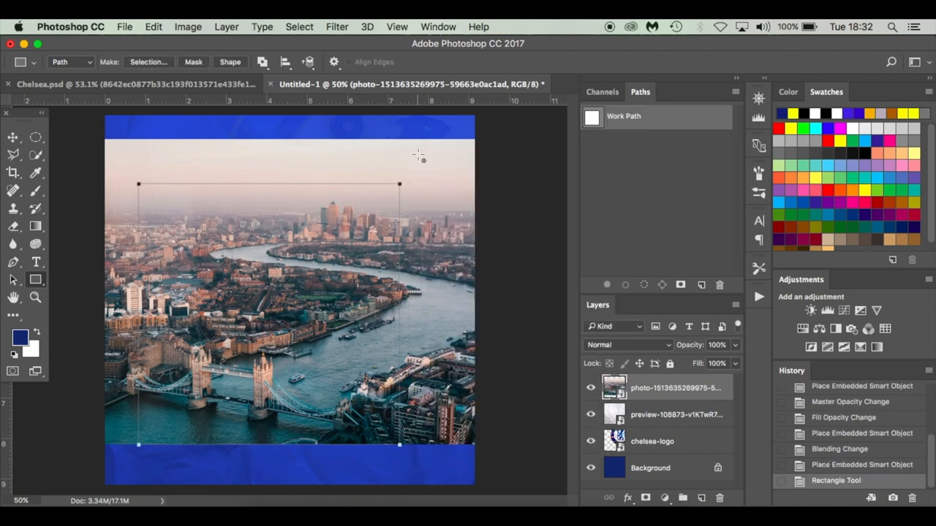
mouse_move(316, 368)
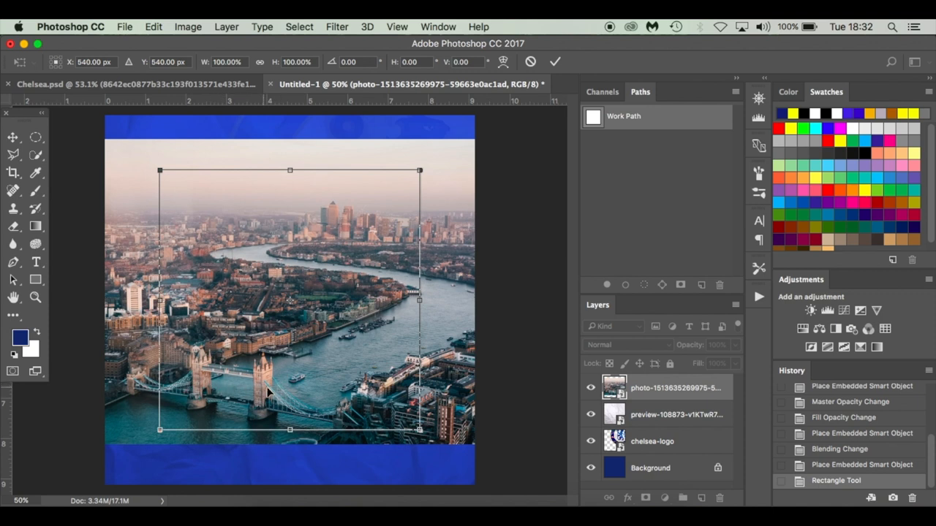
mouse_move(234, 391)
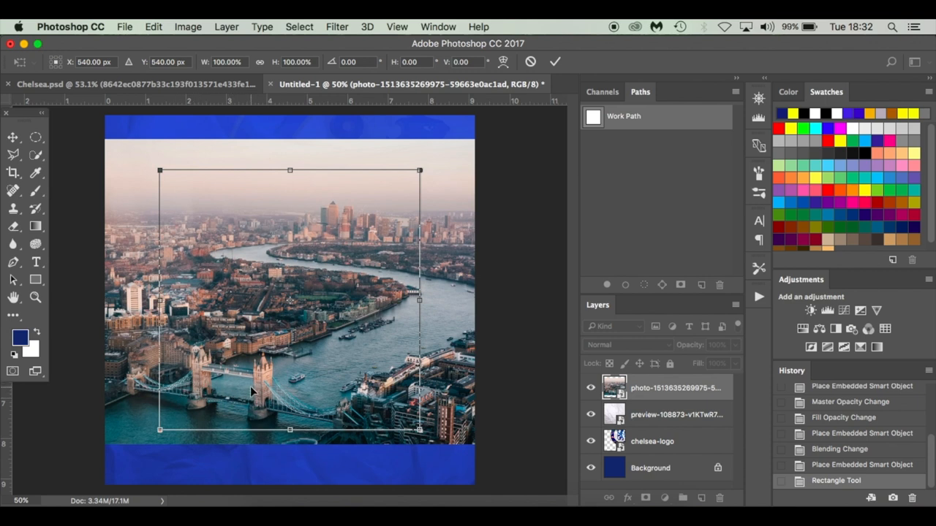
mouse_move(249, 247)
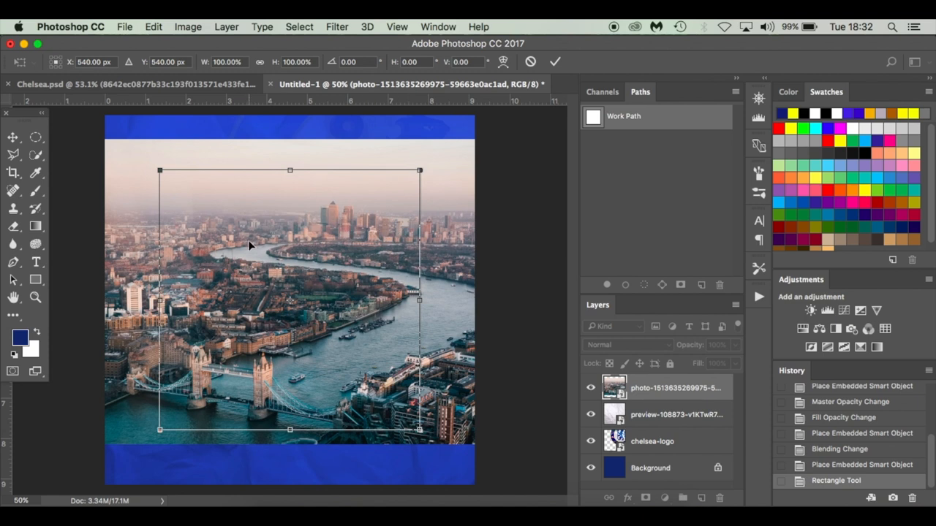
Commit the square path, turn it into a selection, and hide the full-size photo layer.
click(555, 61)
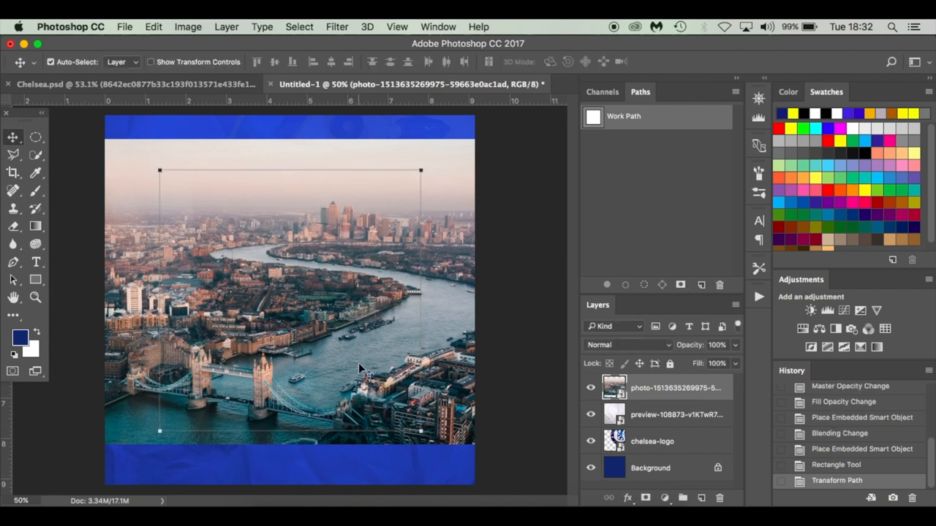
mouse_move(553, 322)
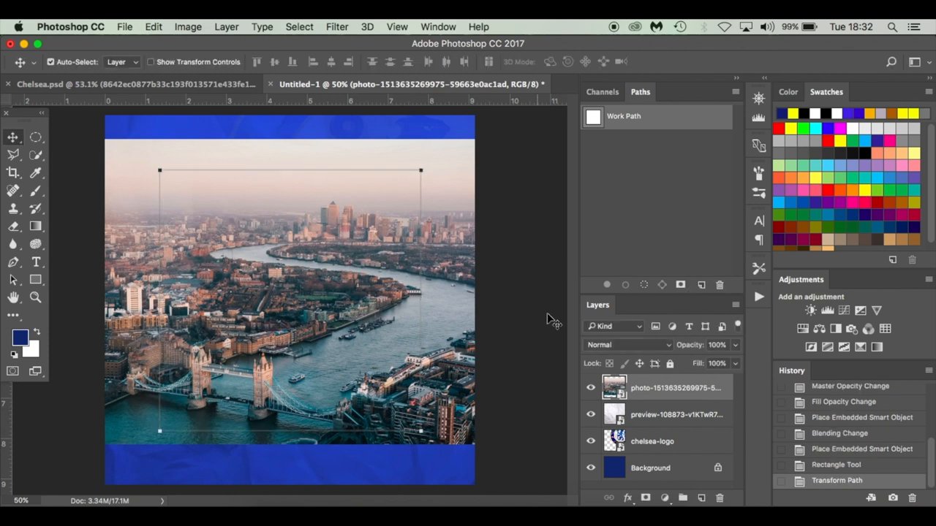
click(35, 281)
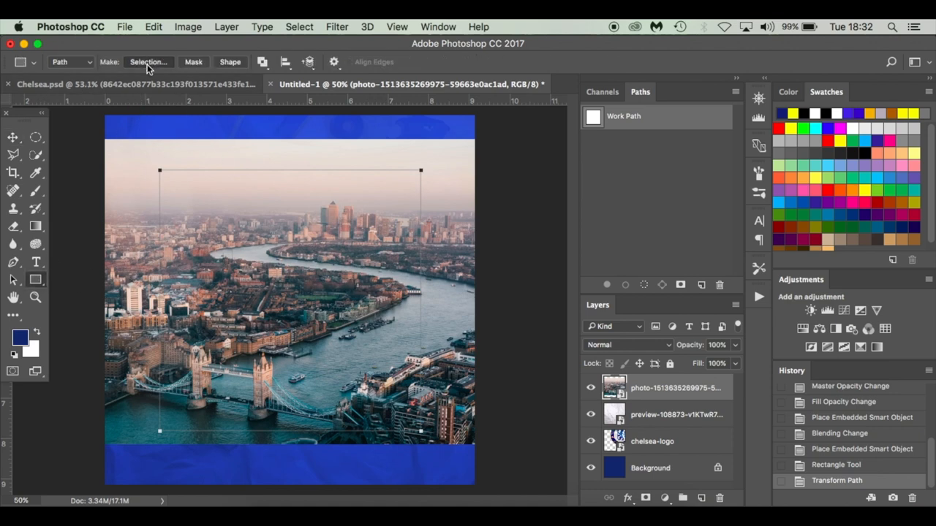
click(148, 61)
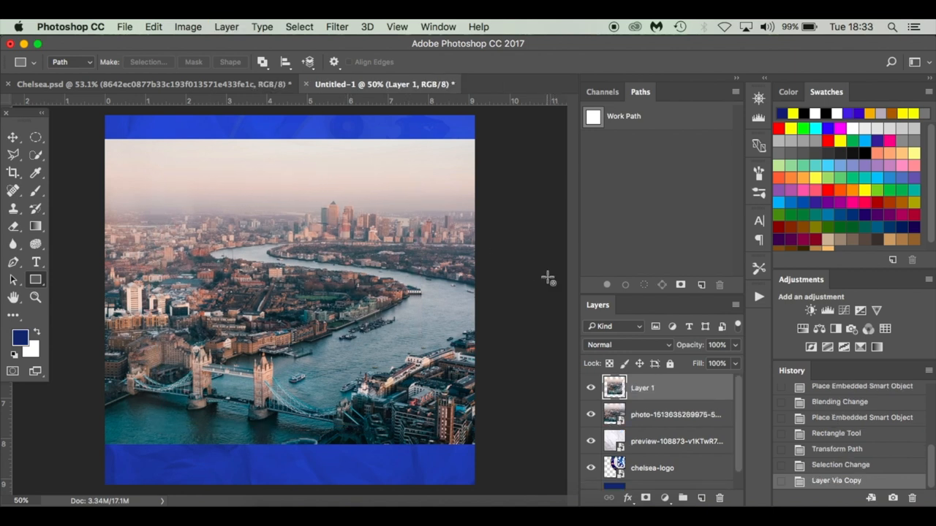
click(590, 415)
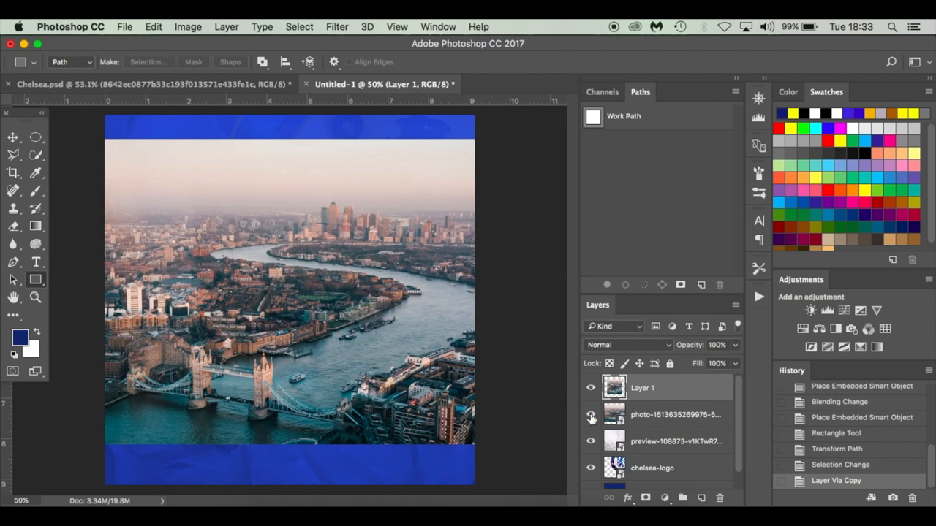
click(590, 415)
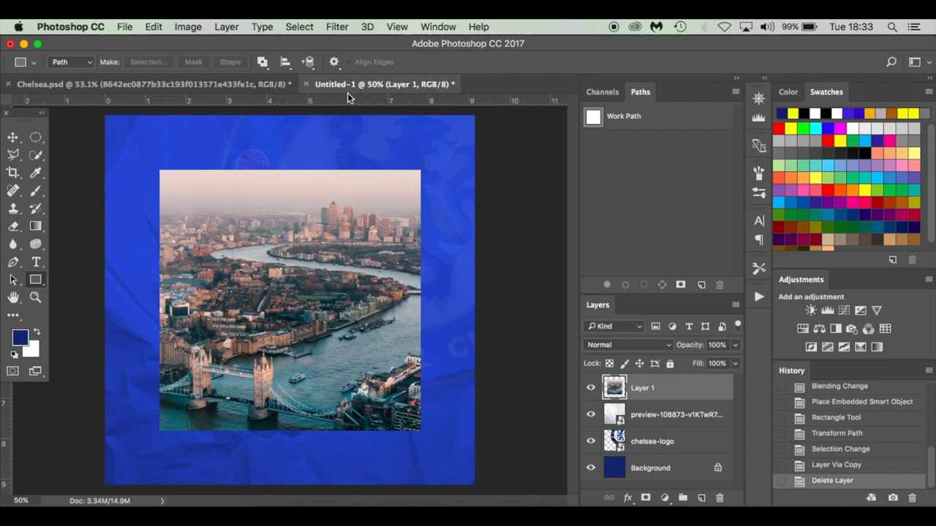
Drag a vertical guide to the canvas centre and align the London photo square to it.
click(13, 298)
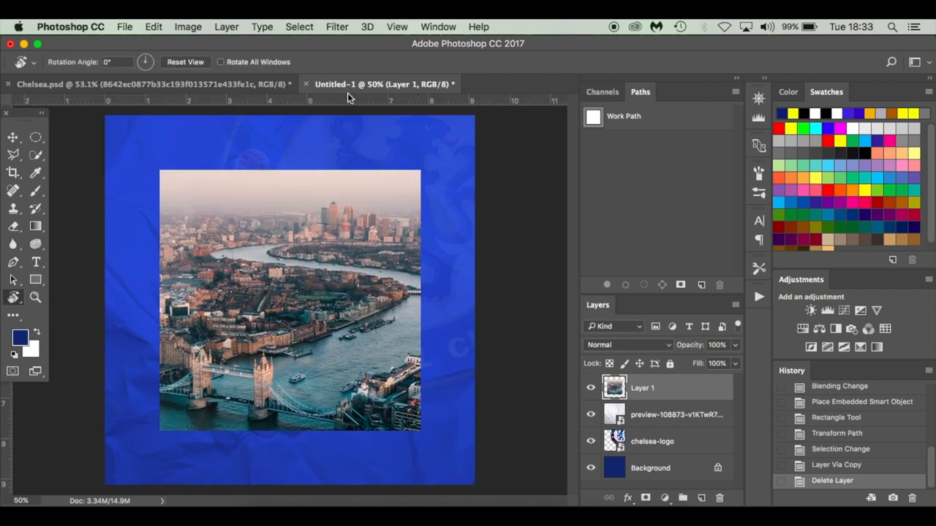
mouse_move(11, 413)
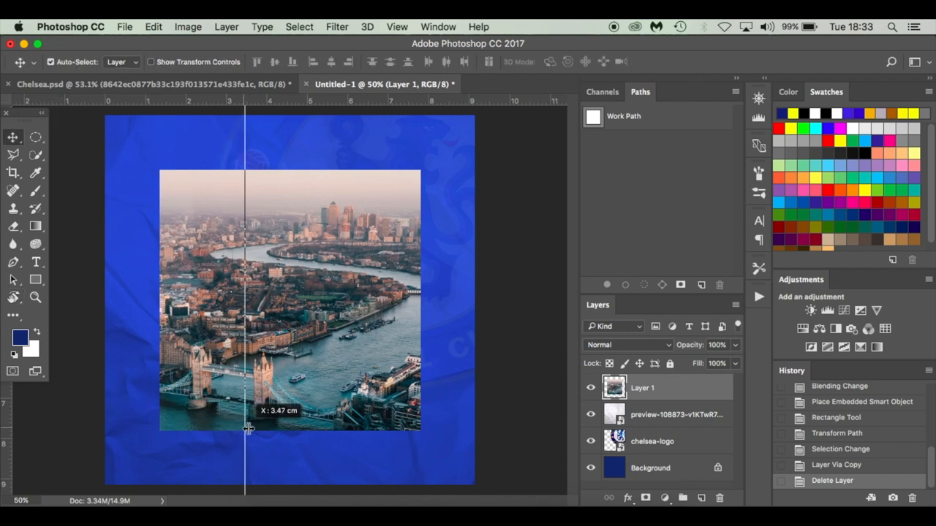
click(650, 468)
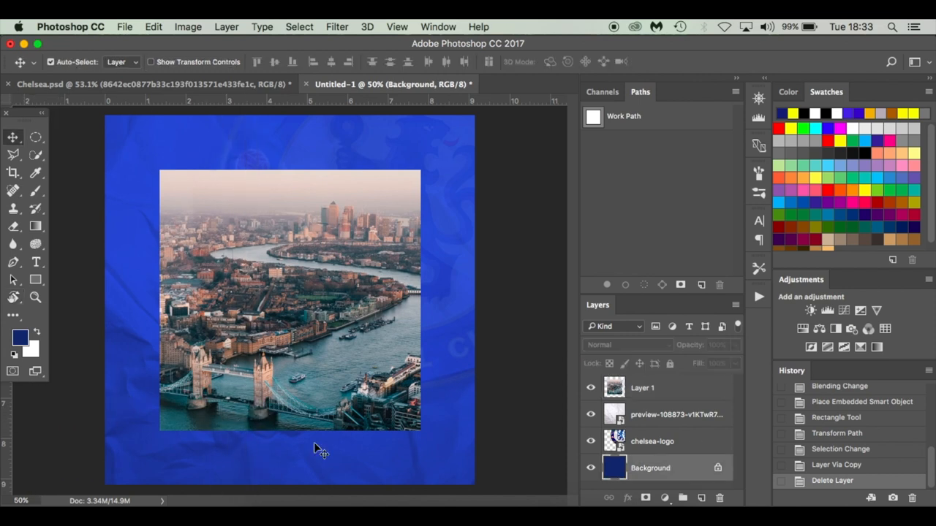
drag(282, 101, 283, 461)
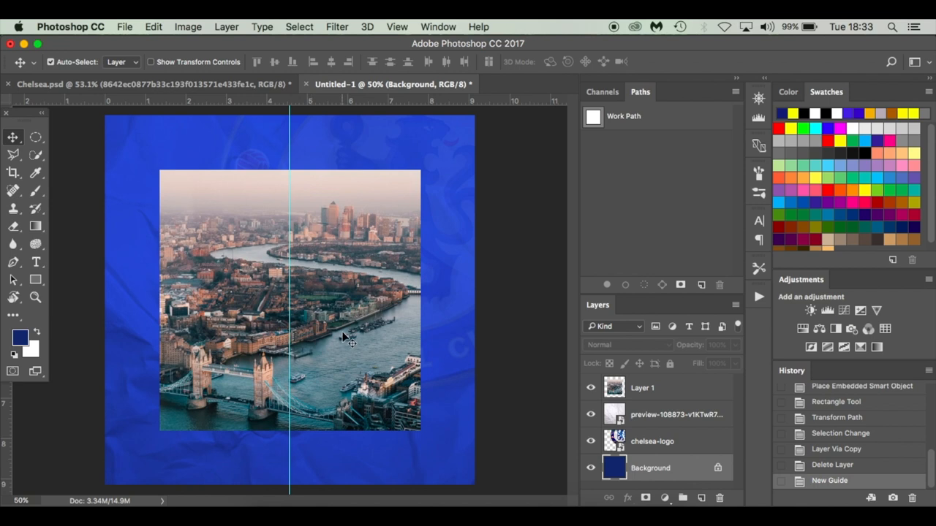
click(642, 388)
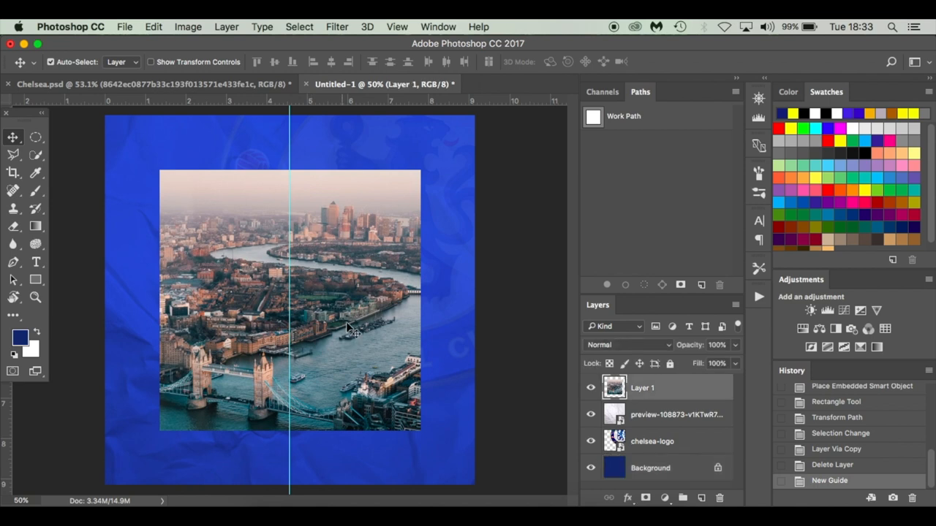
drag(347, 329, 306, 288)
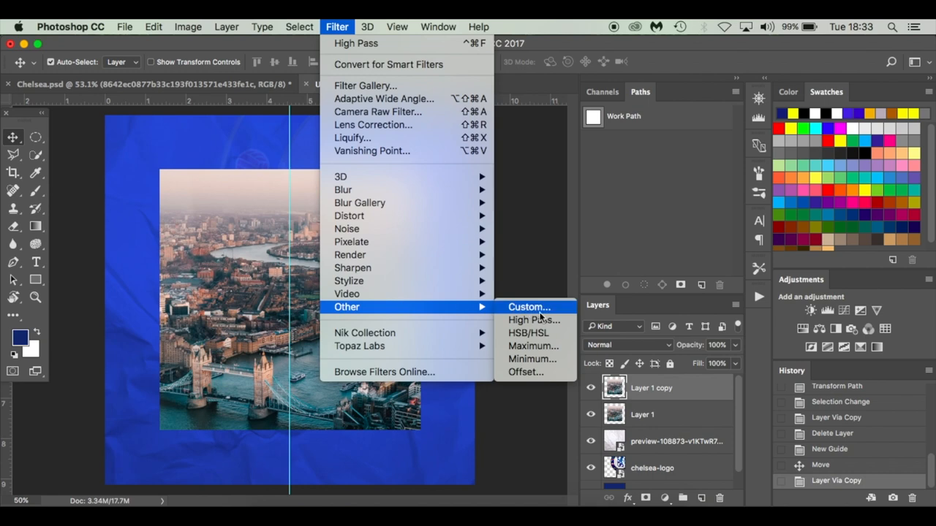
Apply High Pass with radius 2.0 to the copy, set it to Overlay, and select Layer 1.
click(534, 320)
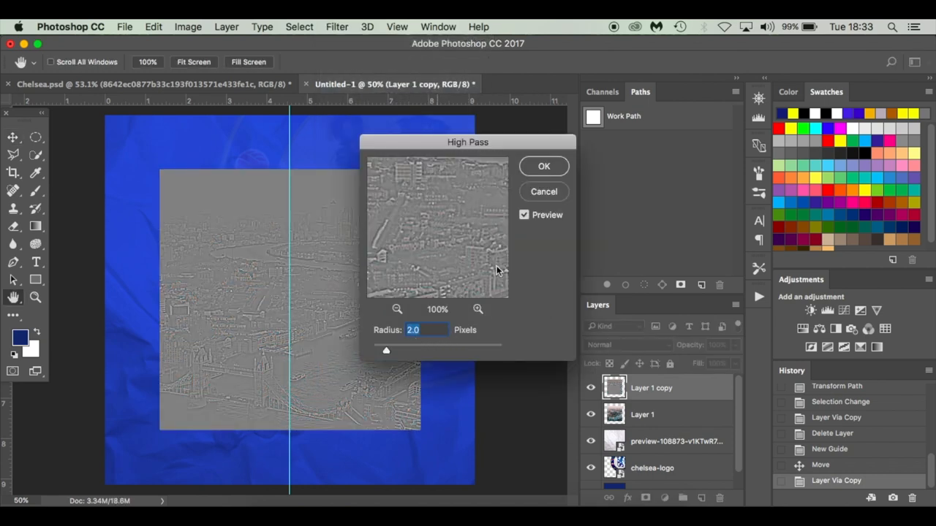
click(544, 166)
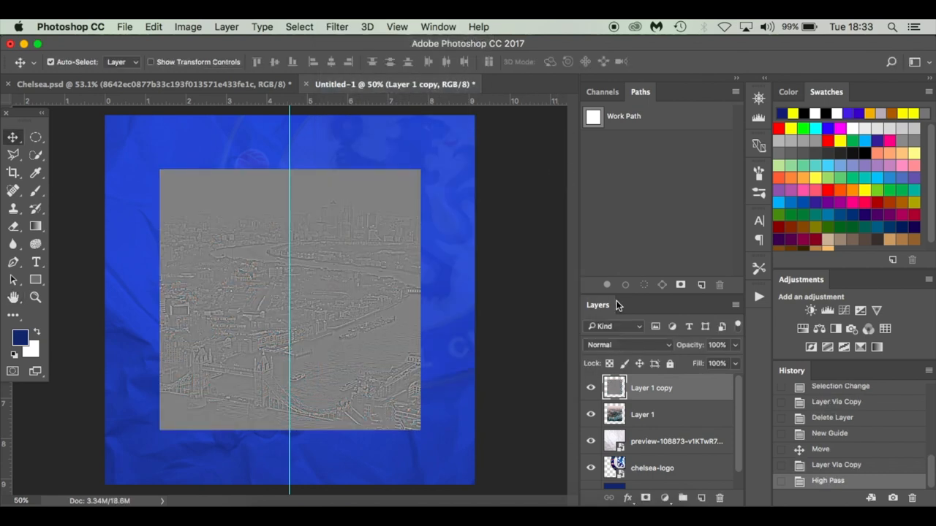
click(628, 344)
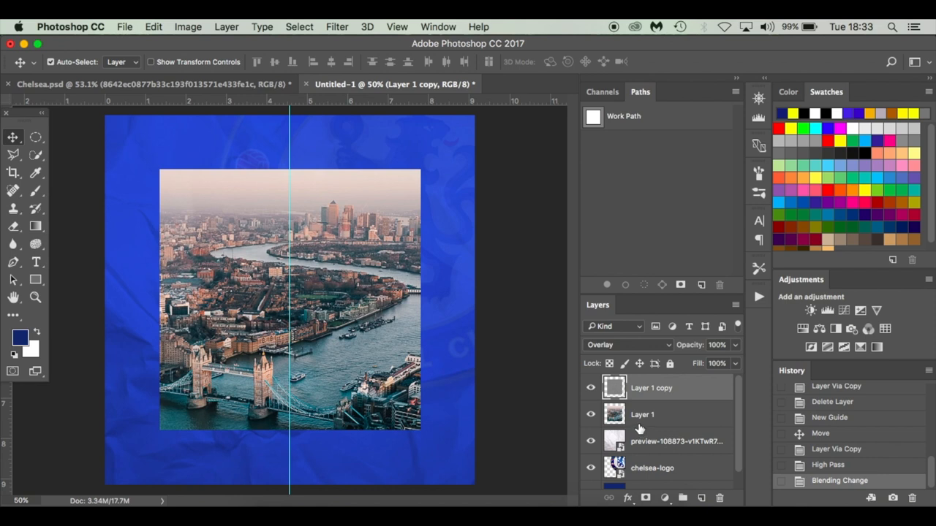
click(642, 414)
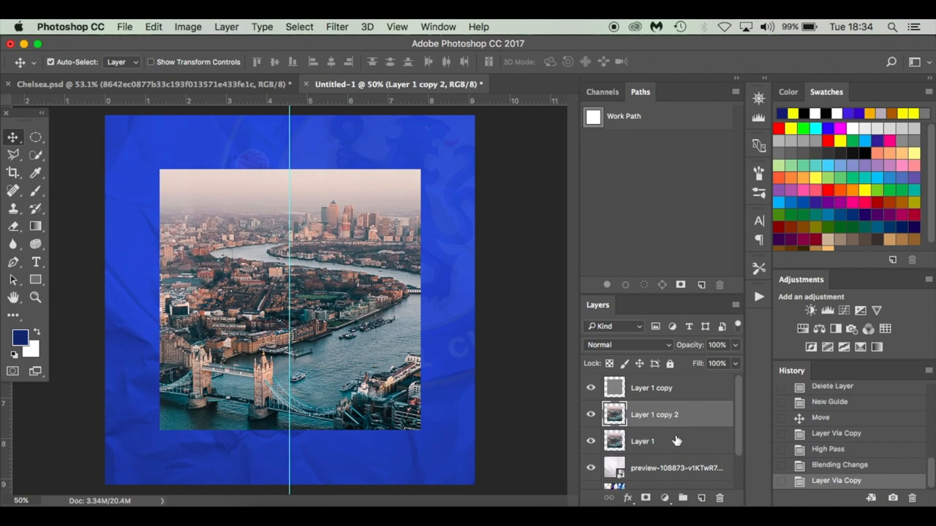
Change the city photo copy's blending for a blue tint and select the top overlay copy.
click(642, 441)
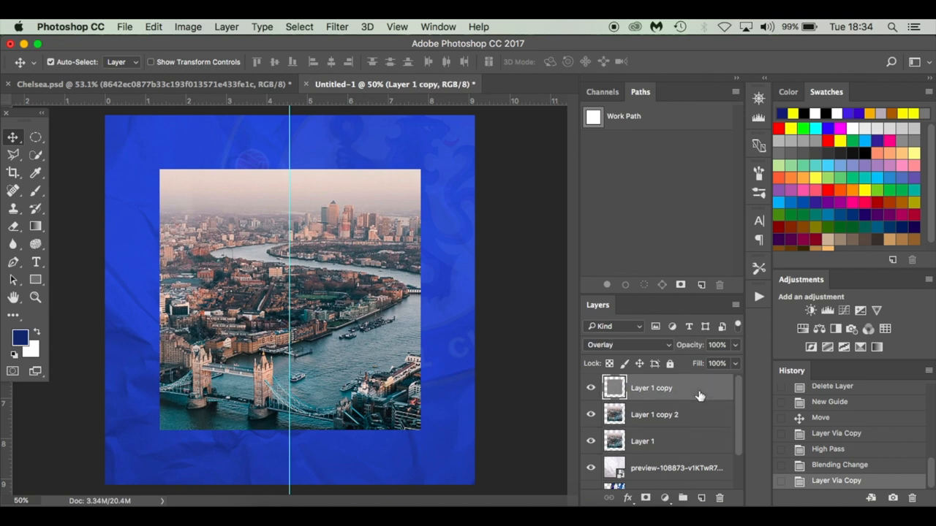
mouse_move(696, 422)
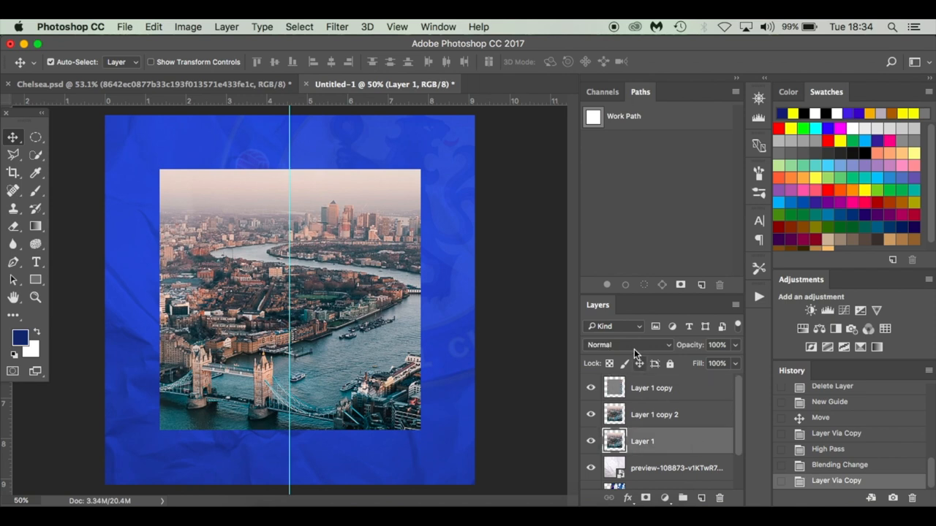
click(627, 344)
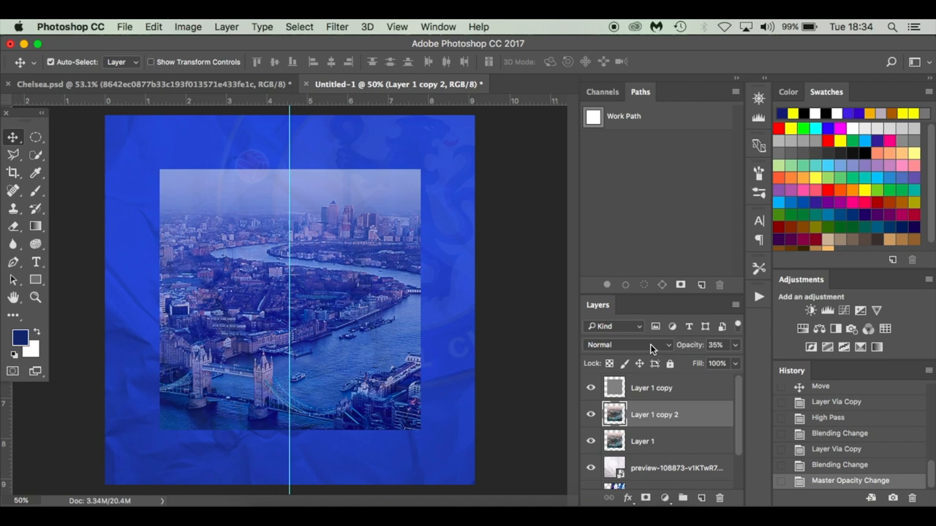
mouse_move(629, 344)
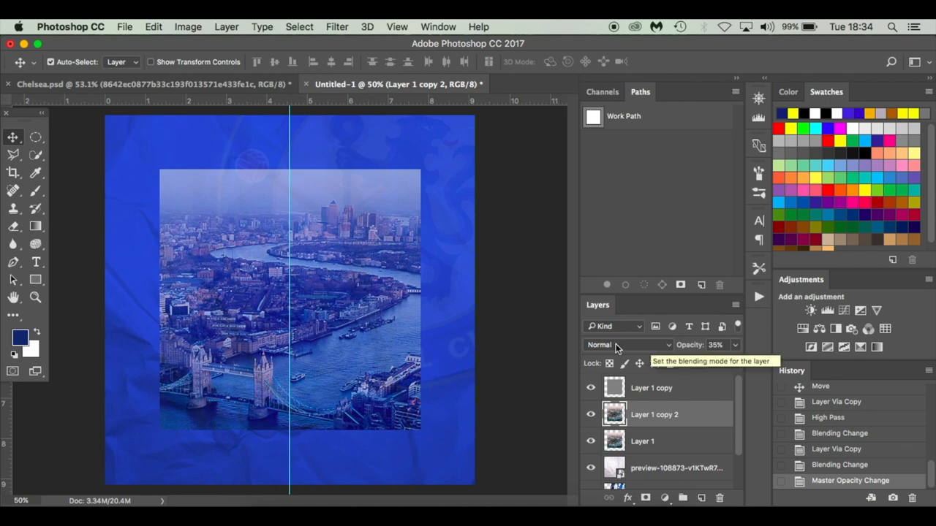
mouse_move(234, 215)
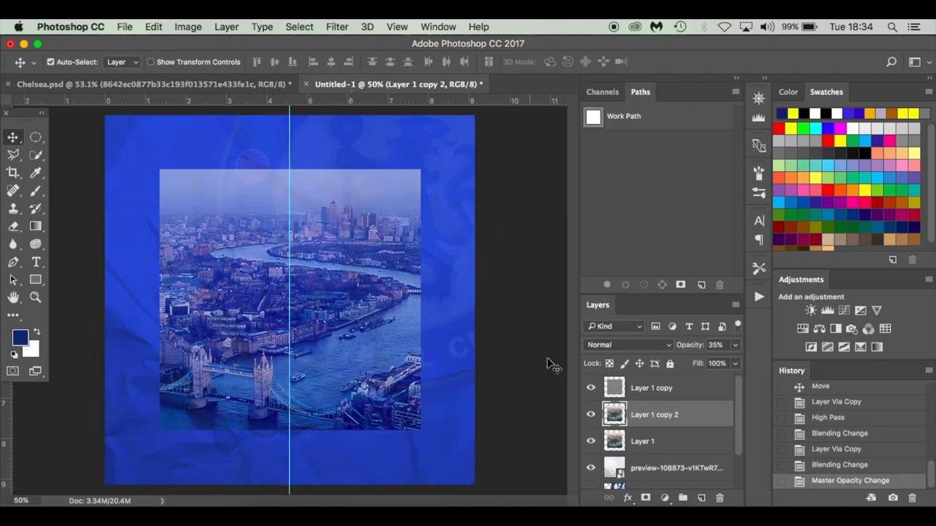
click(651, 387)
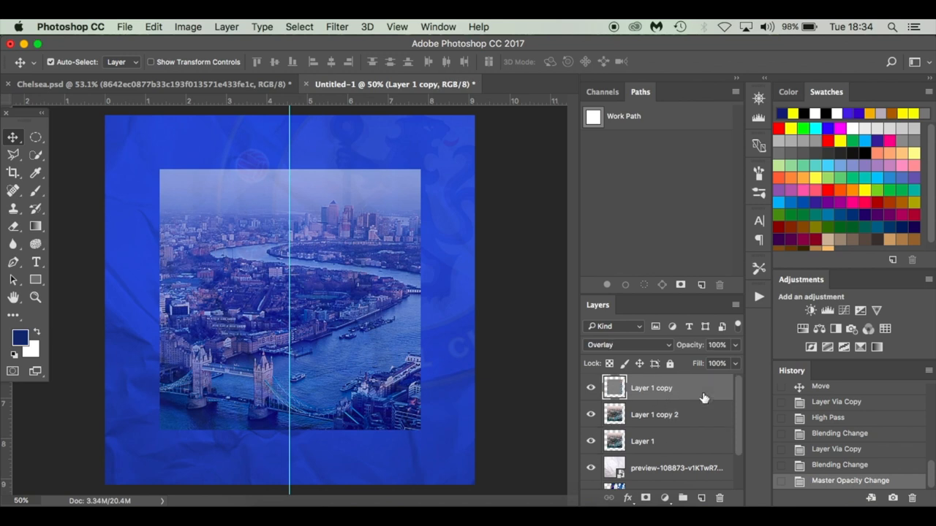
mouse_move(369, 501)
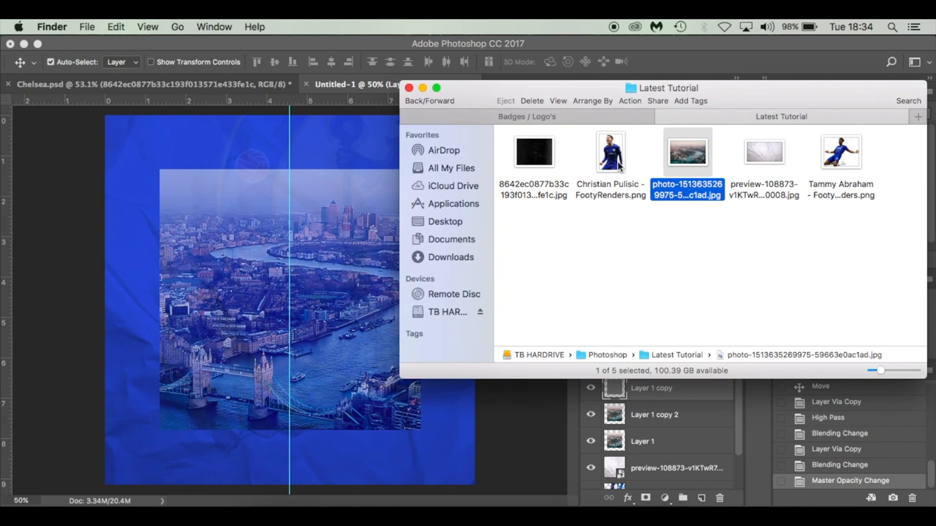
Drag in the Christian Pulisic cutout and scale it to fit over the London photo.
drag(611, 152, 347, 282)
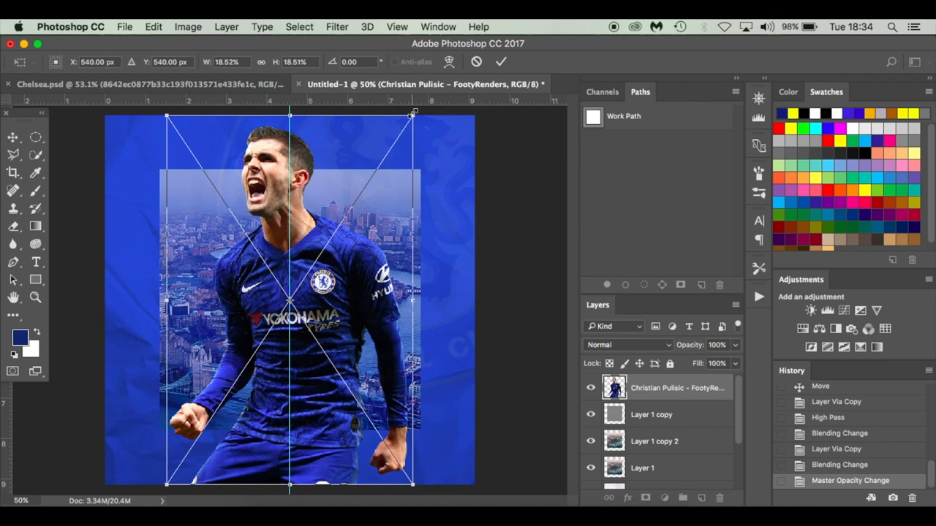
drag(414, 113, 380, 161)
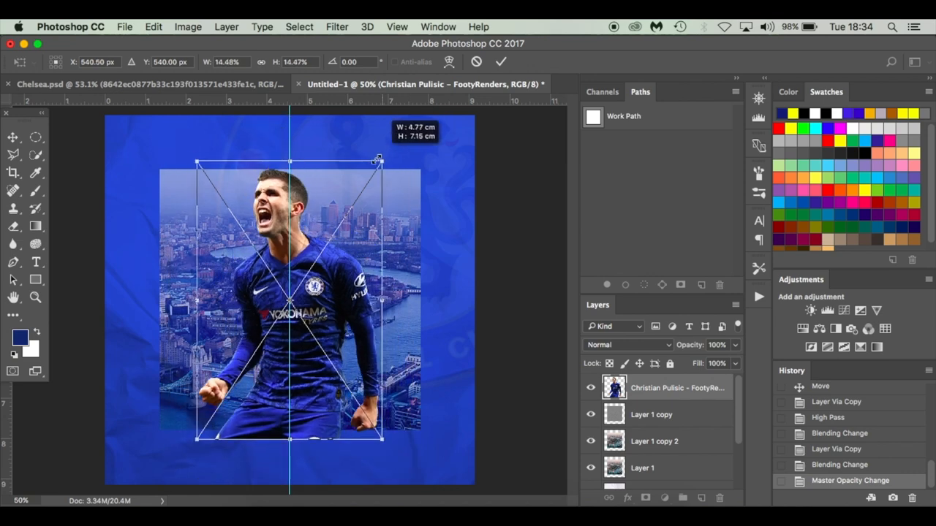
drag(378, 159, 388, 150)
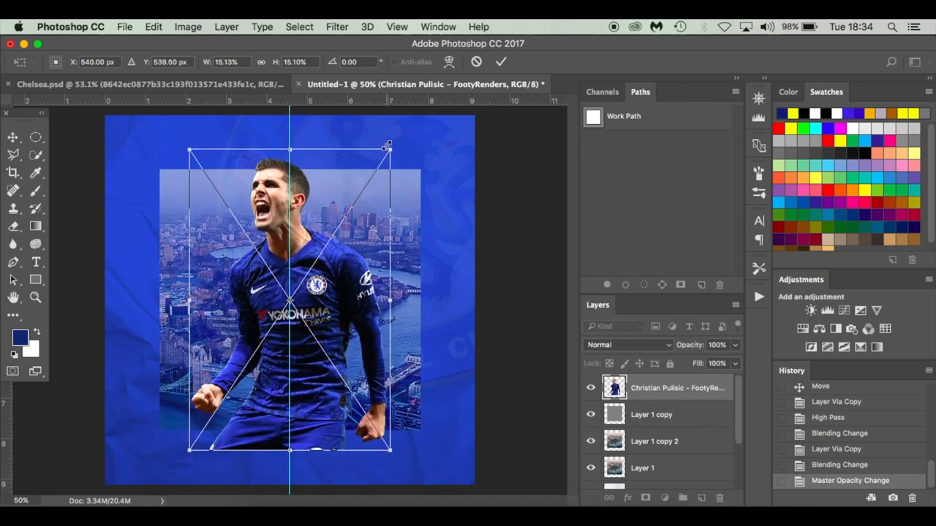
drag(289, 300, 289, 256)
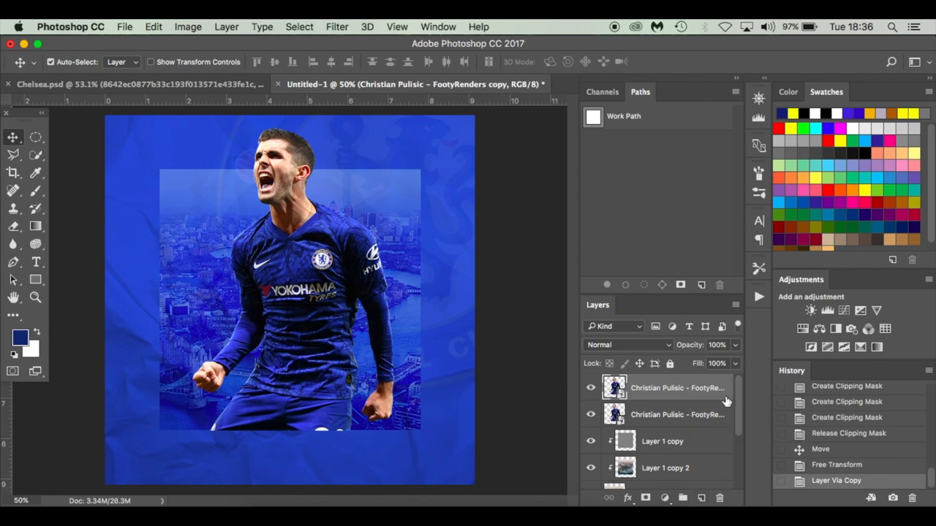
Give the Pulisic copy a radius-2 High Pass, Overlay blending, and a clipping mask.
click(337, 27)
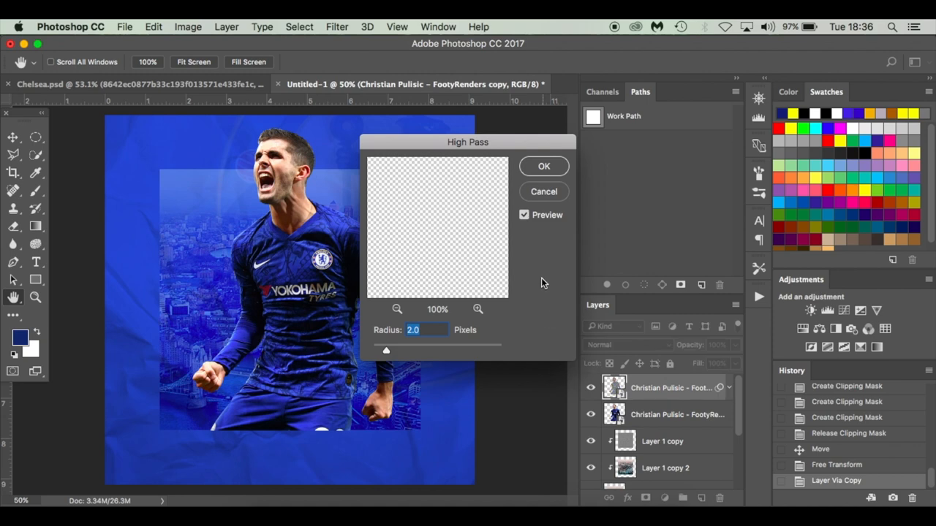
click(544, 166)
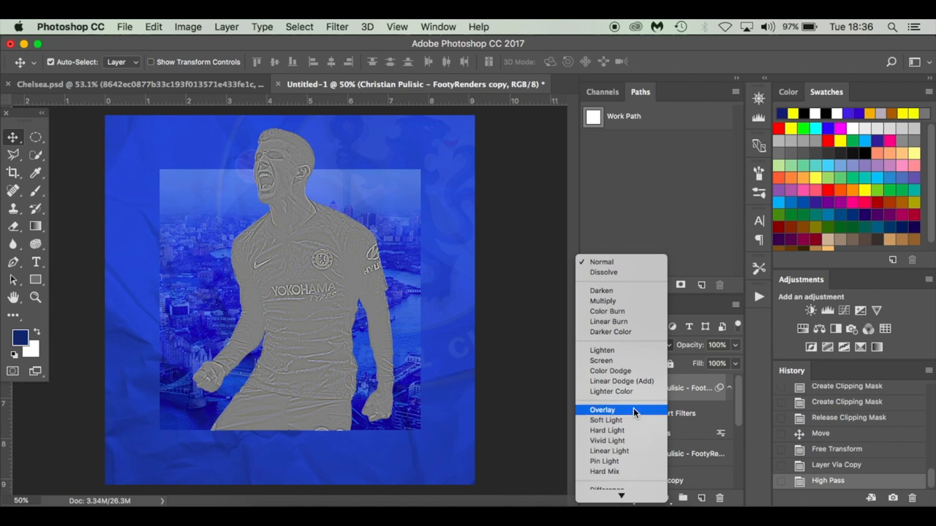
click(602, 409)
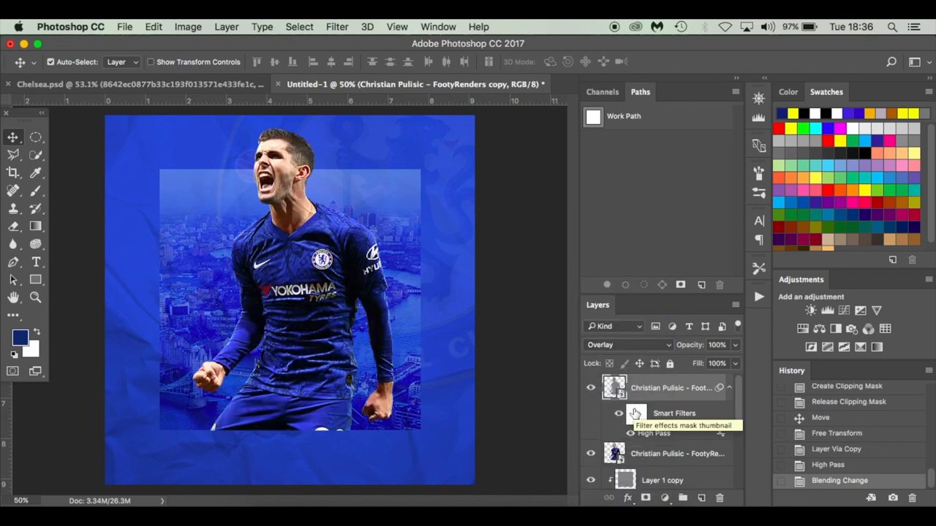
mouse_move(667, 389)
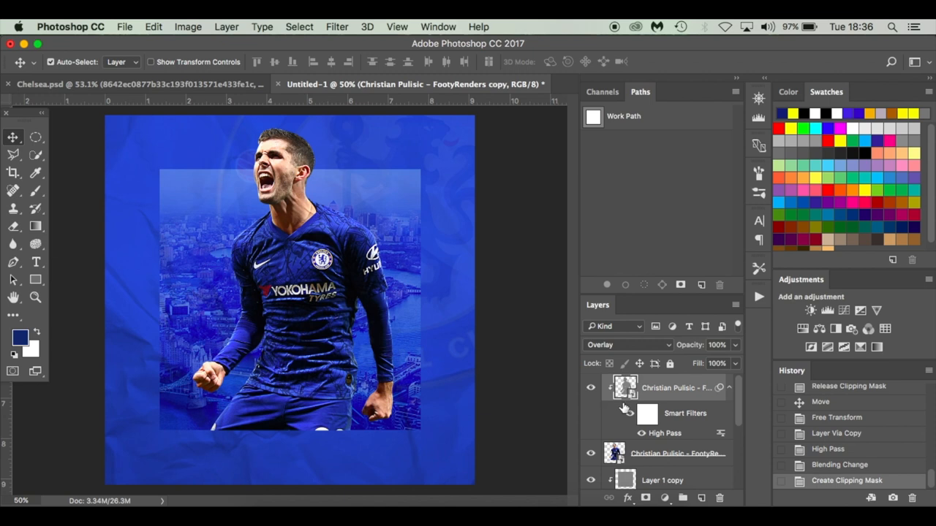
click(642, 413)
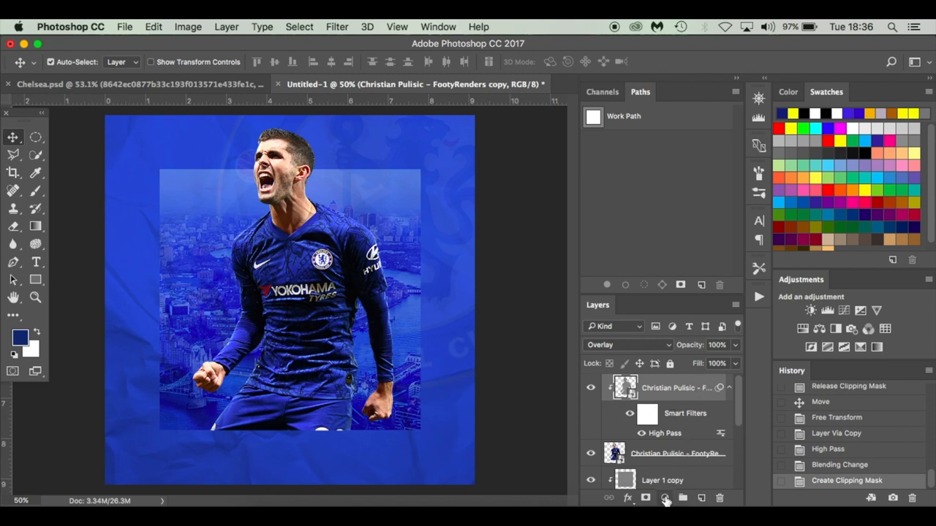
Add a Hue/Saturation adjustment clipped to Pulisic with saturation at -30.
click(664, 498)
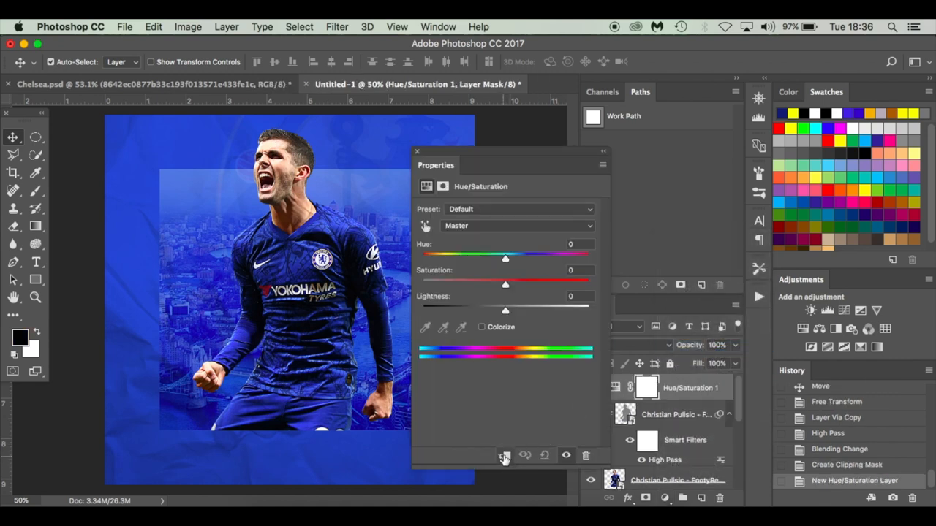
click(504, 455)
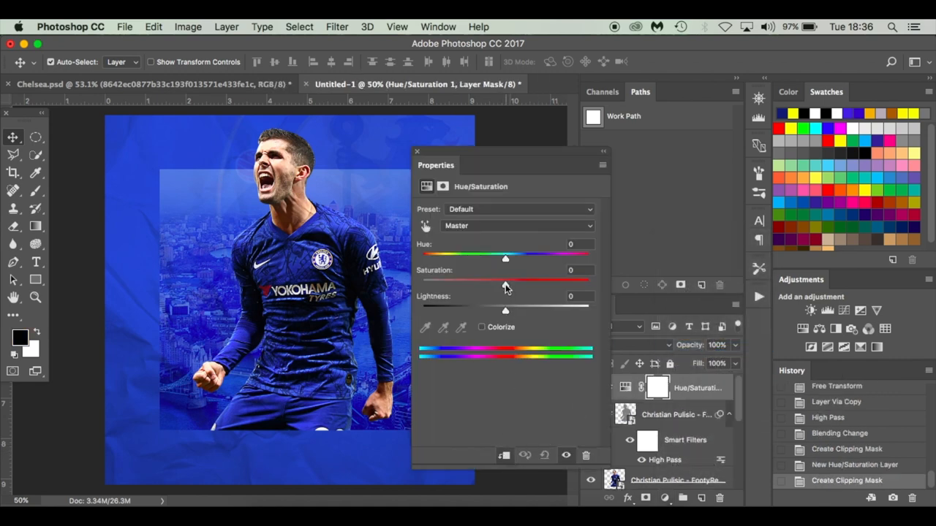
drag(504, 282, 479, 282)
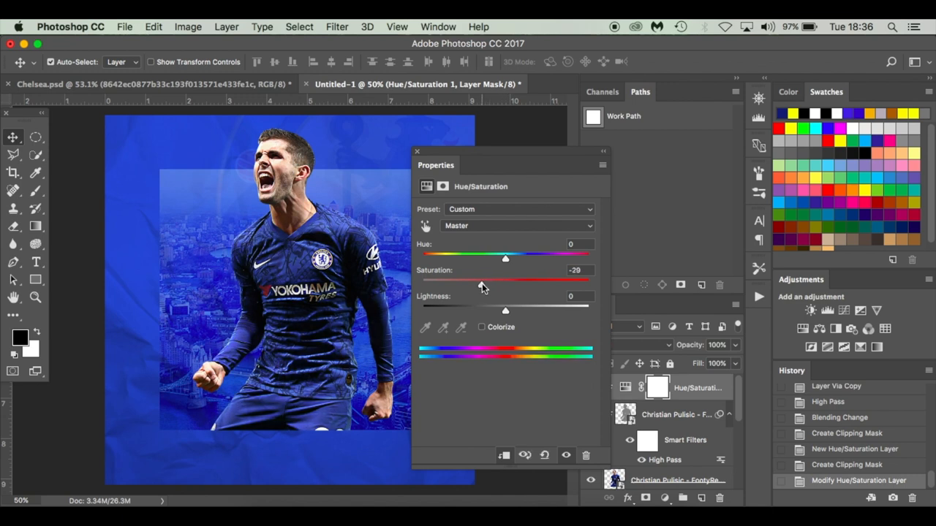
drag(505, 283, 480, 283)
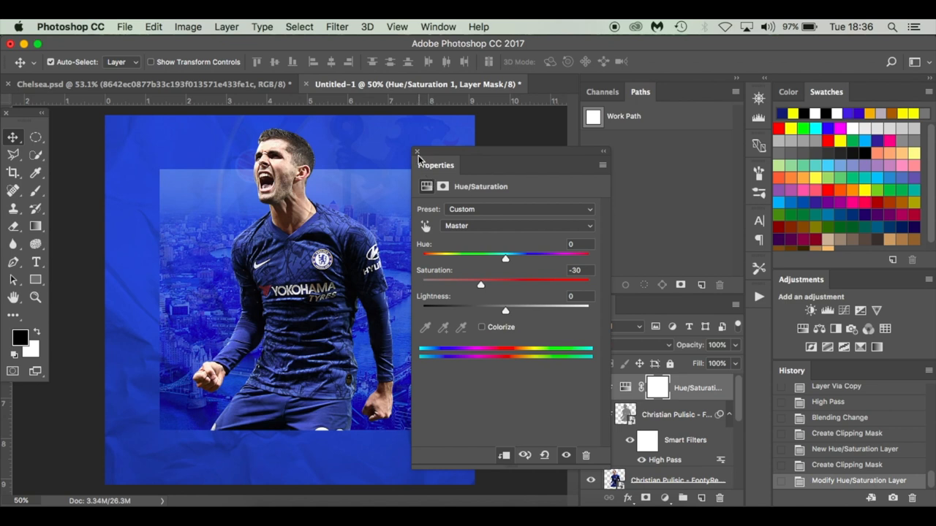
click(416, 153)
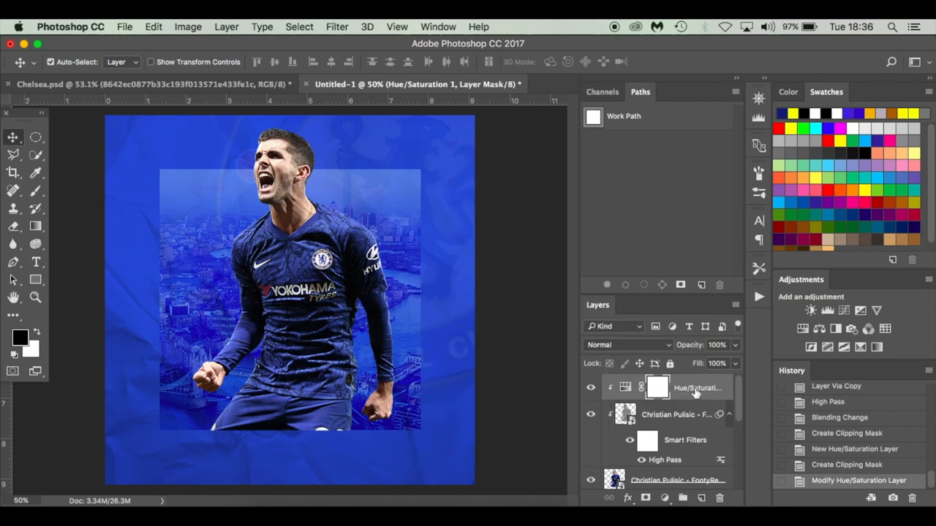
mouse_move(687, 440)
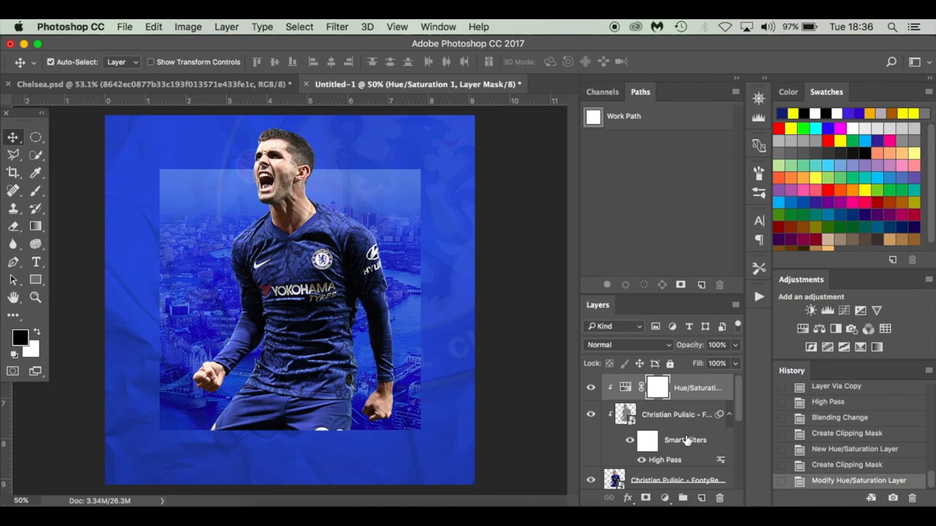
scroll(down, 3)
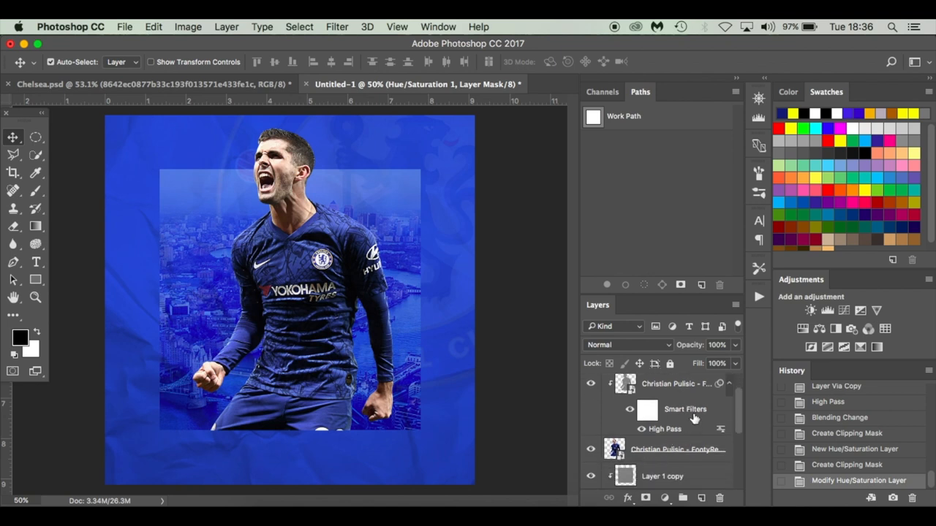
click(663, 497)
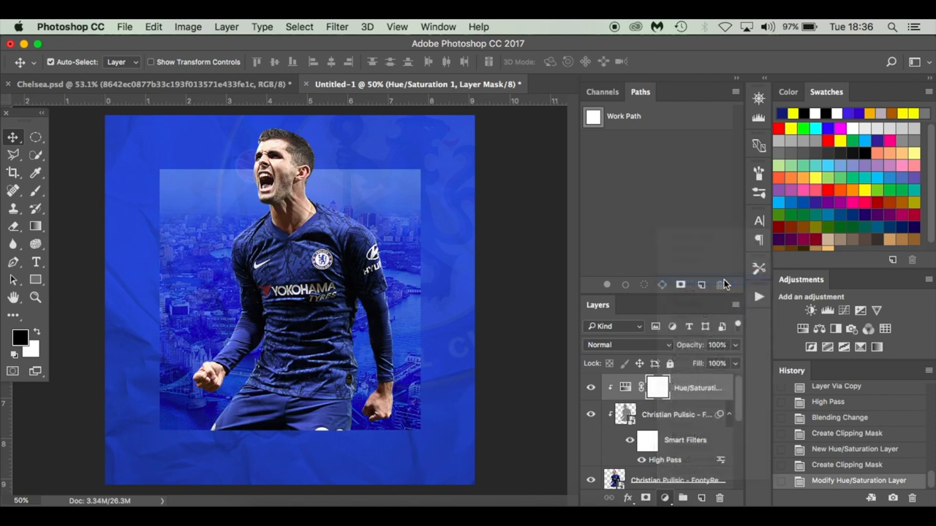
Add a clipped Brightness/Contrast adjustment to Pulisic with brightness -60 and contrast 40.
click(803, 310)
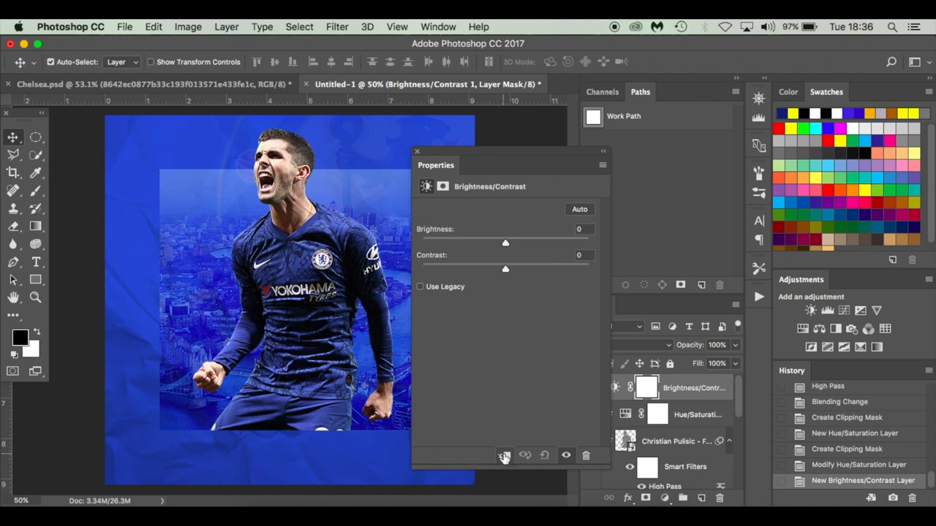
click(503, 455)
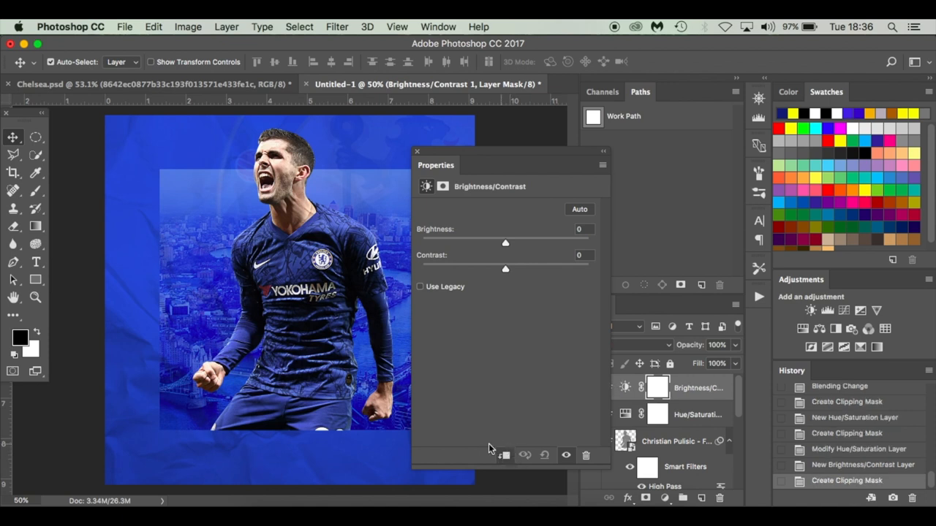
mouse_move(507, 245)
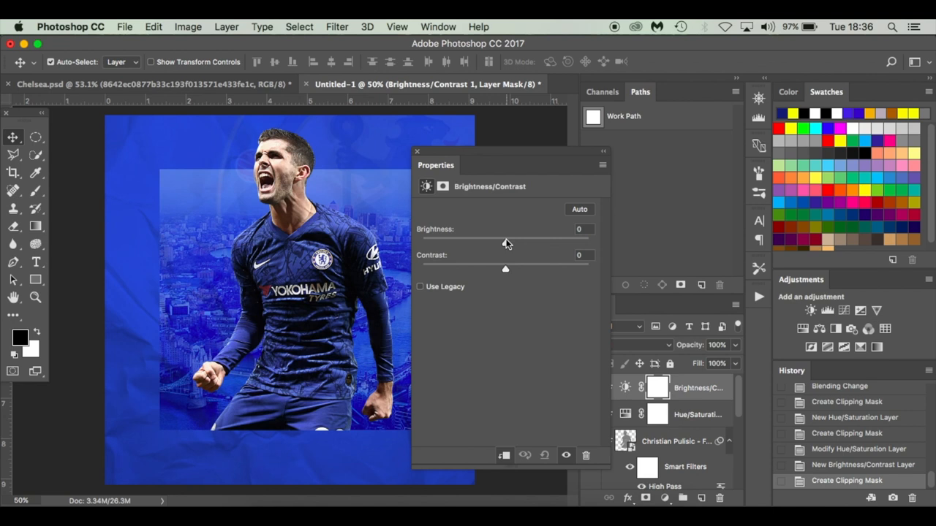
drag(505, 242, 467, 242)
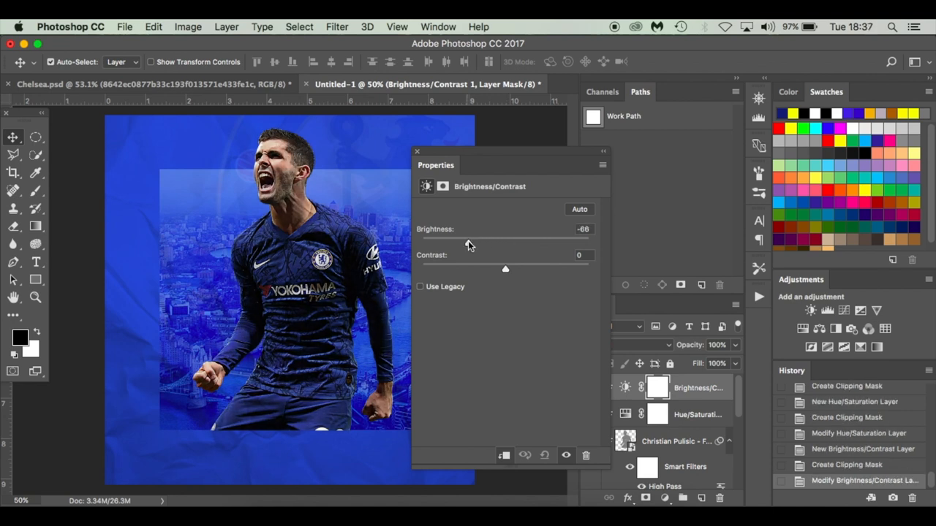
drag(468, 241, 473, 241)
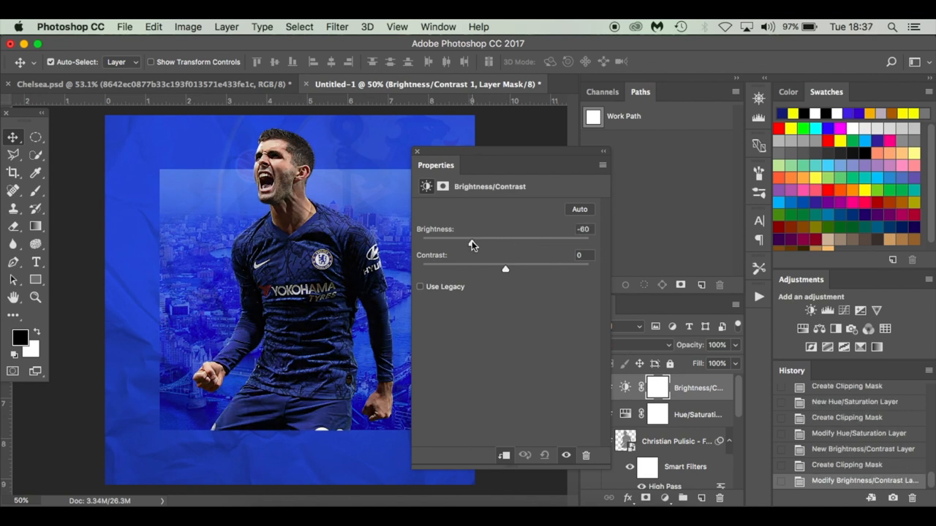
drag(505, 269, 522, 269)
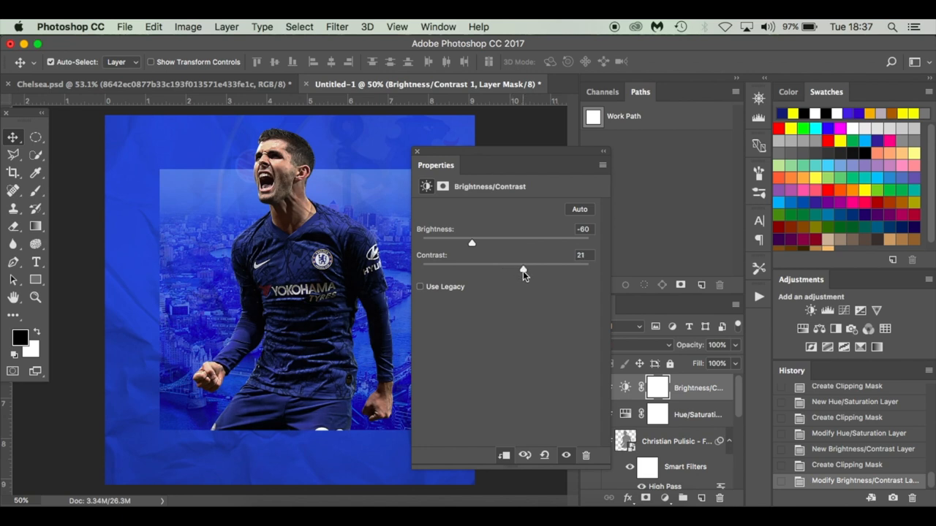
drag(523, 270, 537, 271)
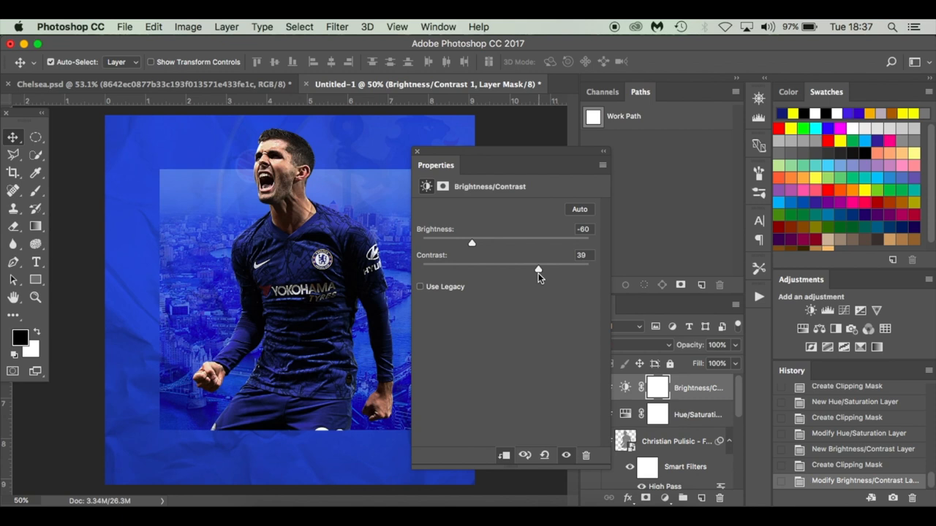
drag(538, 269, 539, 269)
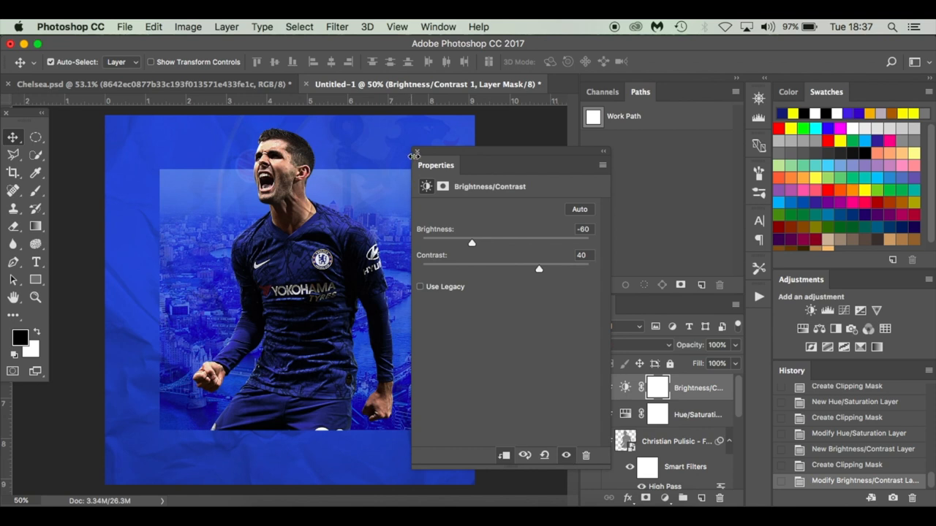
click(417, 154)
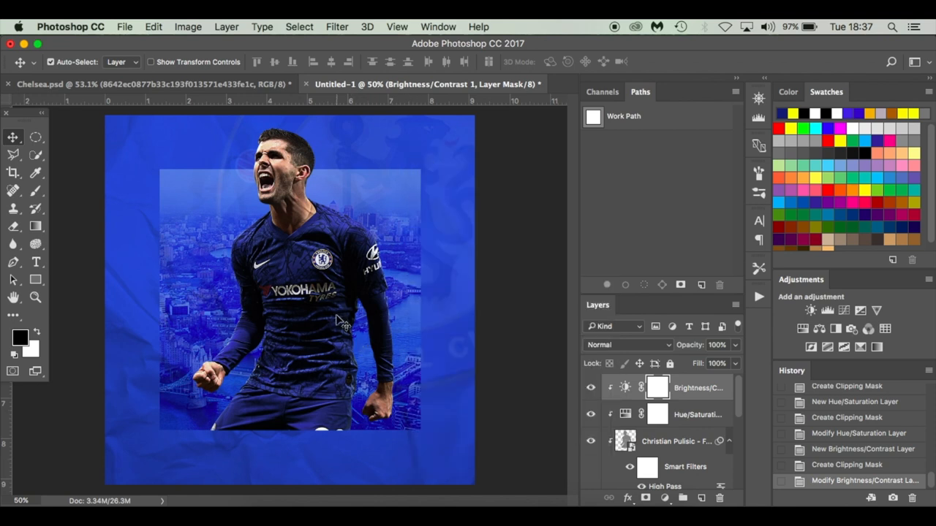
mouse_move(417, 263)
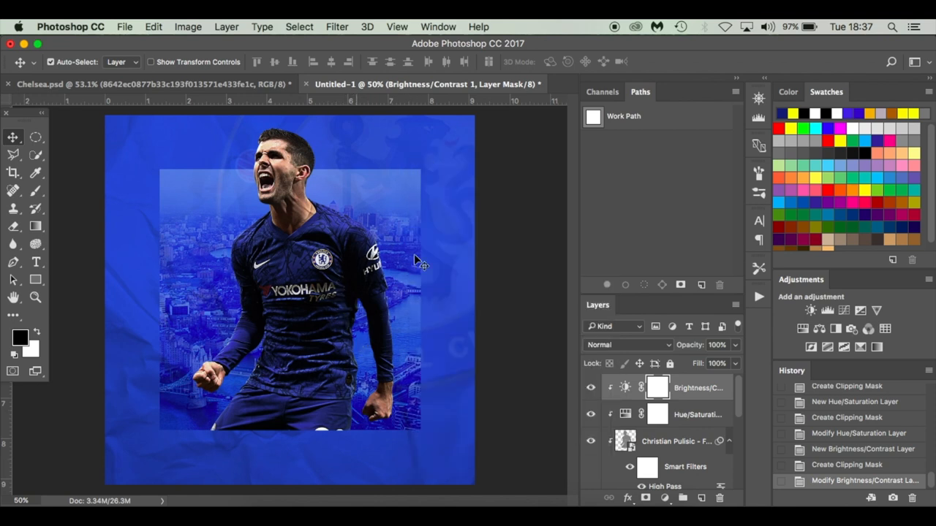
mouse_move(318, 311)
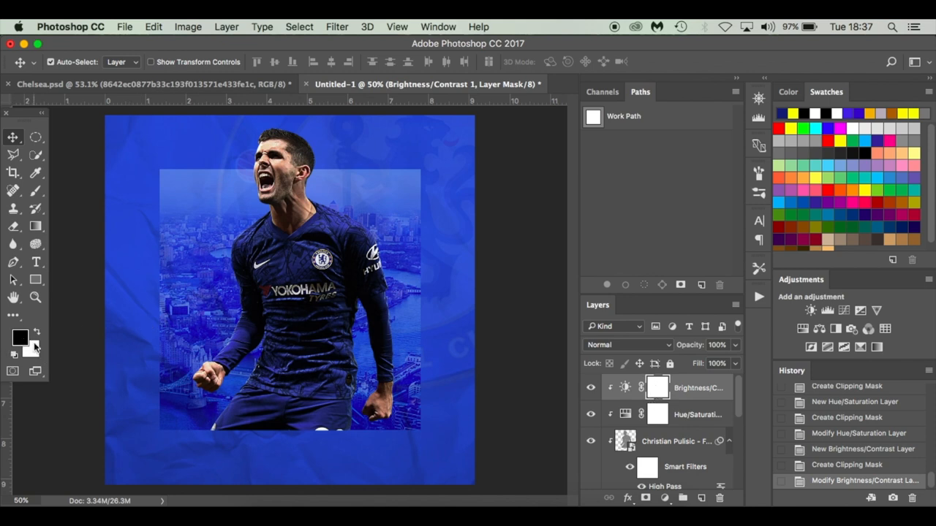
Brush soft black strokes on the Brightness/Contrast mask over Pulisic, then toggle it to compare.
click(14, 191)
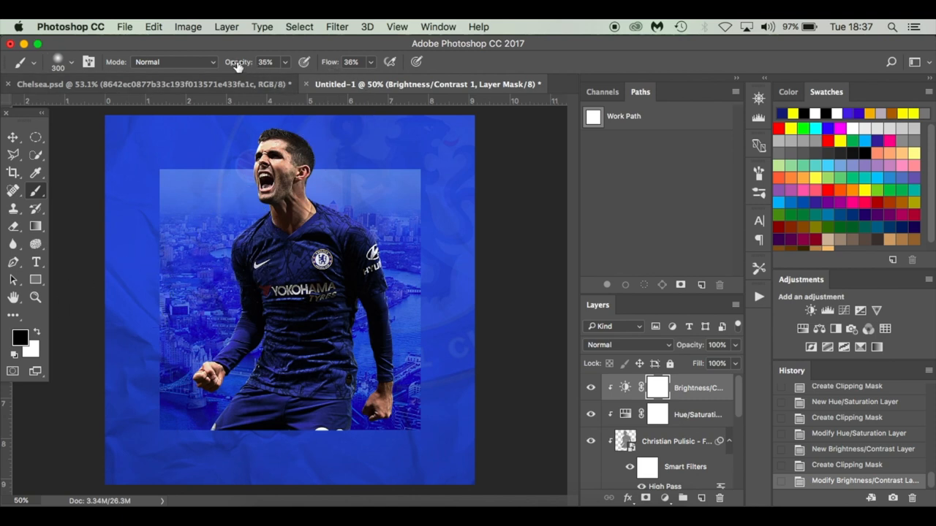
mouse_move(347, 168)
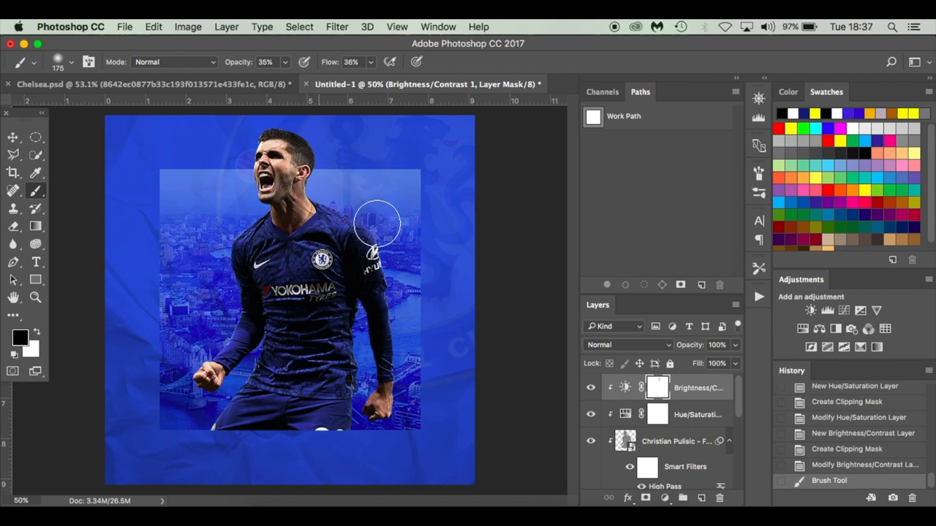
click(373, 227)
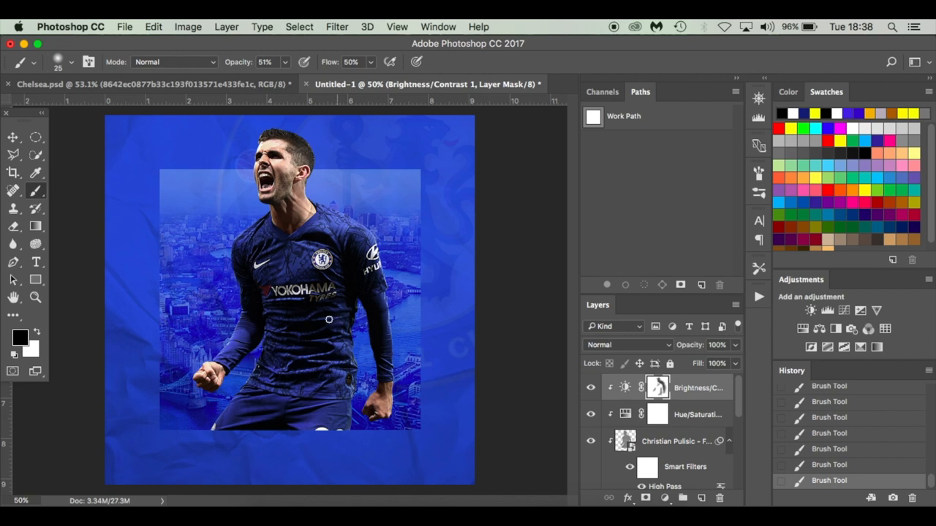
mouse_move(347, 340)
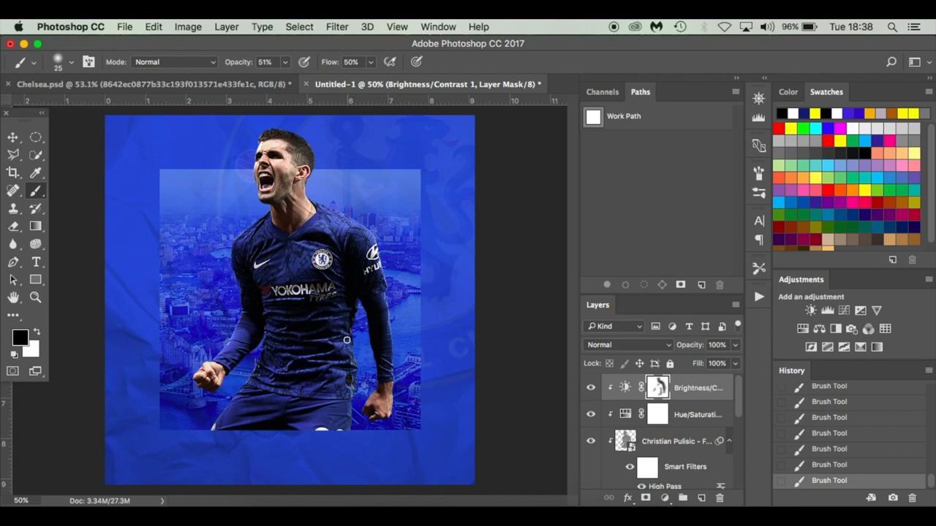
mouse_move(338, 369)
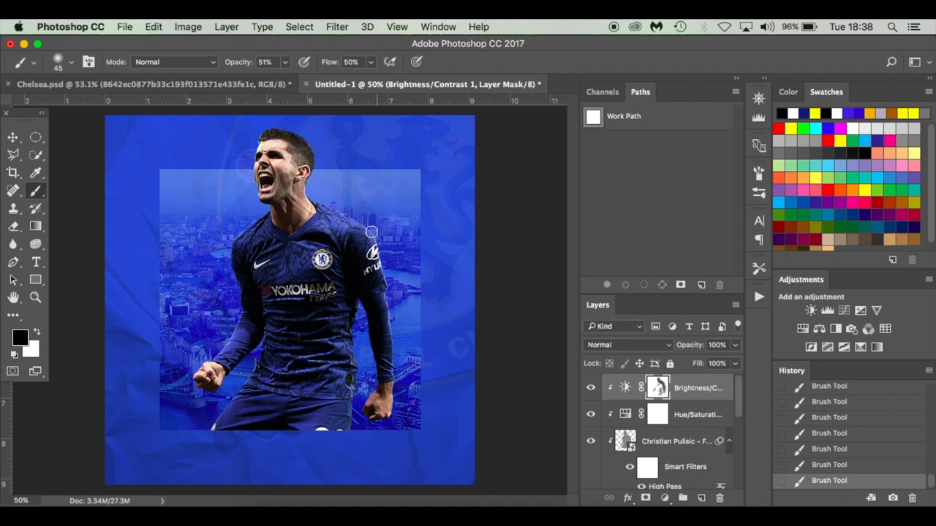
mouse_move(326, 207)
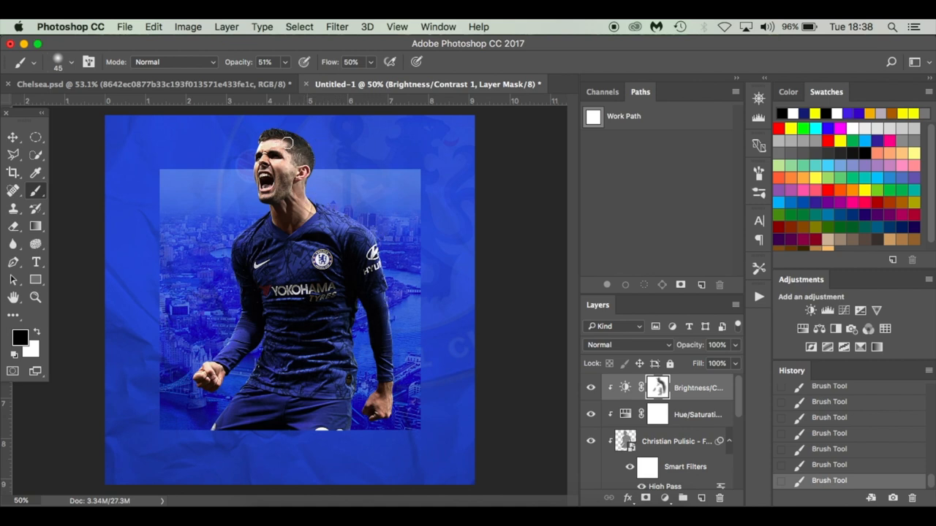
click(591, 388)
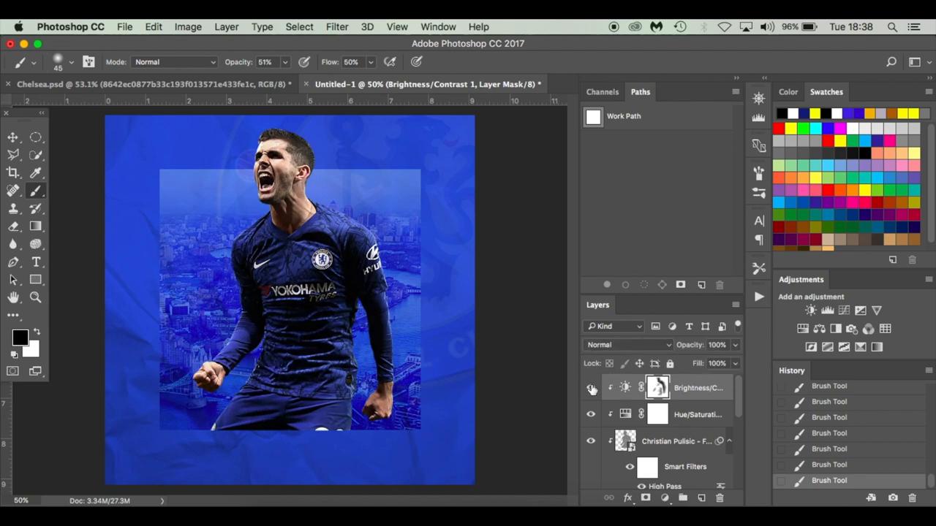
mouse_move(591, 388)
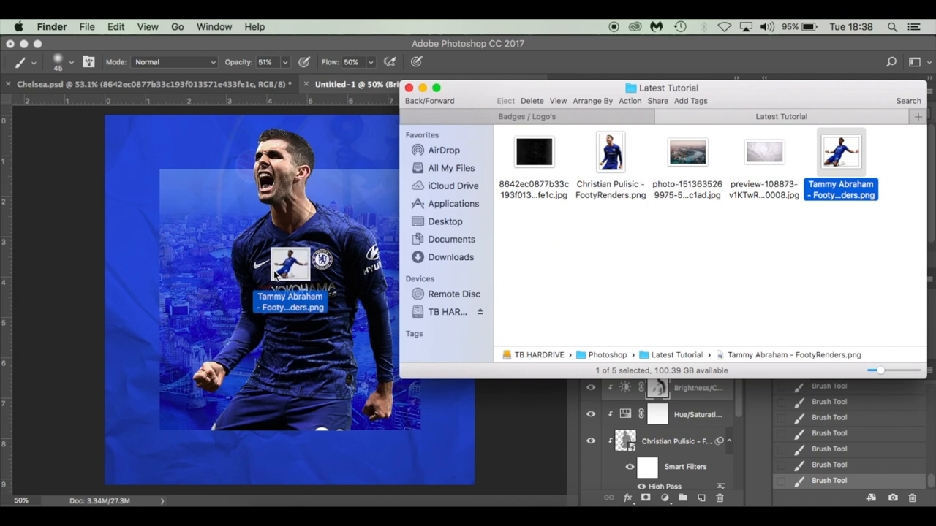
Place Tammy Abraham - FootyRenders.png and position him kneeling in front of Pulisic.
double_click(840, 152)
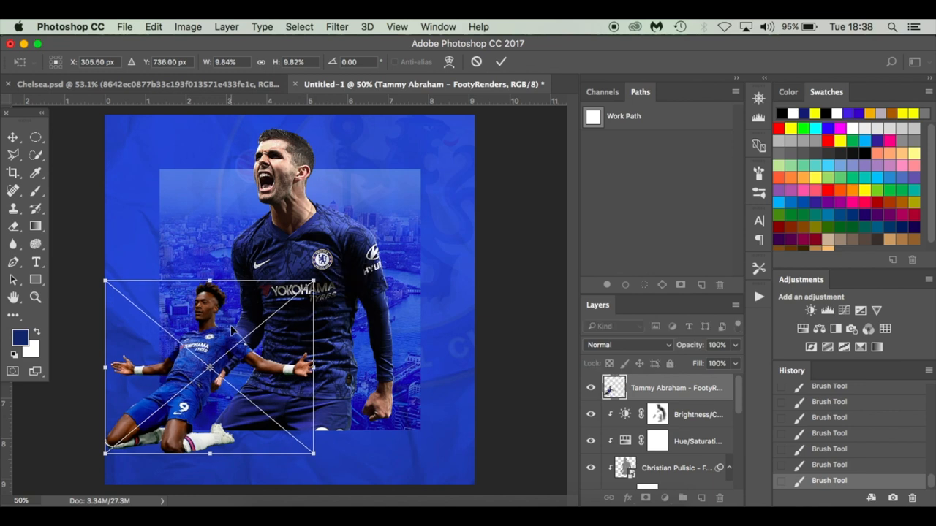
drag(208, 367, 247, 382)
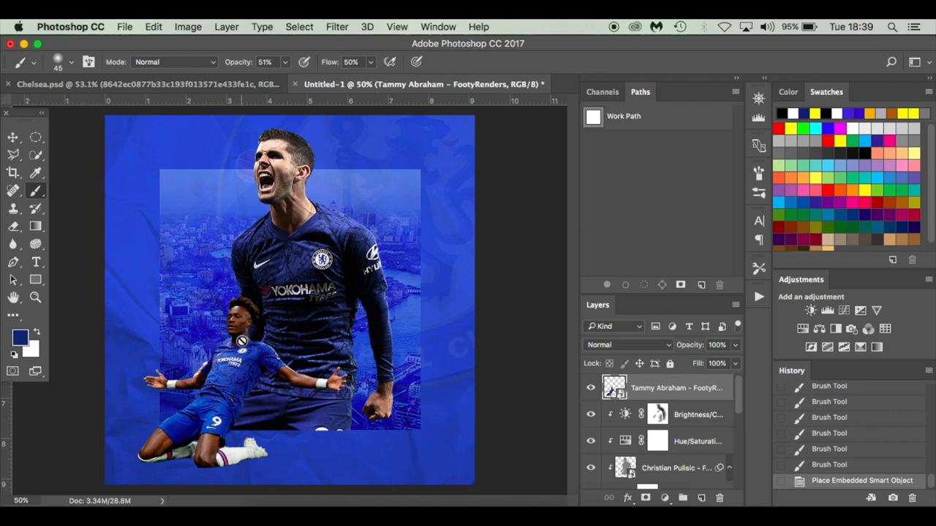
mouse_move(463, 392)
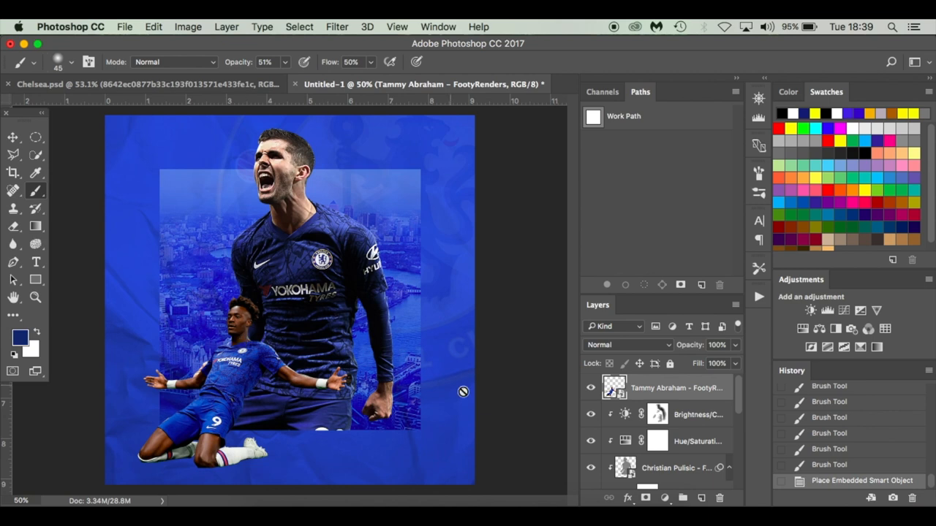
mouse_move(688, 393)
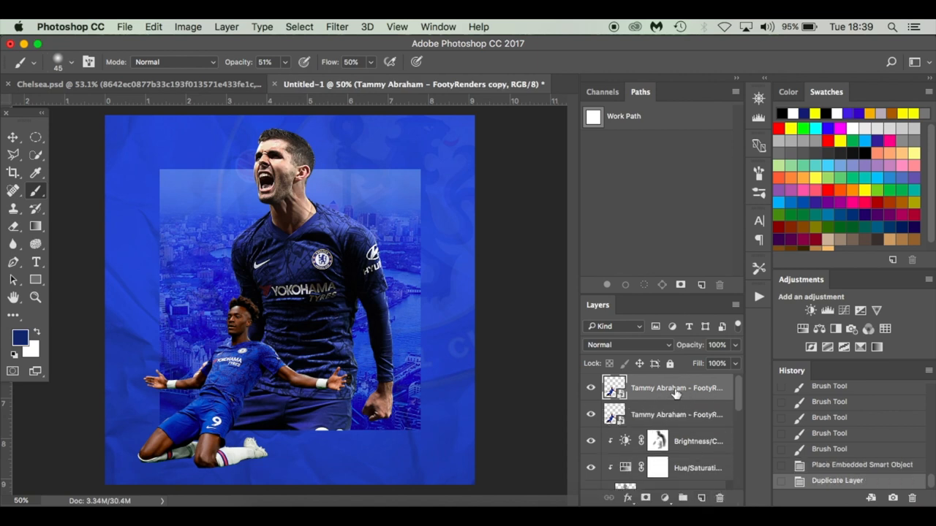
Apply High Pass to the Tammy Abraham copy and blend it in Overlay mode.
click(337, 27)
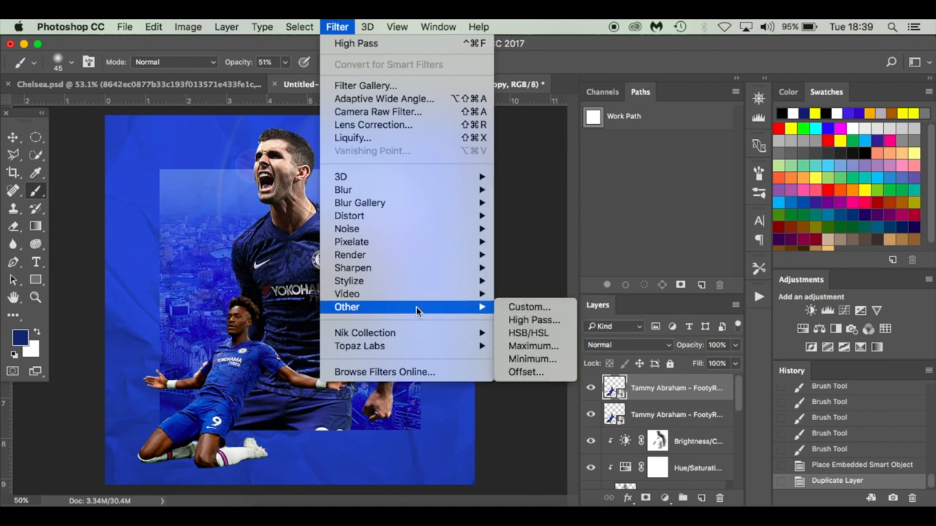
click(534, 319)
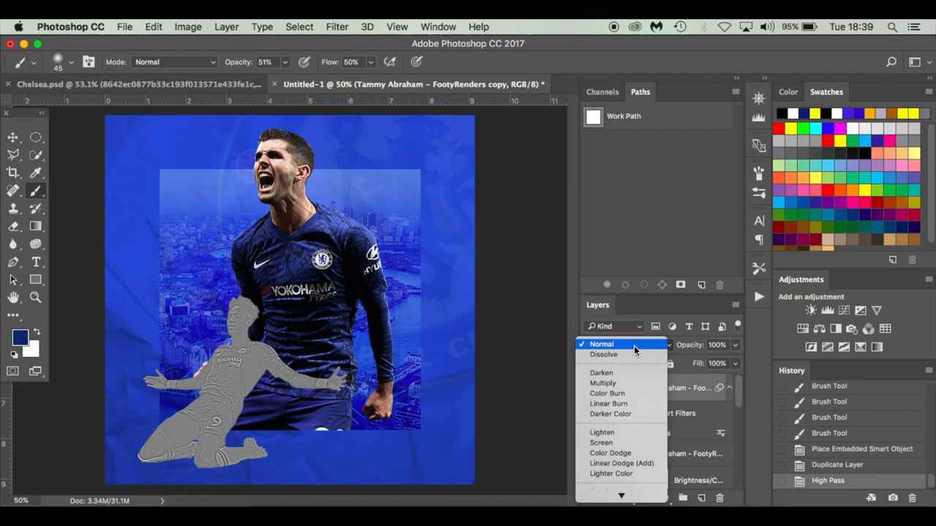
click(607, 344)
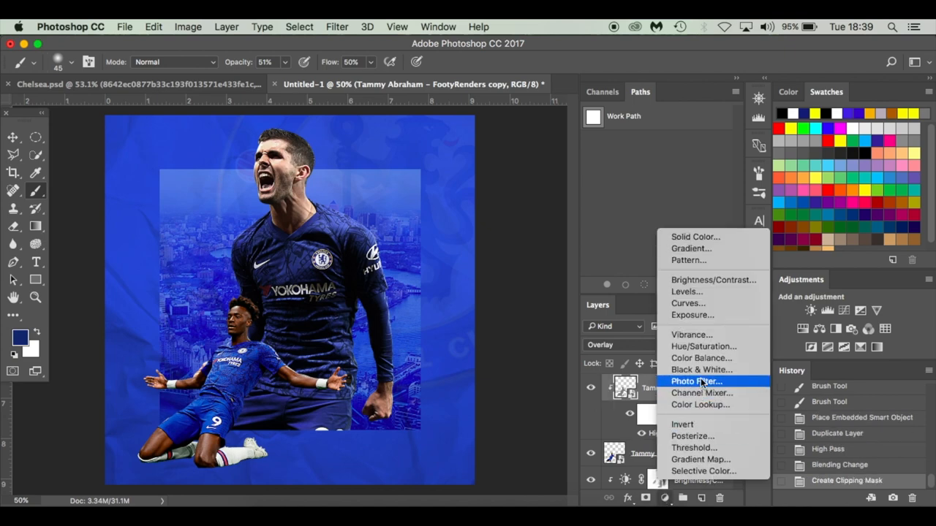
Add a Hue/Saturation adjustment at -30 saturation, clipped to Tammy Abraham.
click(703, 345)
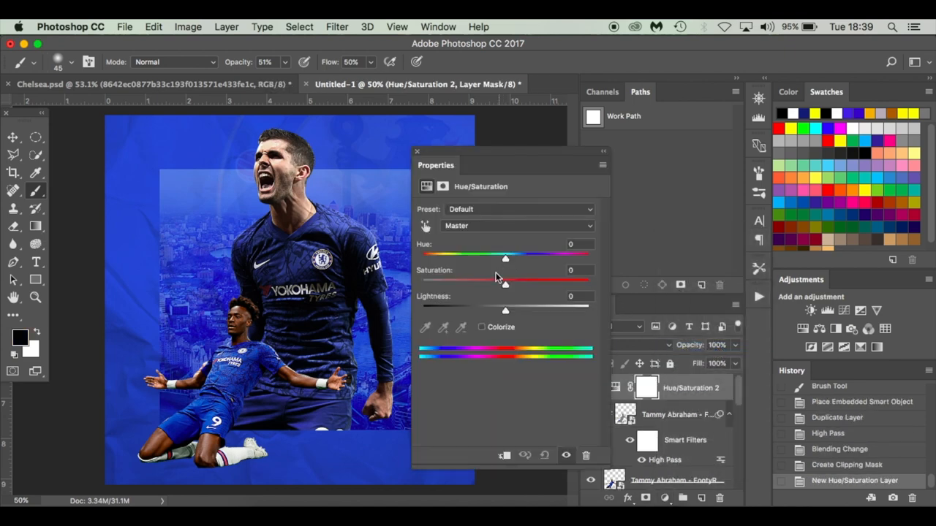
drag(504, 284, 480, 284)
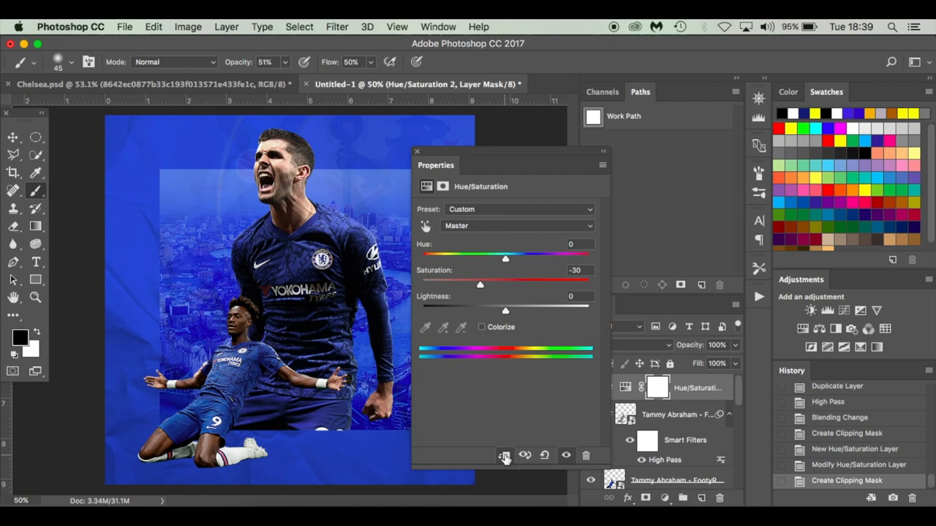
click(416, 153)
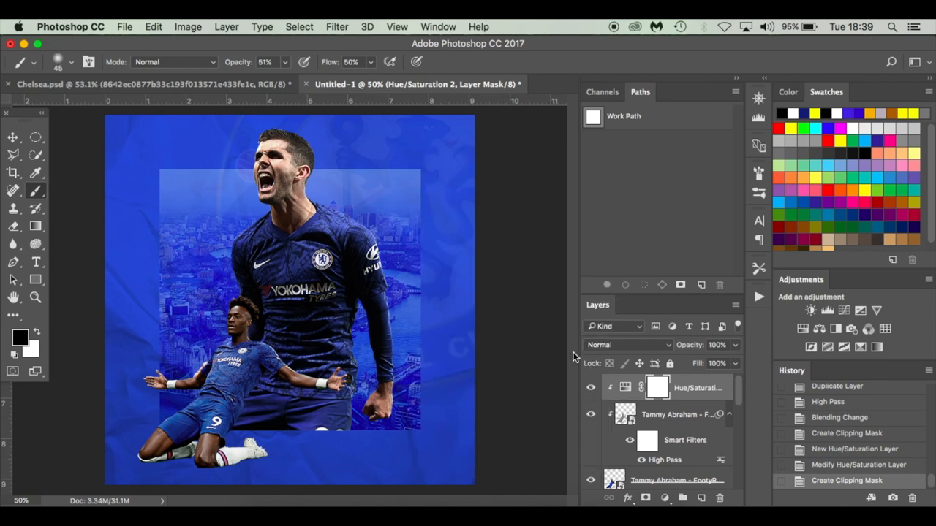
mouse_move(358, 388)
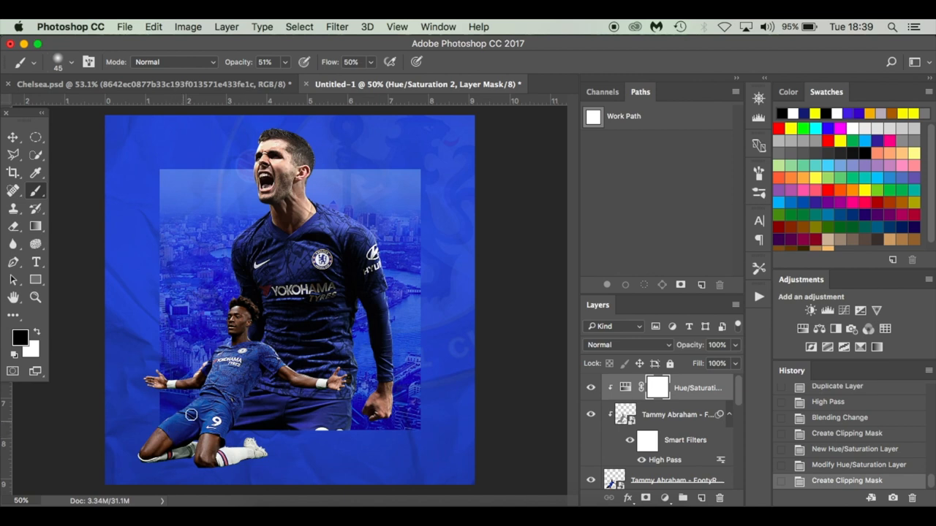
mouse_move(440, 425)
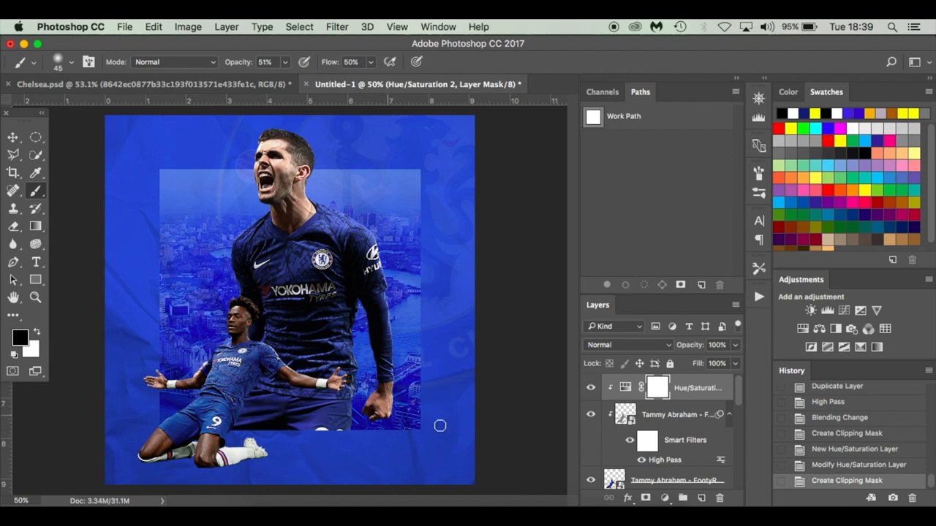
mouse_move(662, 436)
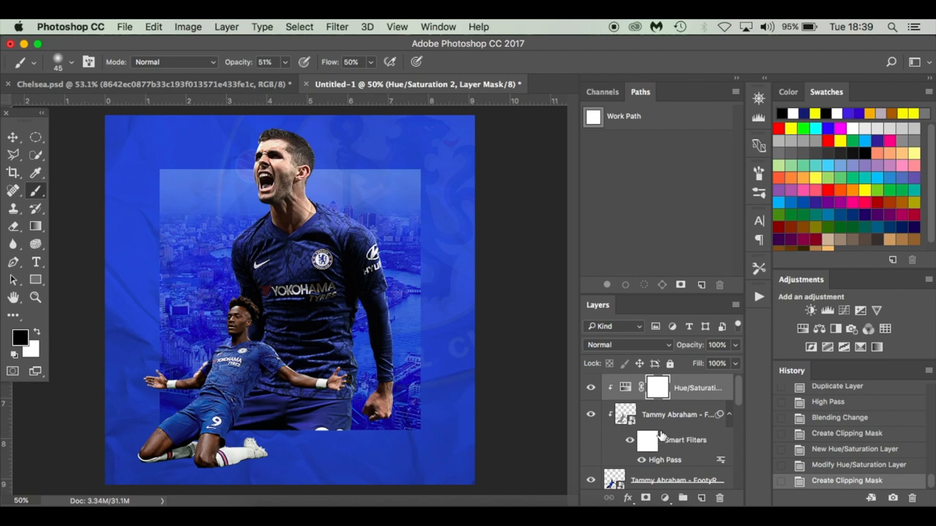
mouse_move(650, 440)
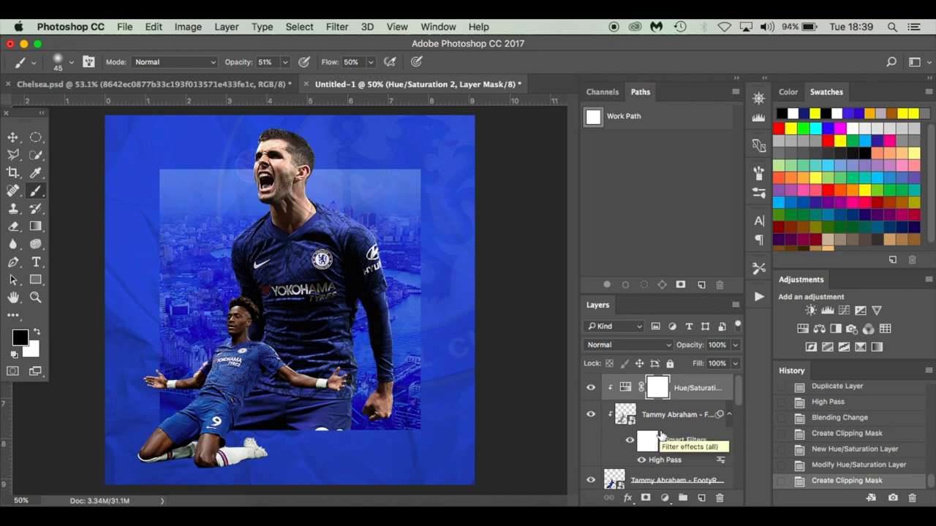
mouse_move(680, 431)
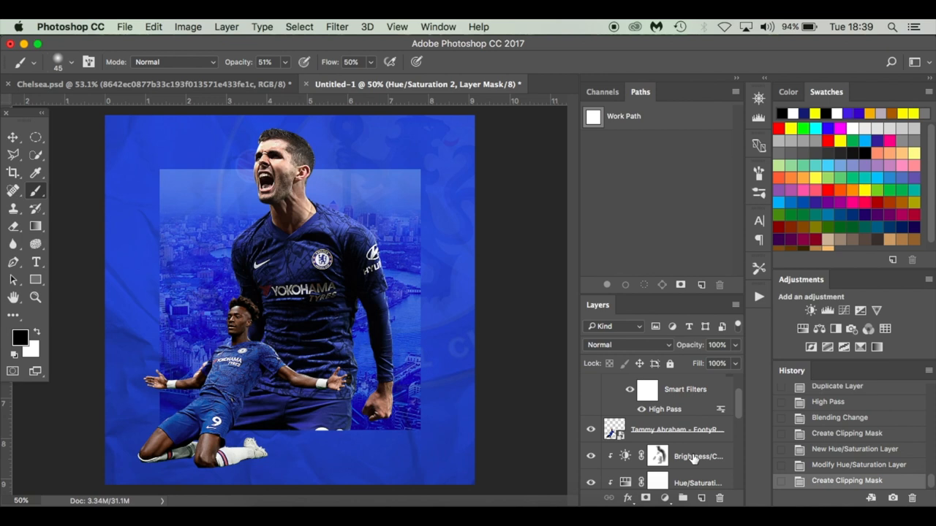
Create empty Layer 2 directly below the Tammy Abraham layer.
click(656, 455)
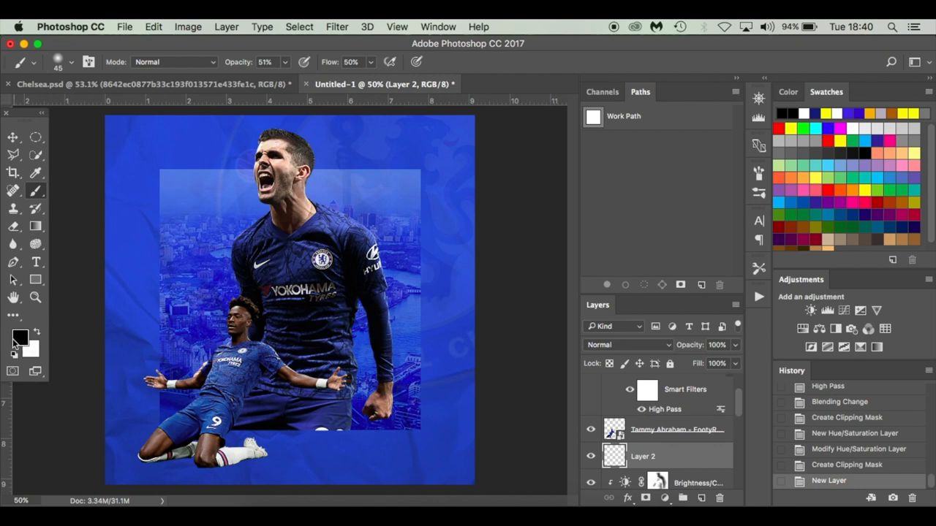
mouse_move(302, 314)
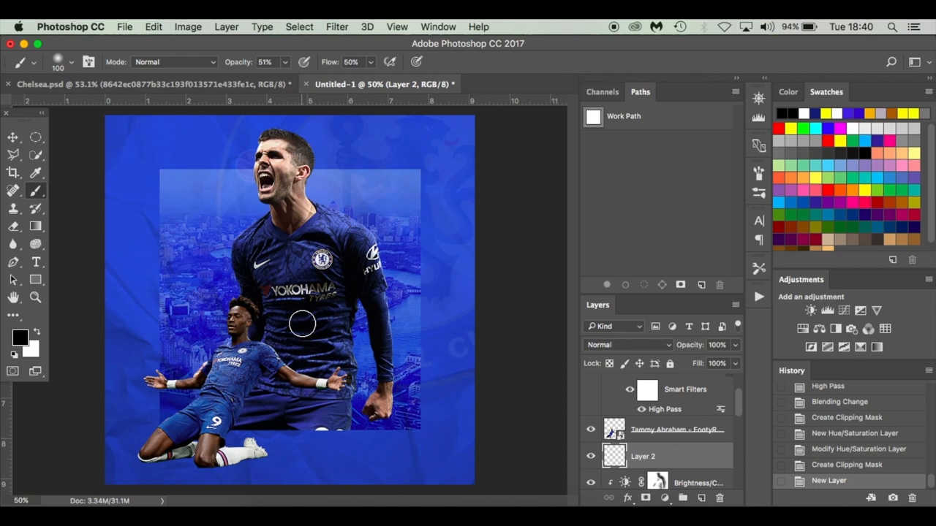
Paint a soft black shadow on Layer 2 and stretch it wide and flat under Tammy.
right_click(302, 324)
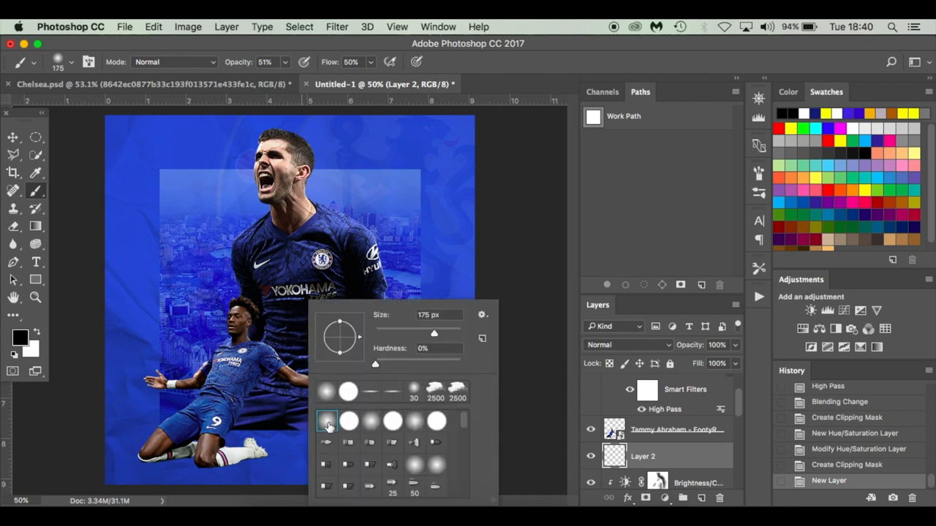
click(326, 391)
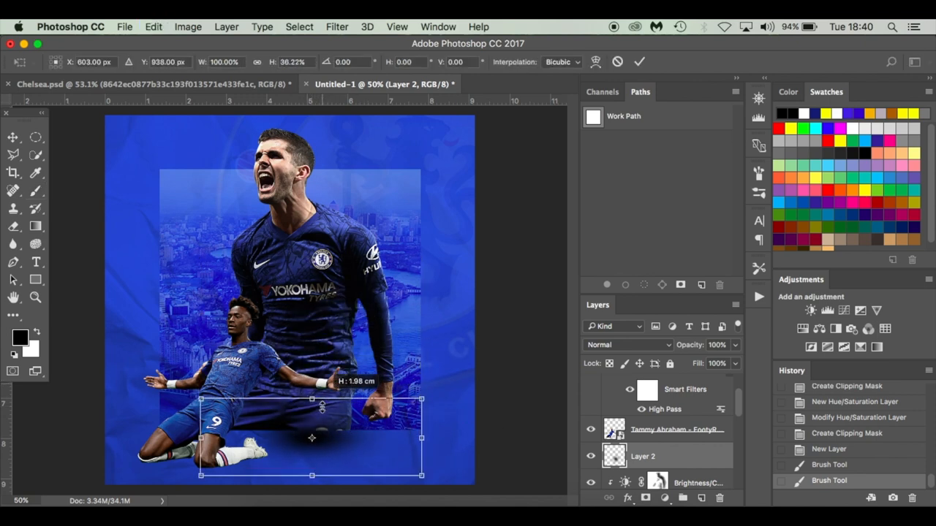
drag(312, 400, 311, 415)
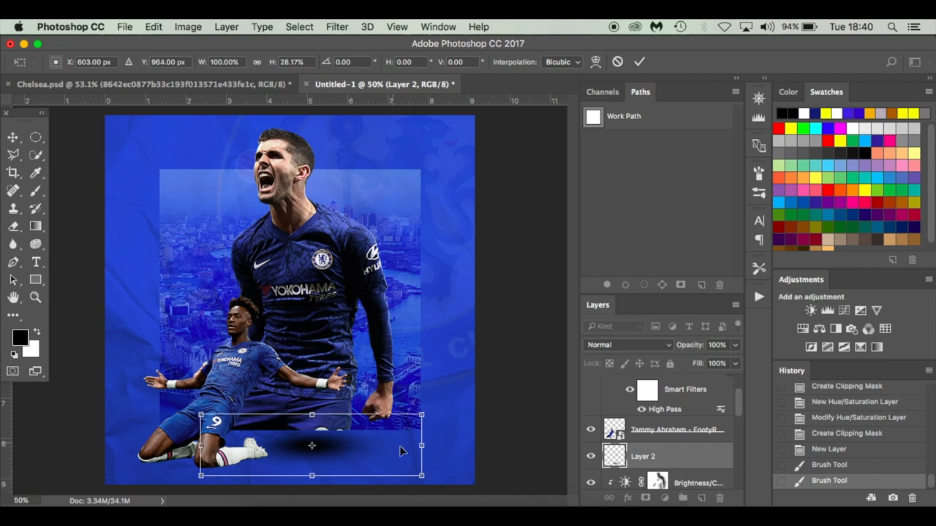
drag(421, 445, 484, 446)
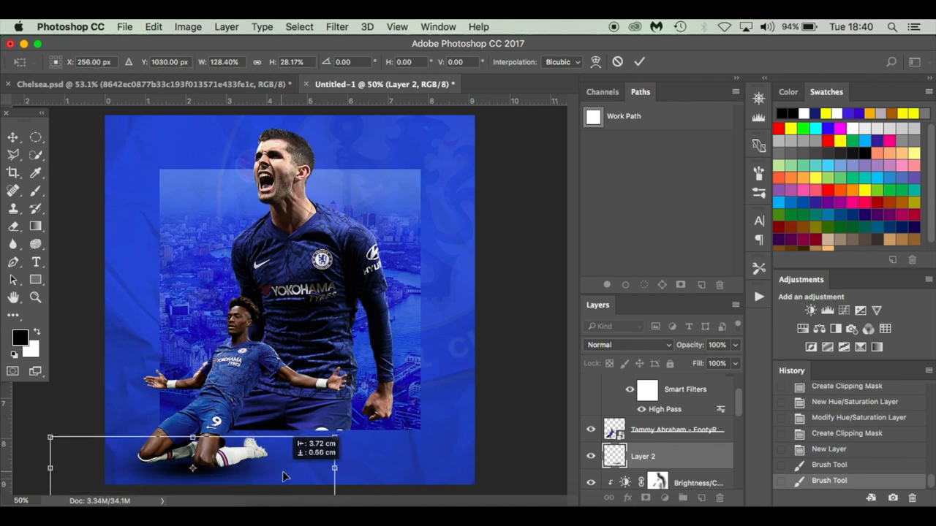
drag(334, 468, 359, 431)
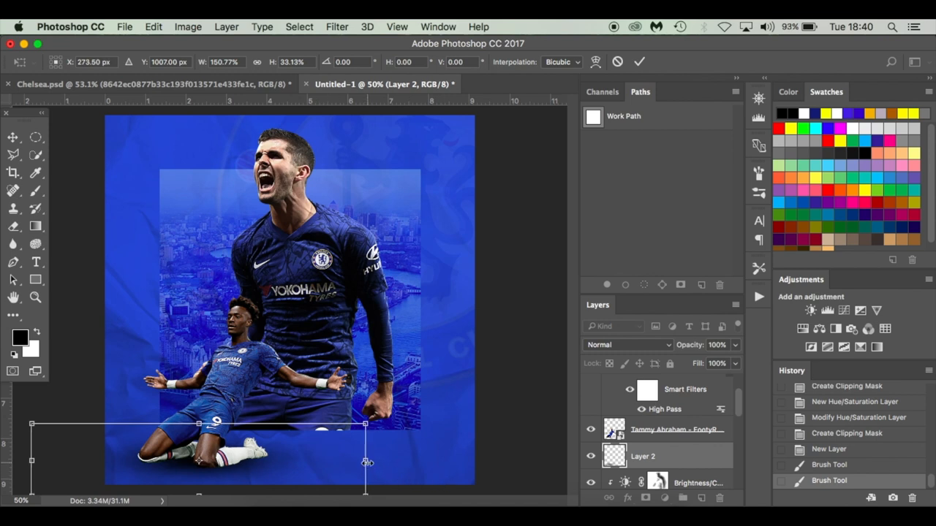
drag(366, 462, 387, 444)
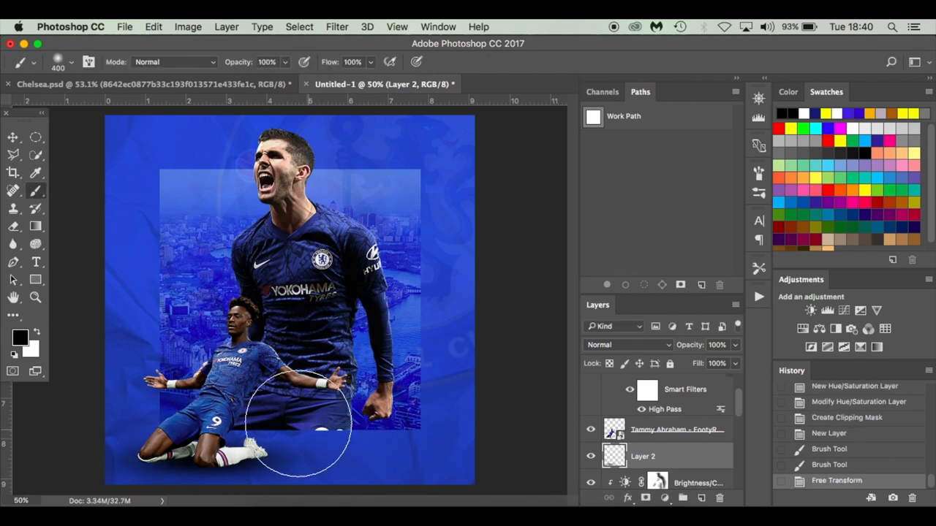
click(12, 138)
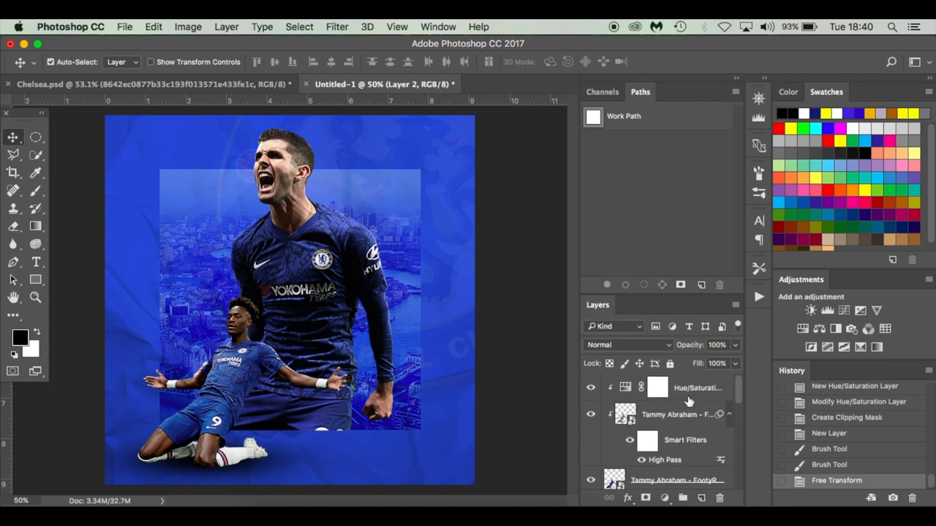
Above the top layer, add #ffff00 yellow text reading CHELSEA on three stacked lines.
click(656, 388)
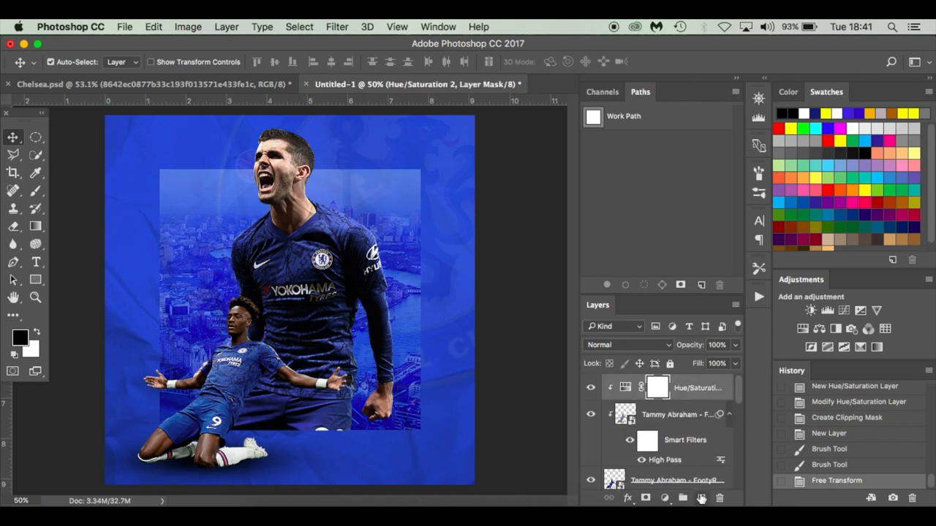
click(36, 262)
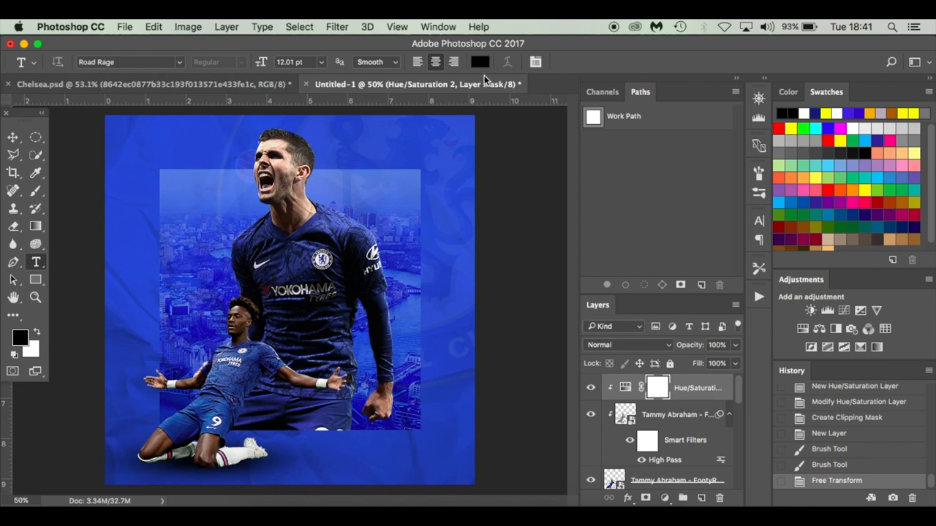
click(479, 61)
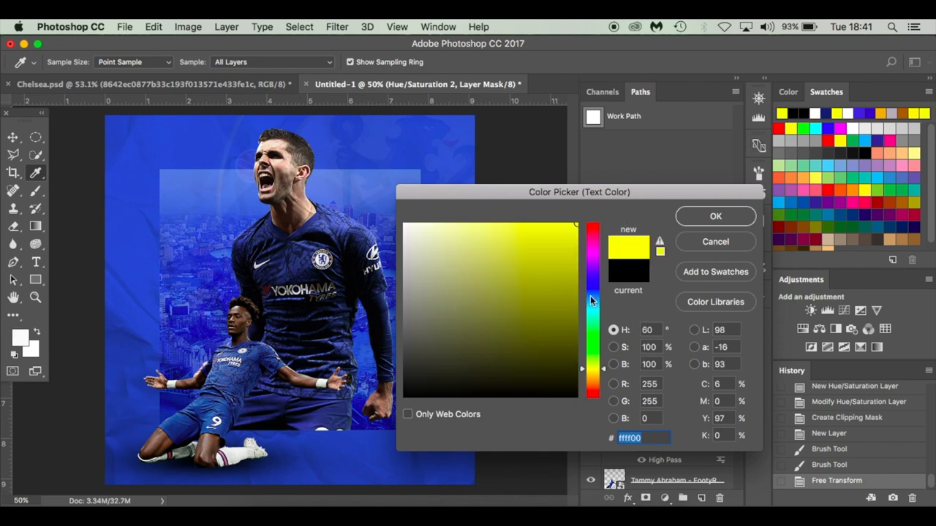
mouse_move(626, 452)
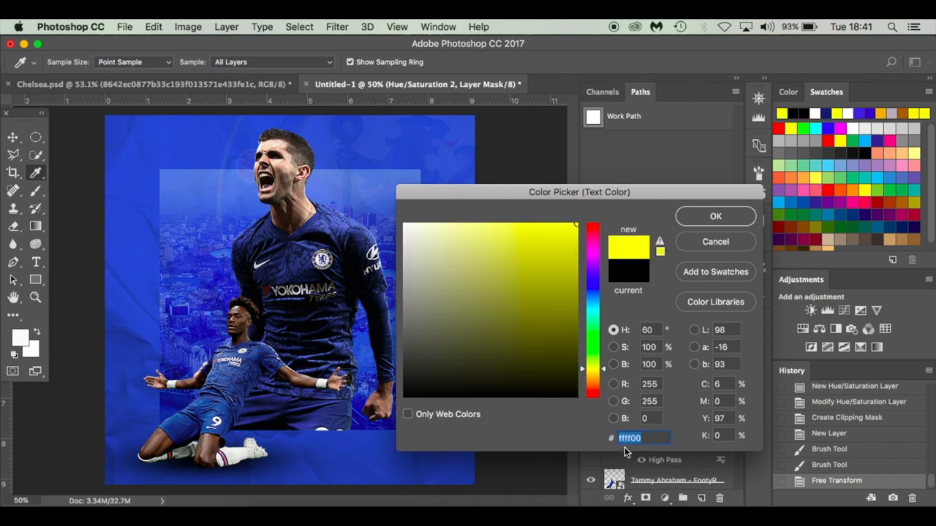
mouse_move(715, 216)
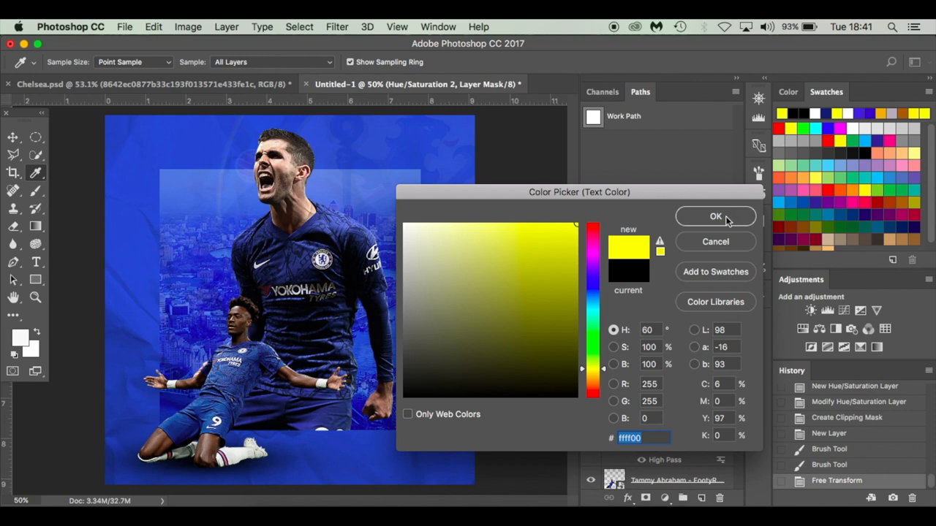
click(715, 216)
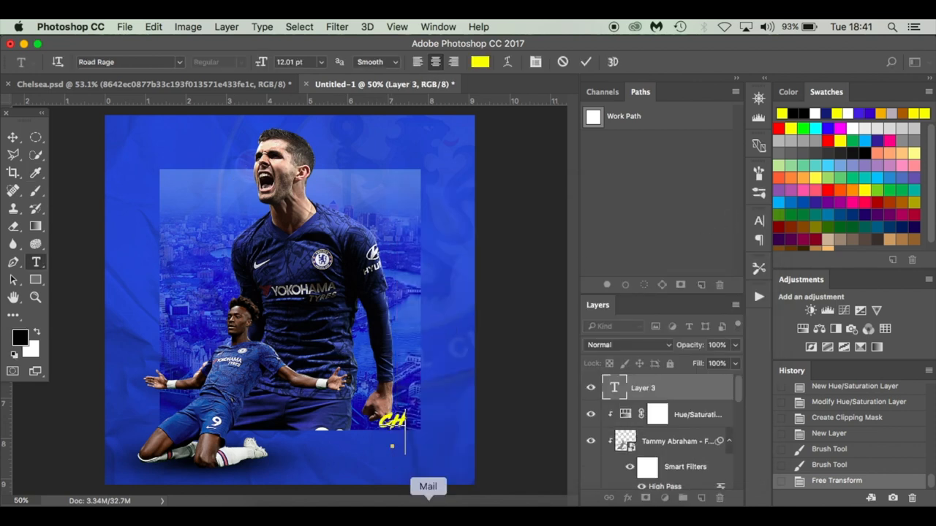
text(CHELSEA)
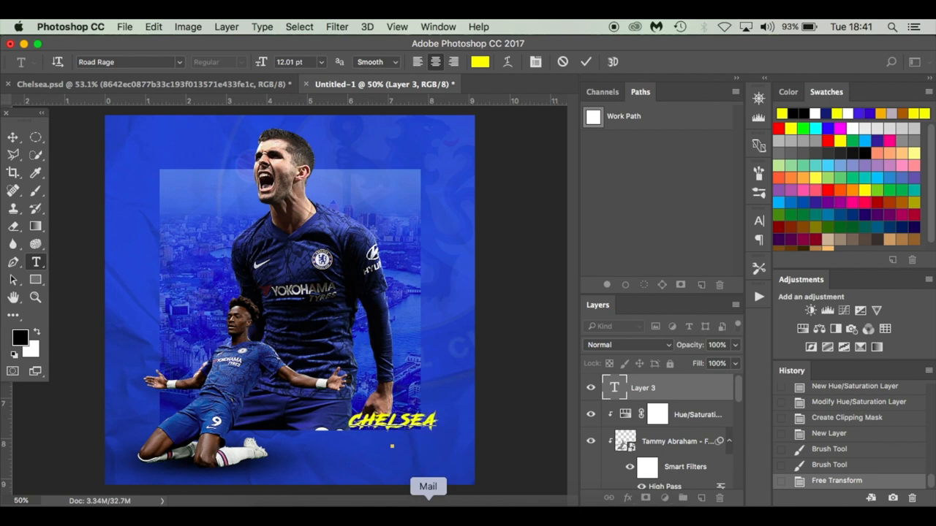
text(CHELSEA)
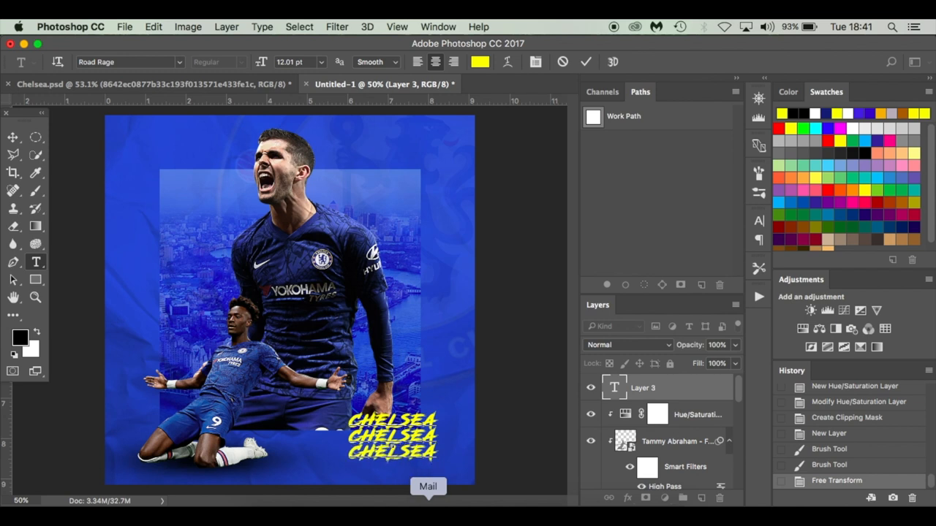
mouse_move(259, 288)
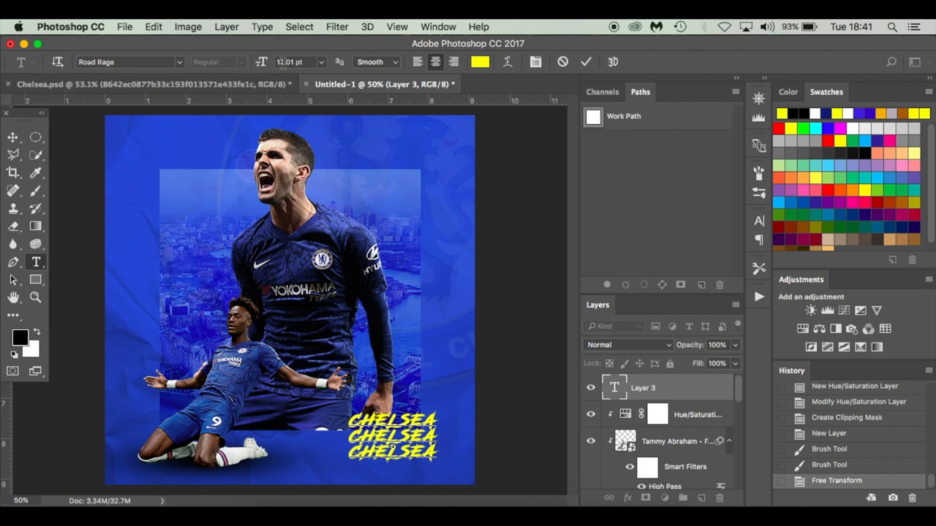
Commit the CHELSEA text and move its duplicate layer into the poster's top-left corner.
click(13, 138)
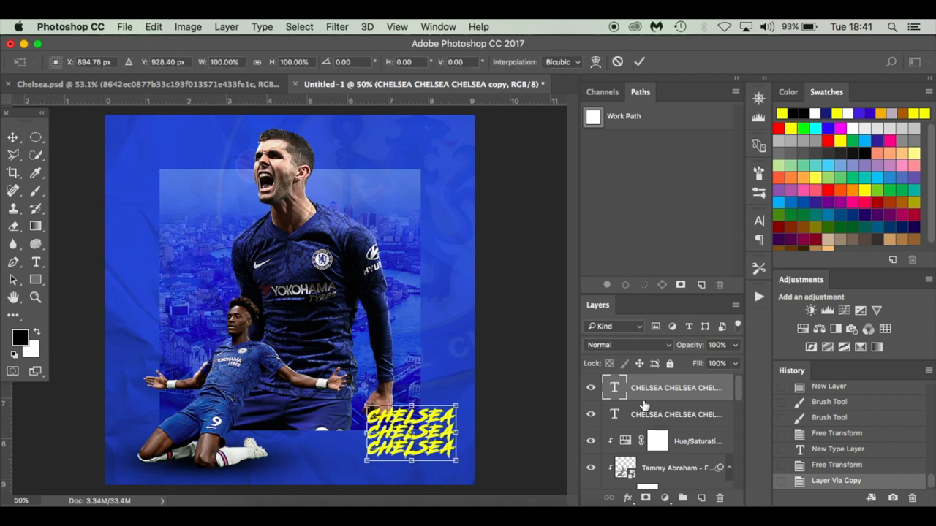
drag(413, 438, 183, 175)
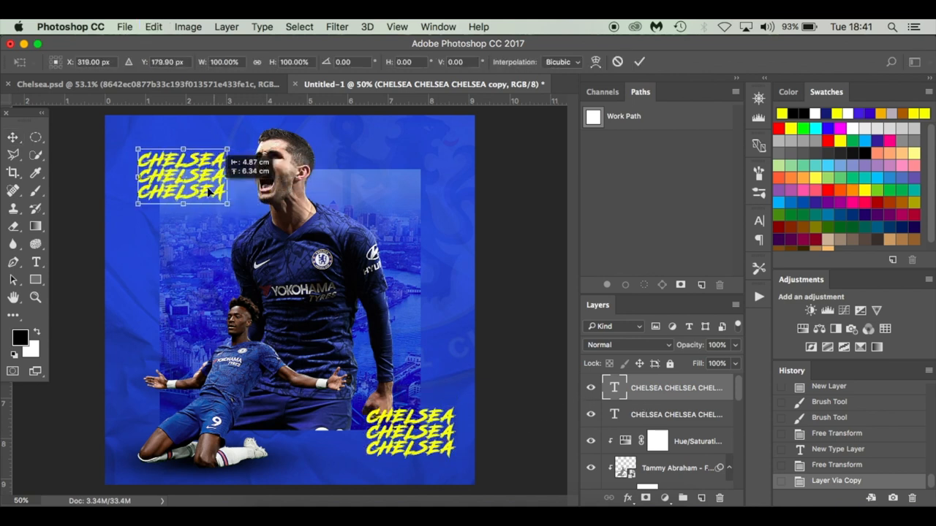
drag(182, 175, 169, 164)
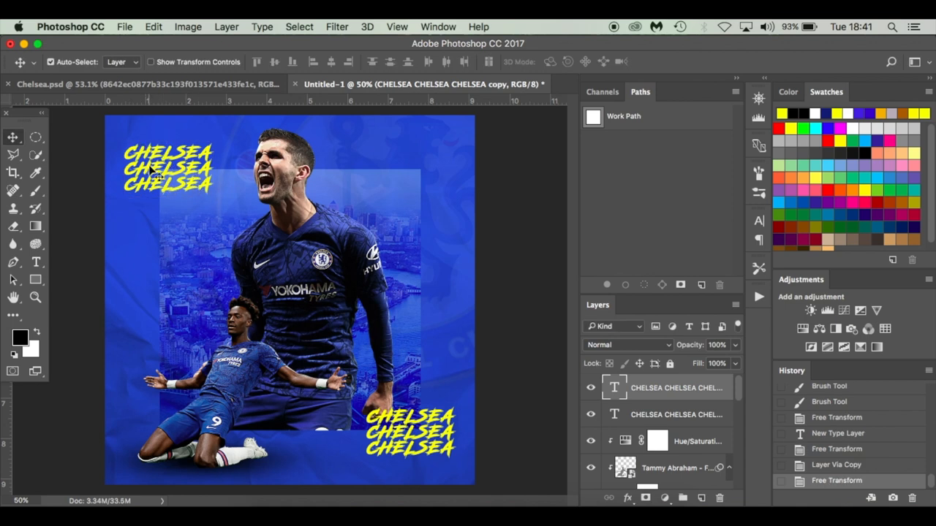
mouse_move(408, 359)
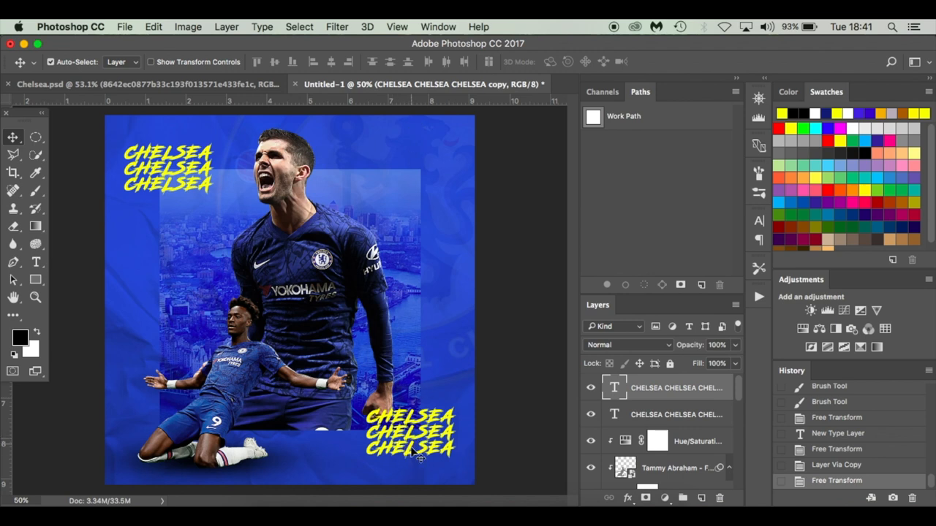
mouse_move(461, 457)
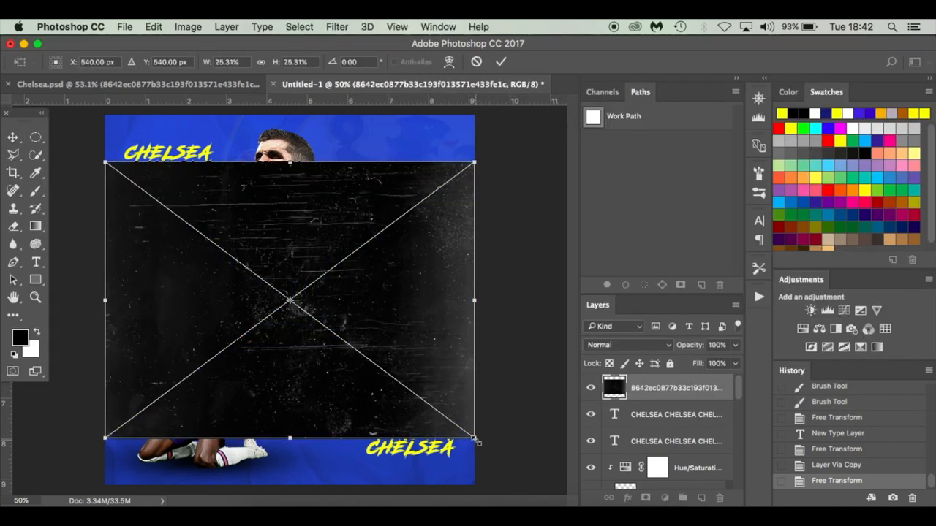
Stretch the scratch texture past the poster edges and blend it in Screen mode at 77% fill.
drag(475, 439, 544, 493)
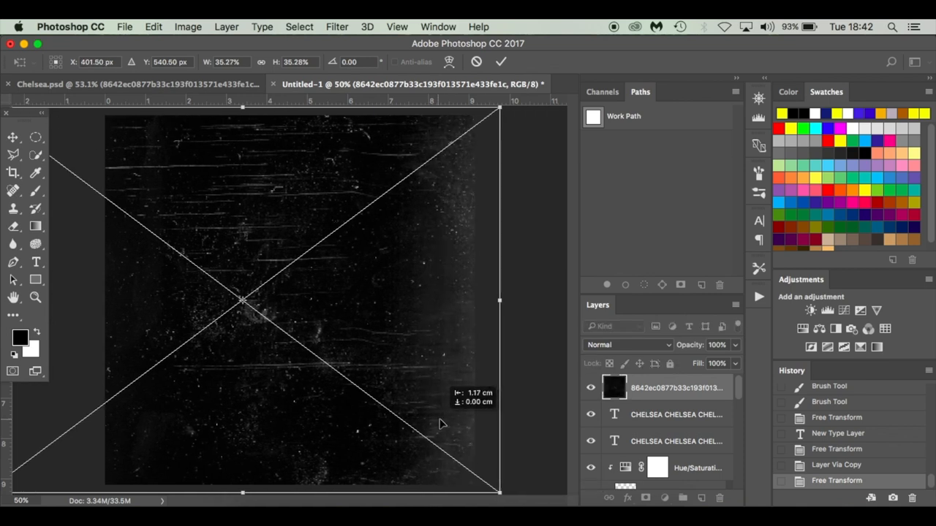
drag(443, 424, 428, 424)
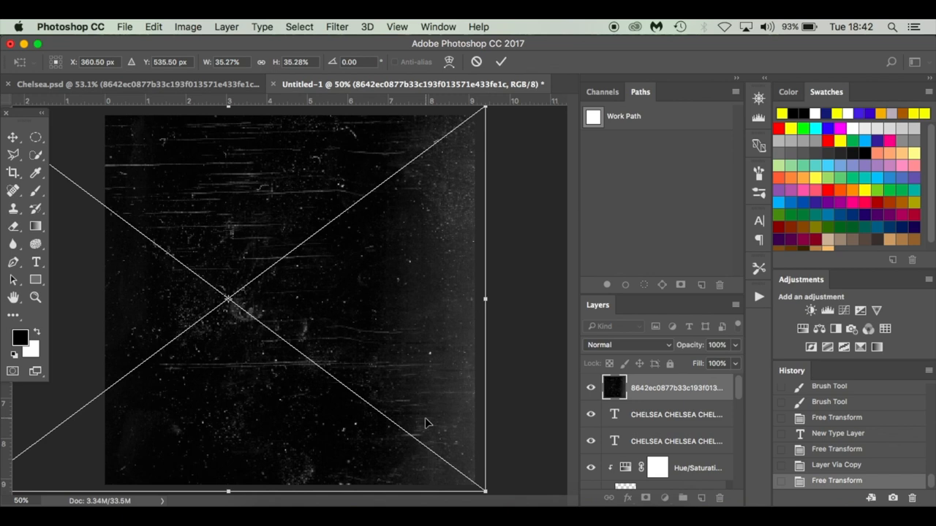
click(627, 344)
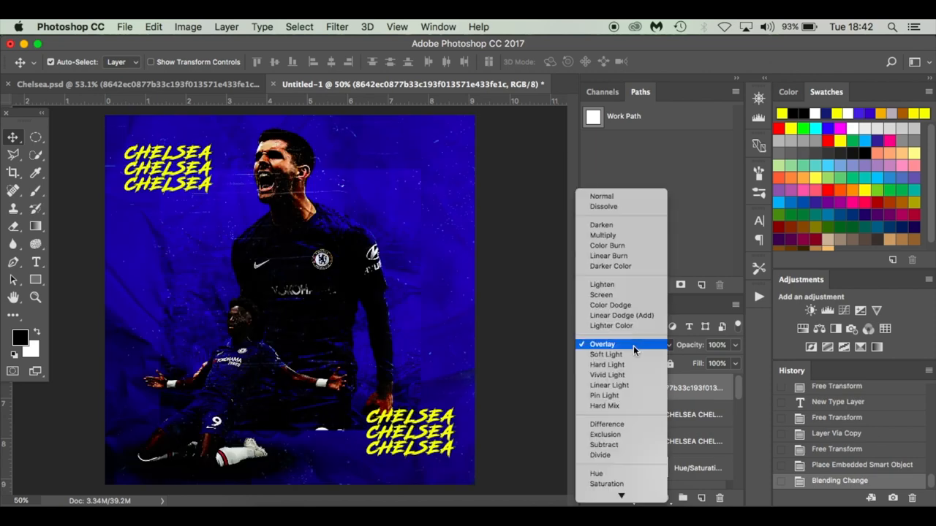
click(601, 294)
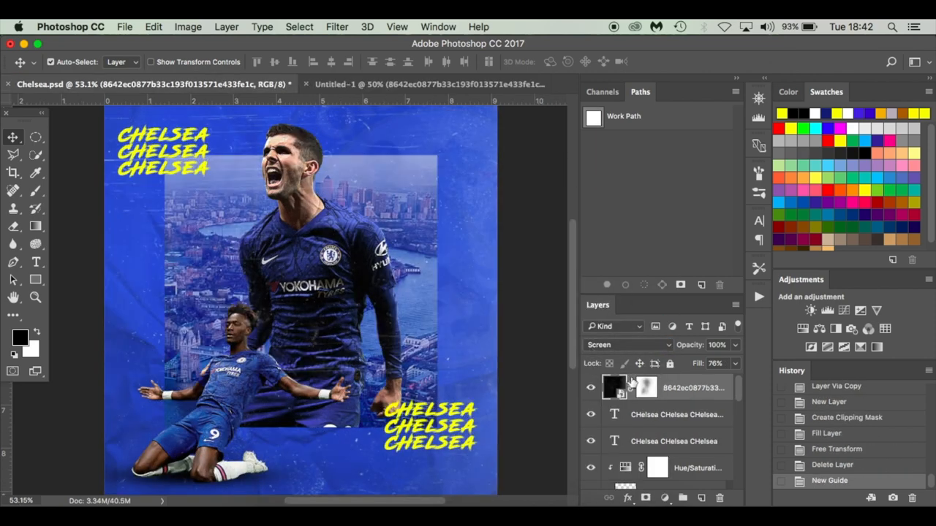
click(410, 83)
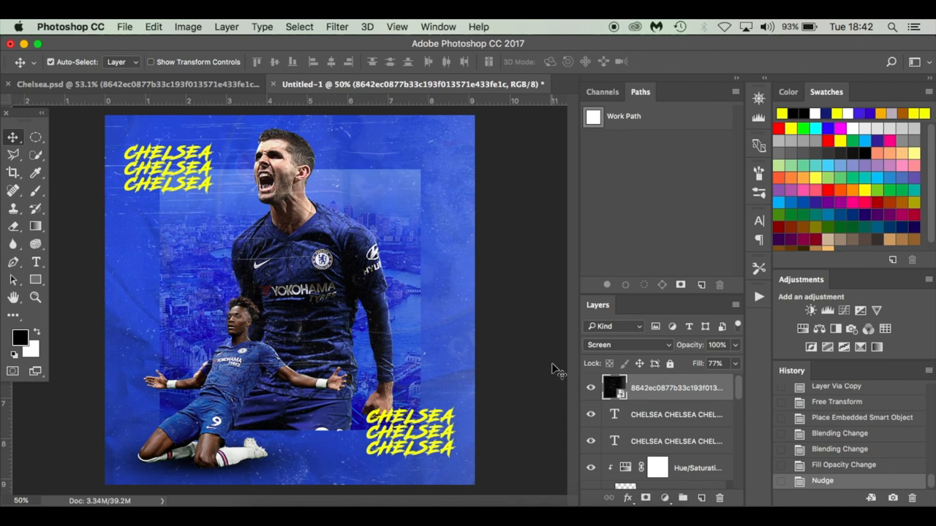
Mask the texture layer, painting with a 44% soft brush over Pulisic's face and chest.
click(645, 498)
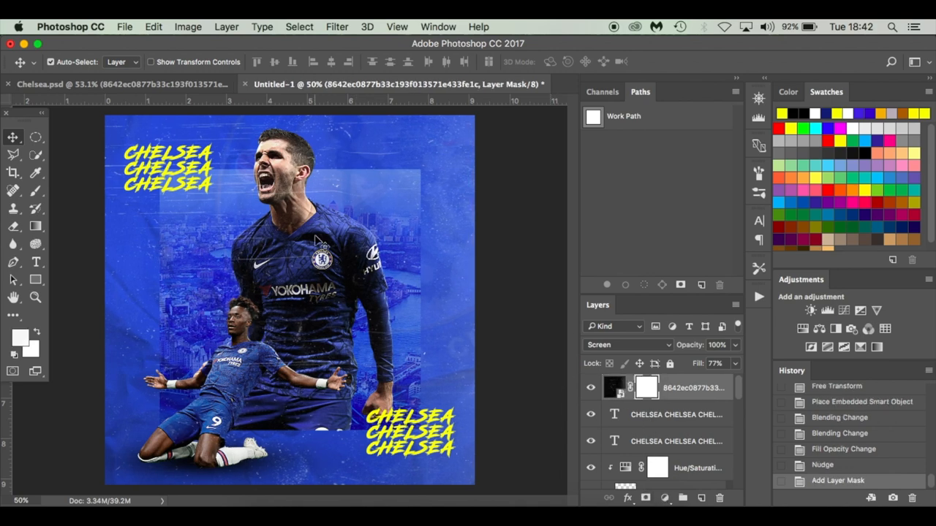
click(13, 191)
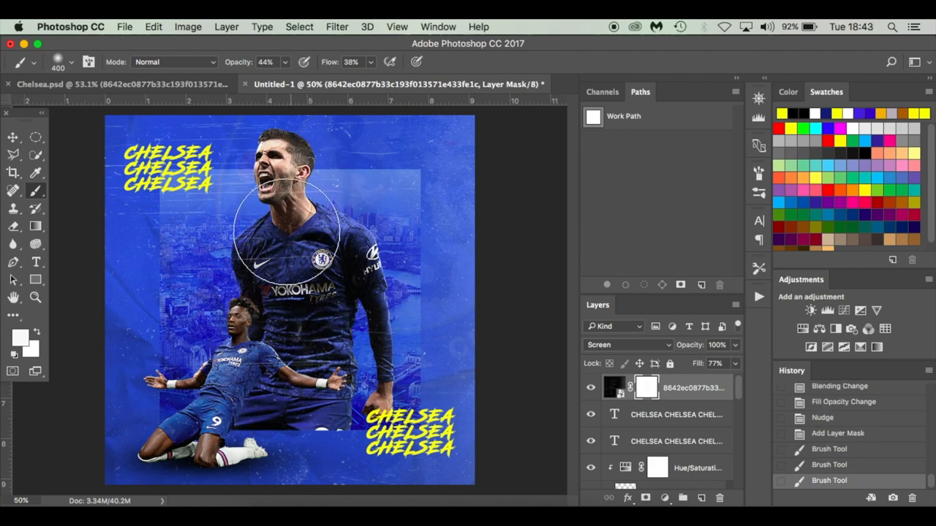
drag(285, 234, 285, 358)
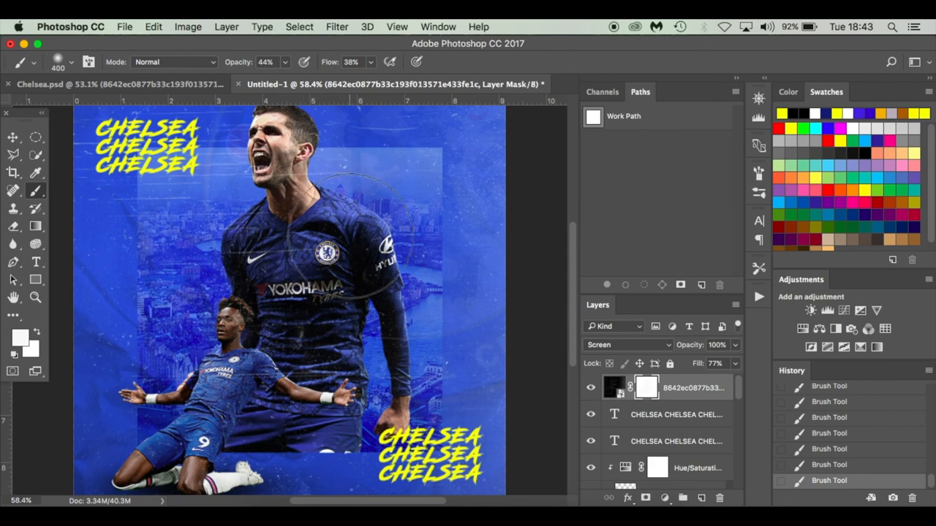
click(13, 137)
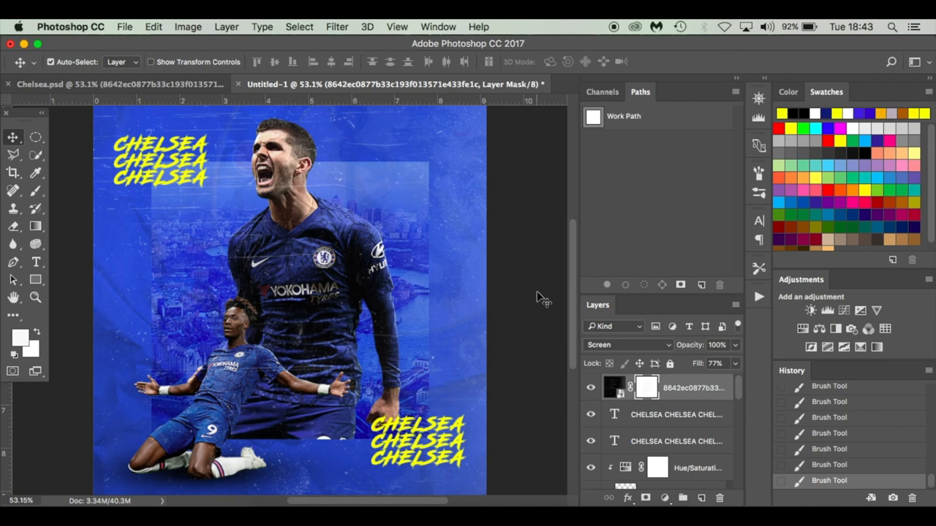
mouse_move(508, 194)
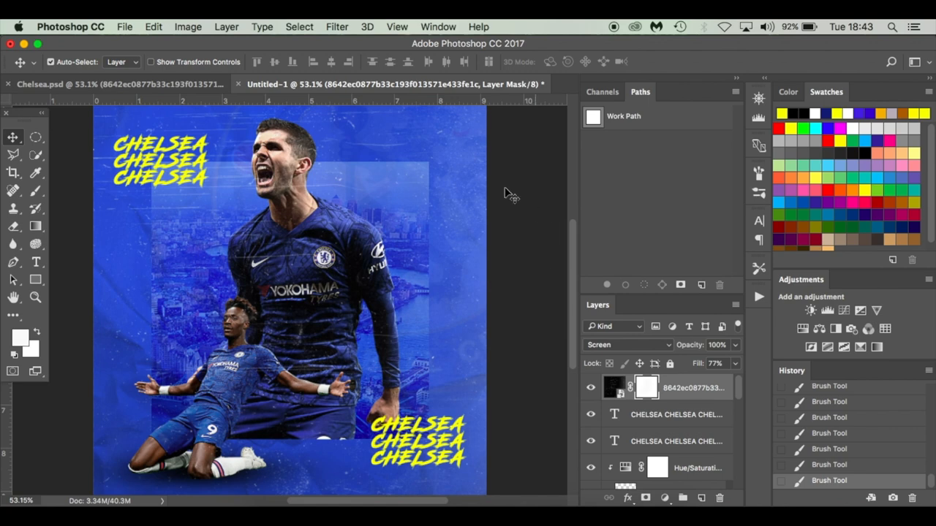
mouse_move(601, 251)
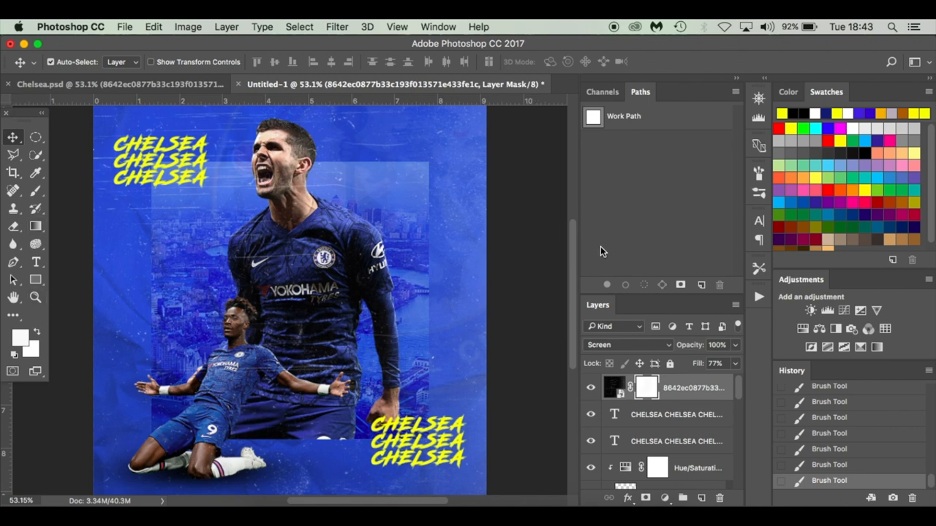
mouse_move(523, 255)
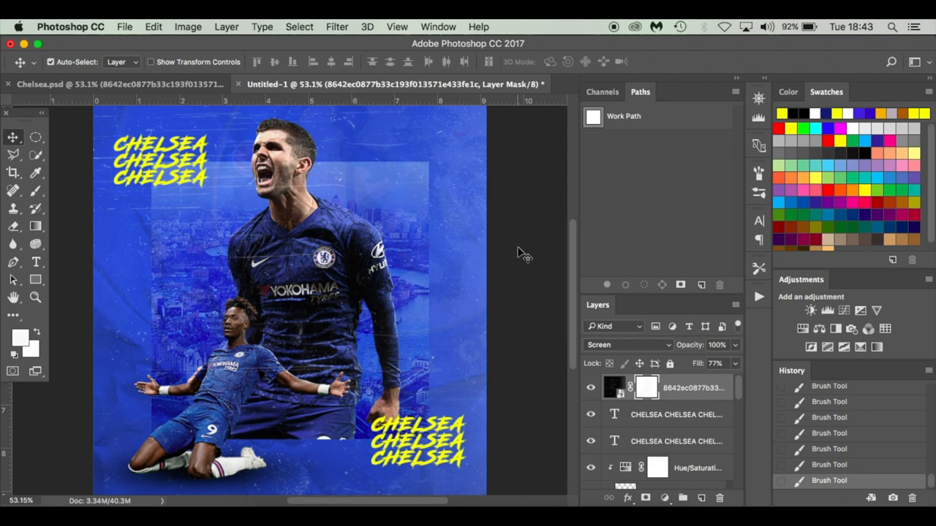
mouse_move(615, 33)
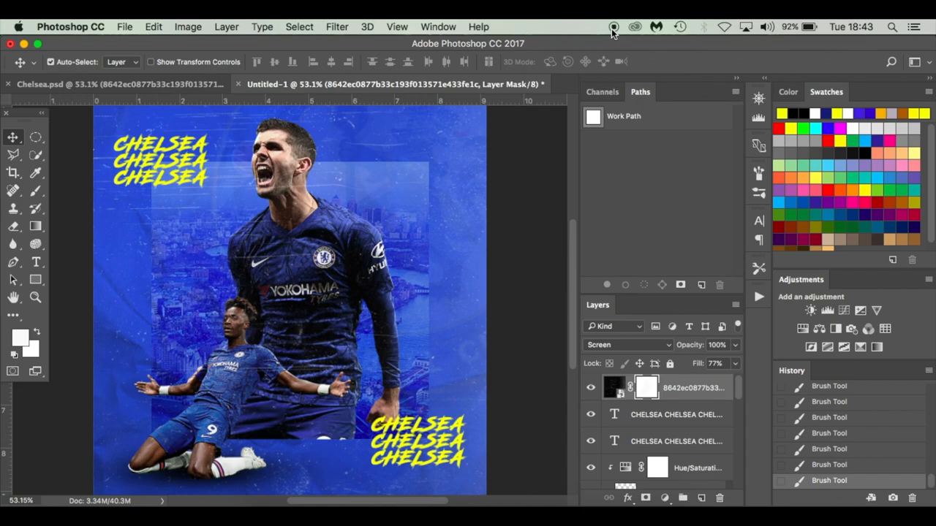